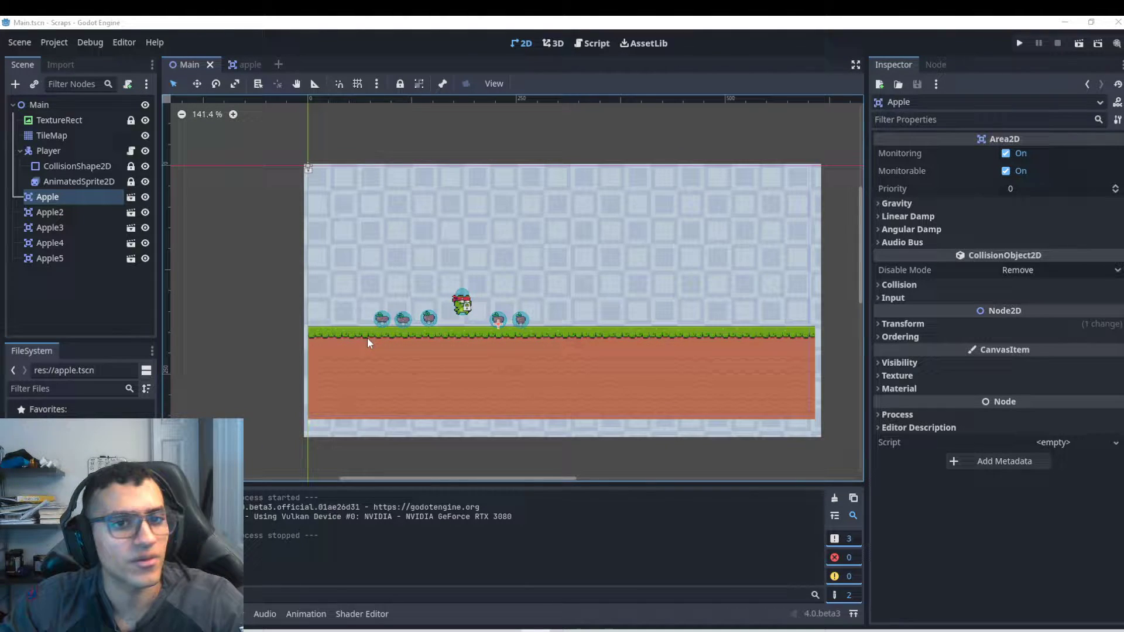
Glance at the apple scene, return to Main, select TileMap and open Player.gd.
scroll("up", 3)
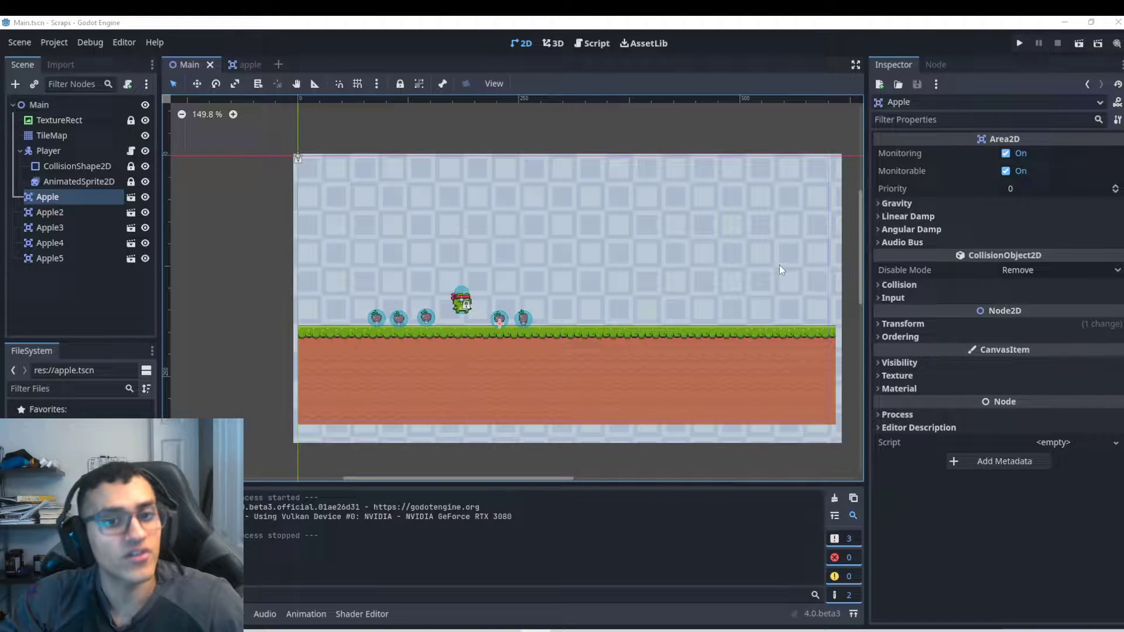
mouse_move(512, 344)
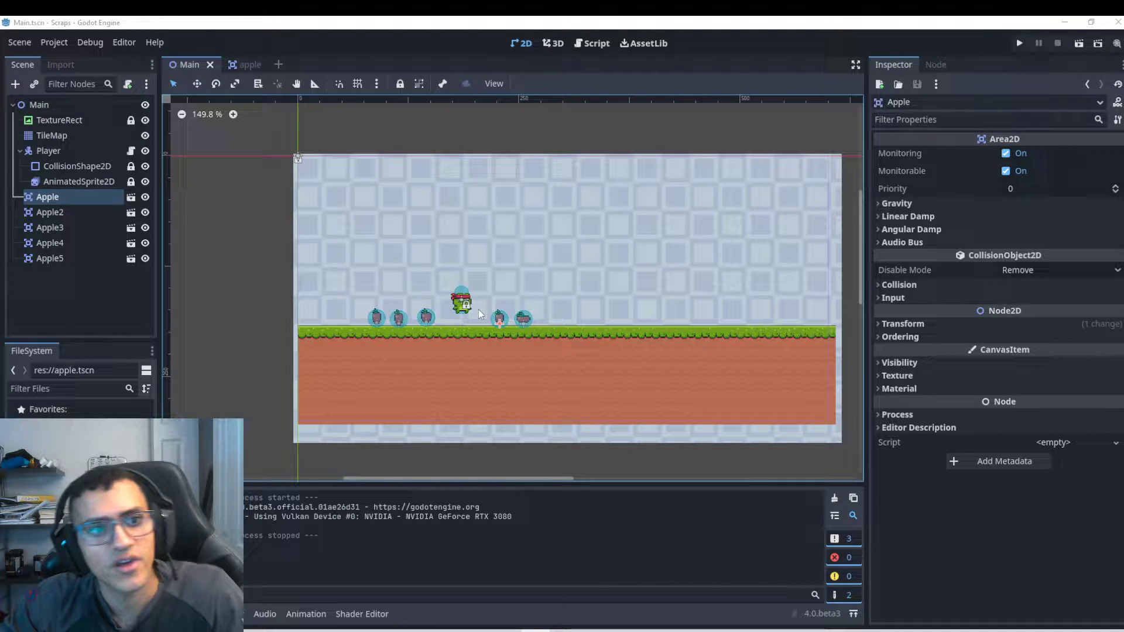
mouse_move(493, 293)
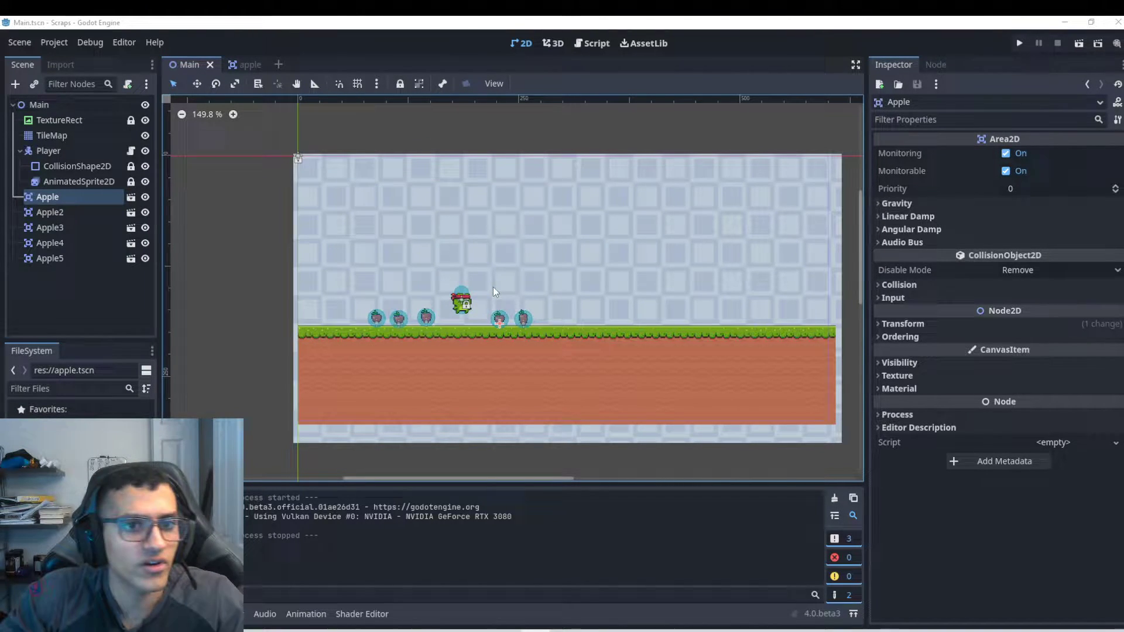
mouse_move(439, 217)
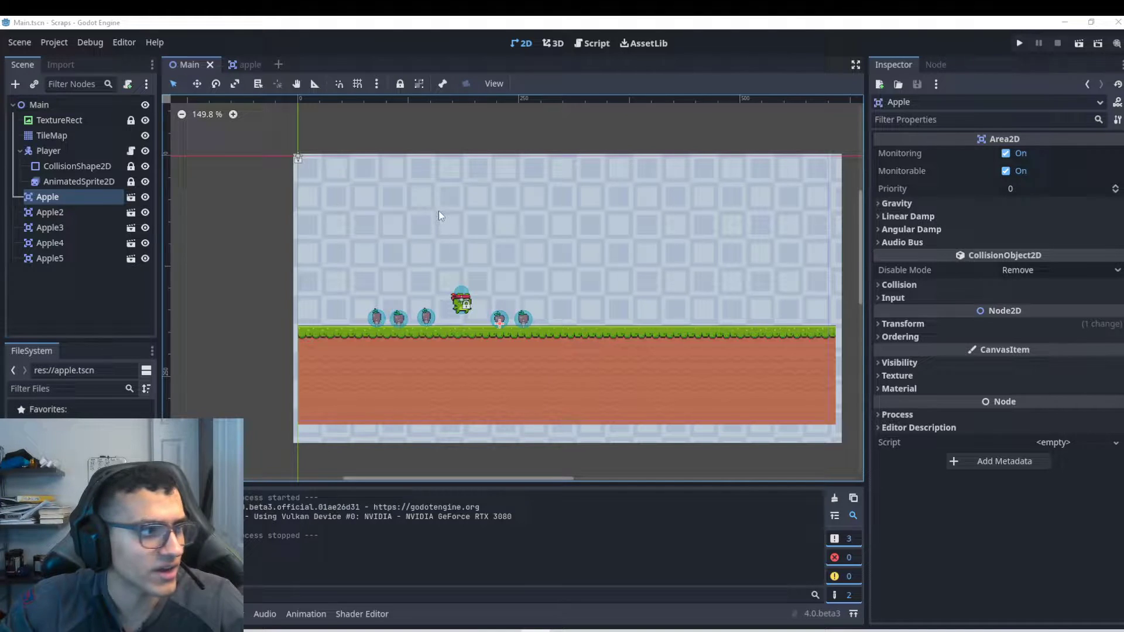
left_click(235, 63)
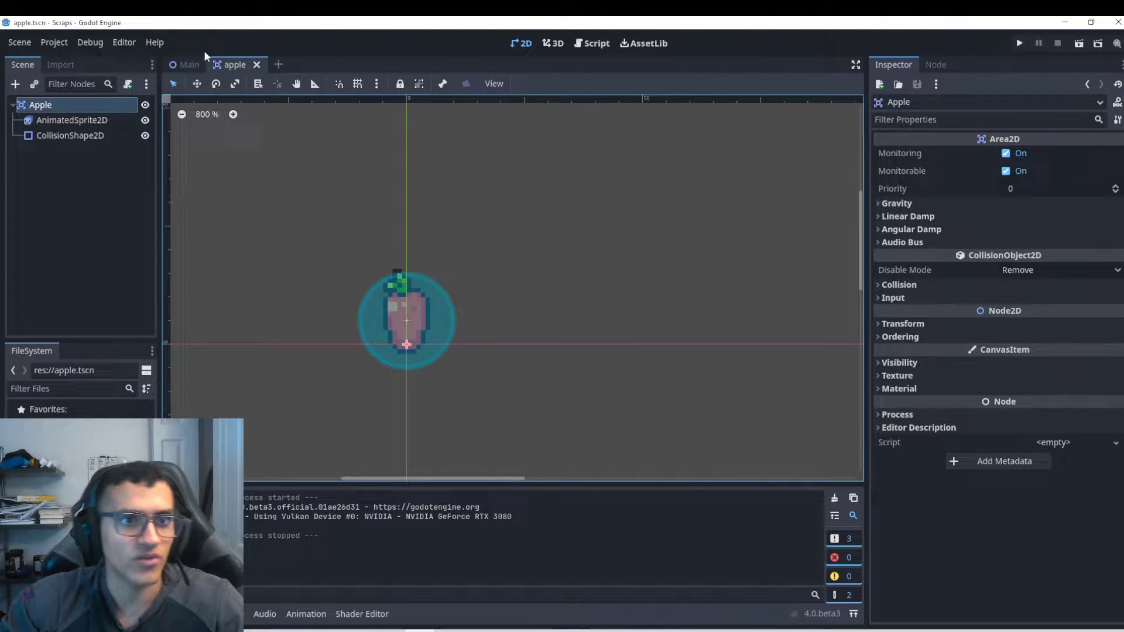
left_click(188, 63)
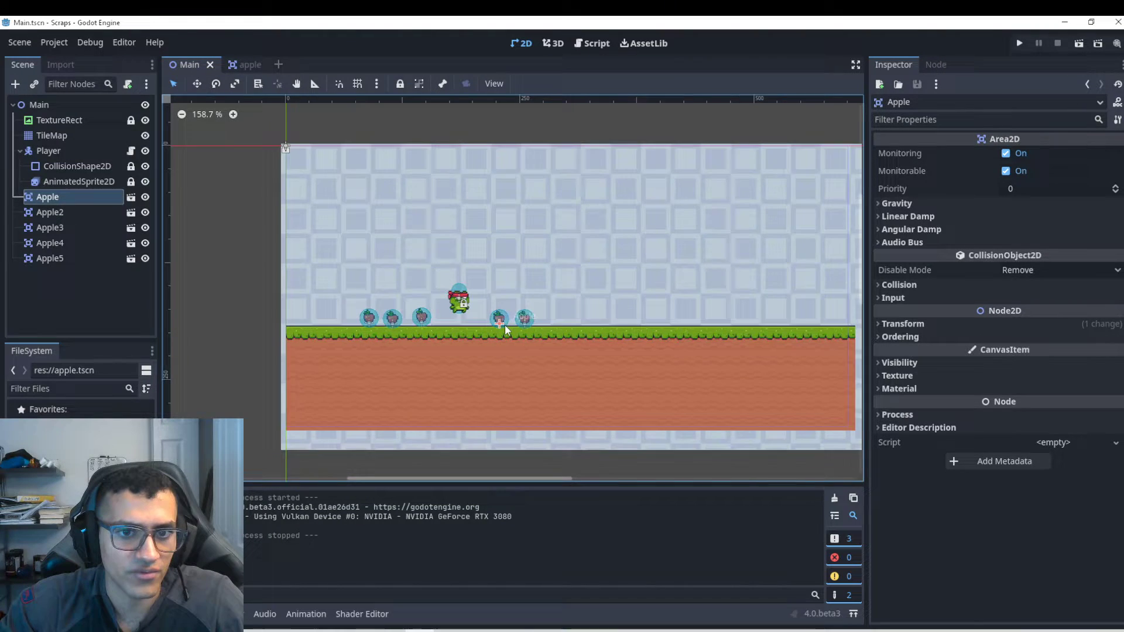
left_click(51, 135)
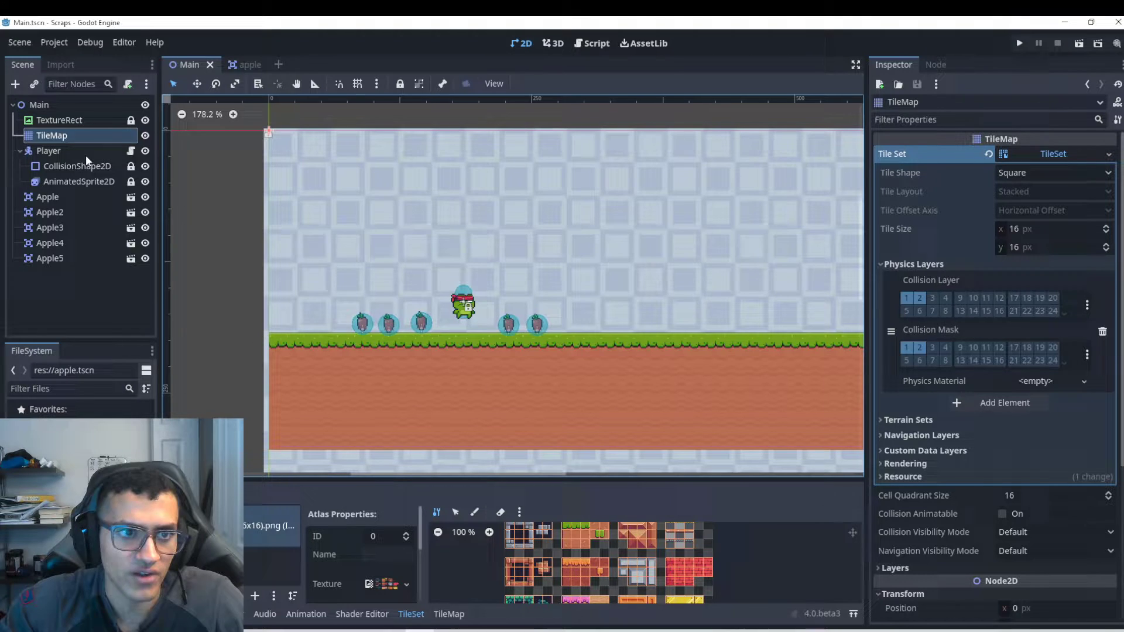
left_click(49, 151)
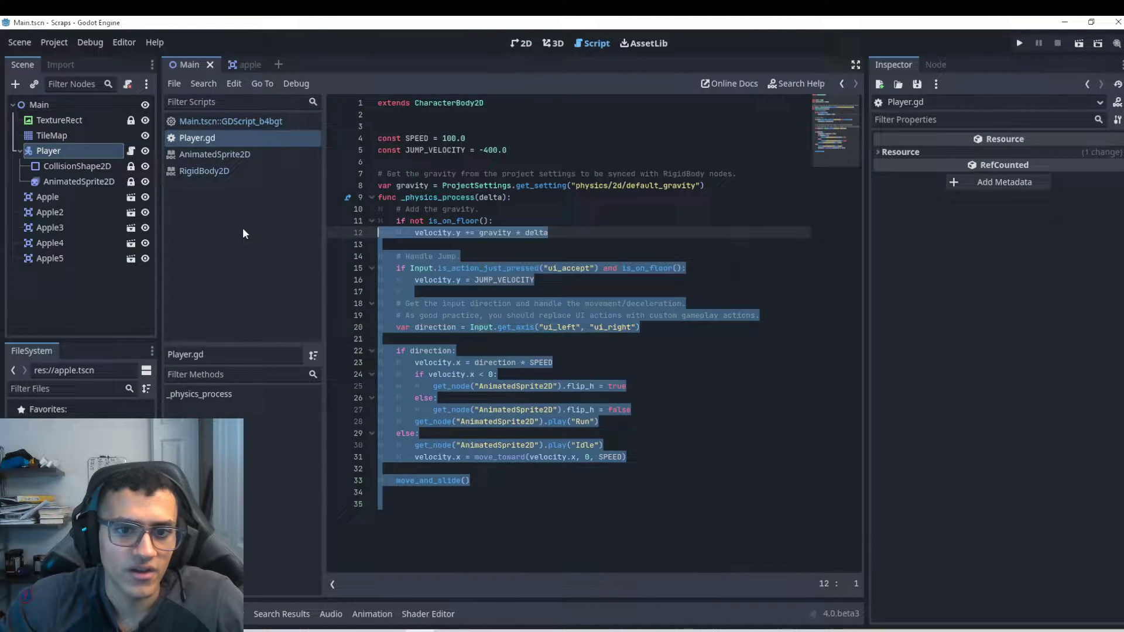
Read the physics process and flip_h lines in Player.gd, then run the Main level.
left_click(478, 197)
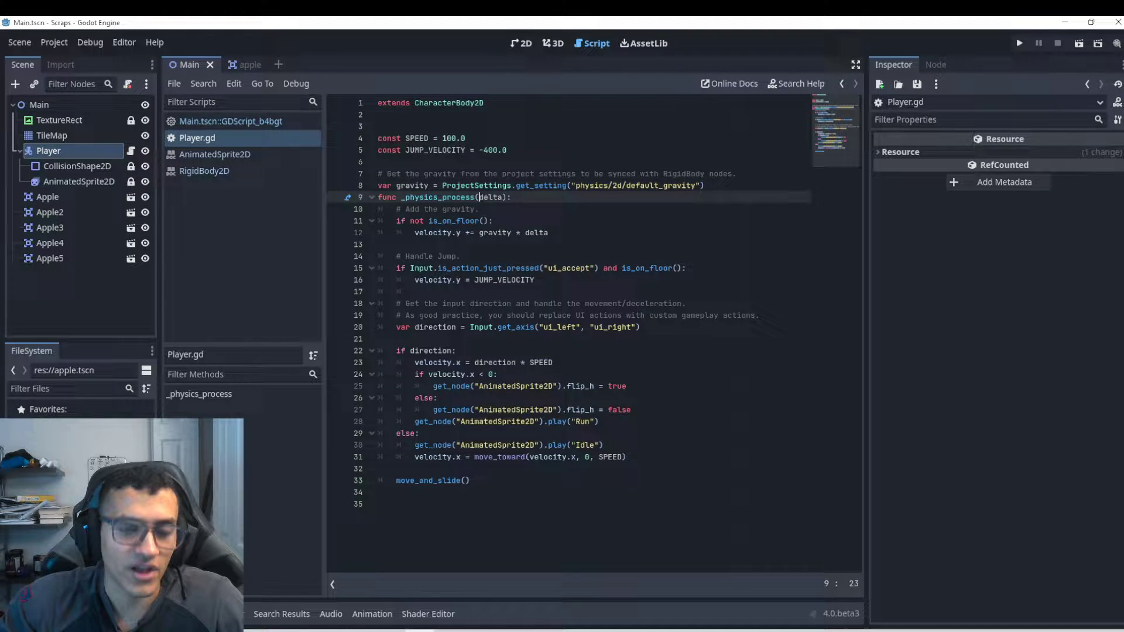
left_click(630, 409)
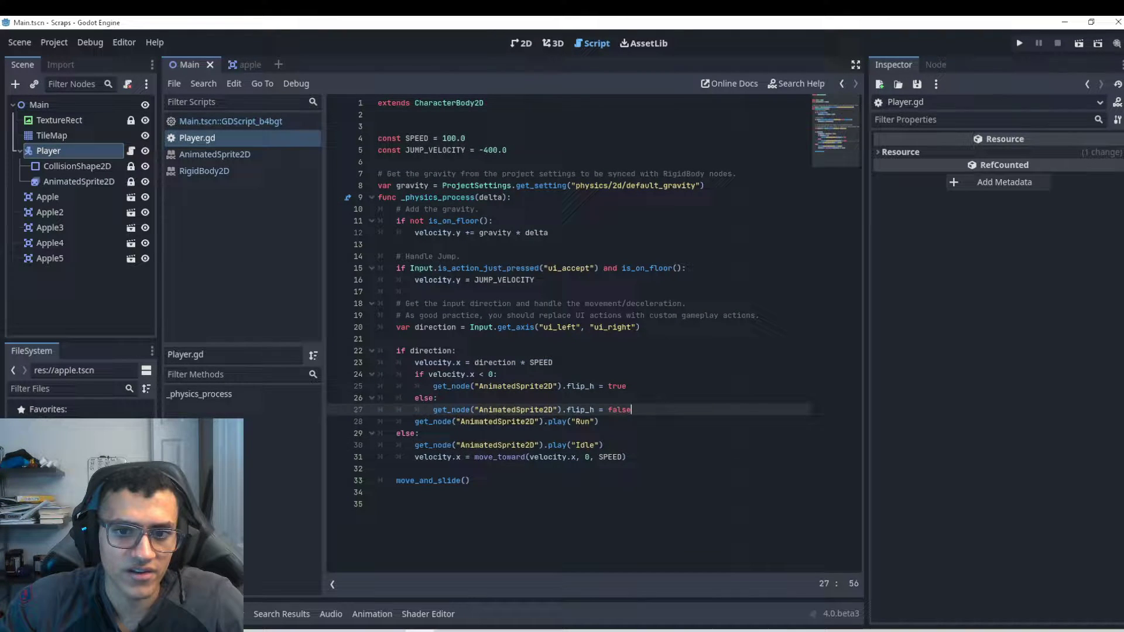
double_click(579, 385)
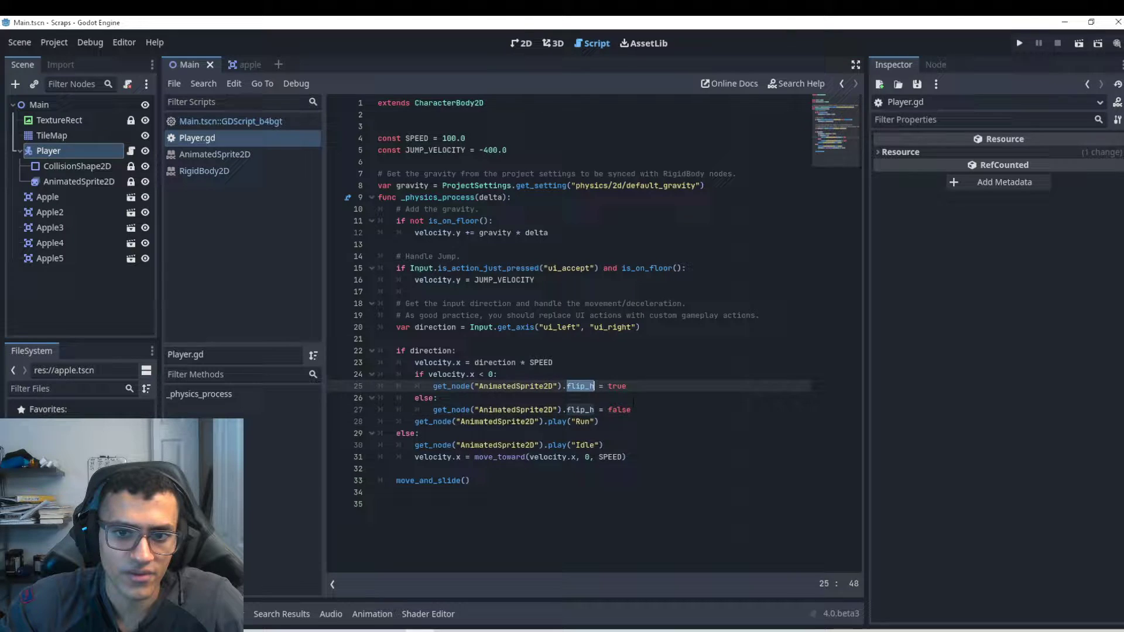
left_click(502, 410)
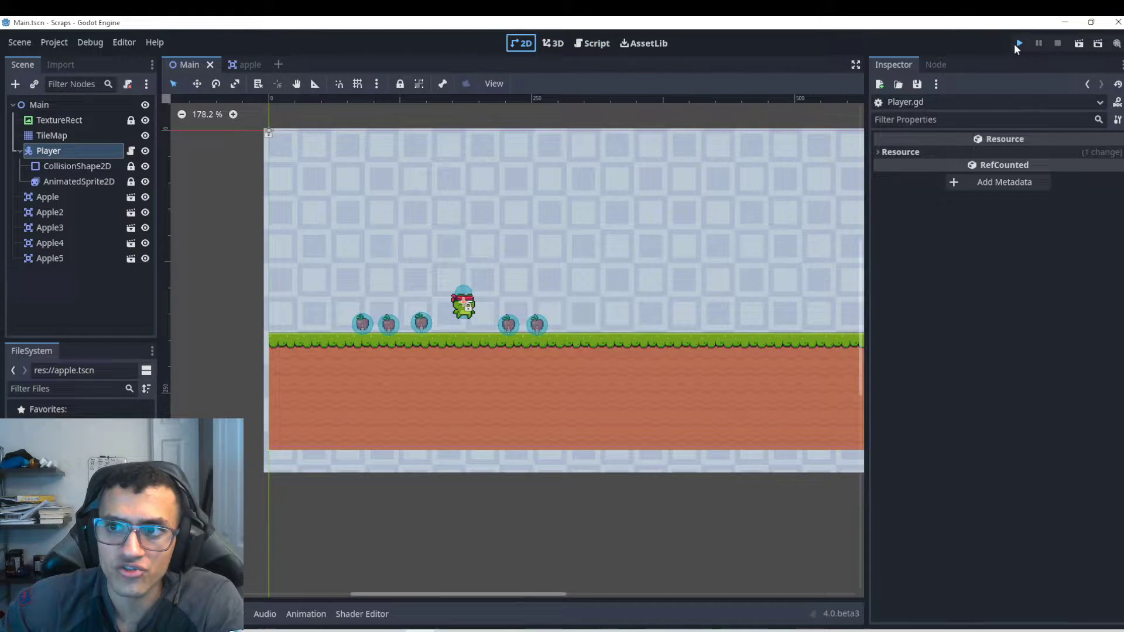
left_click(1017, 43)
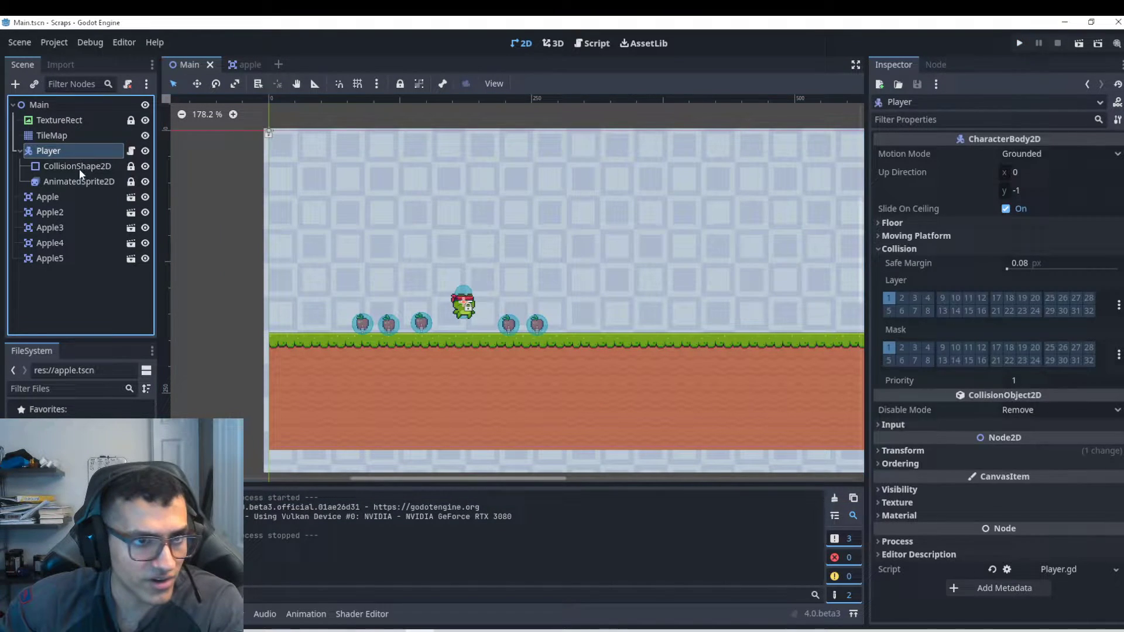
In the apple scene, select AnimatedSprite2D and inspect its Idle and Collected frames.
left_click(79, 180)
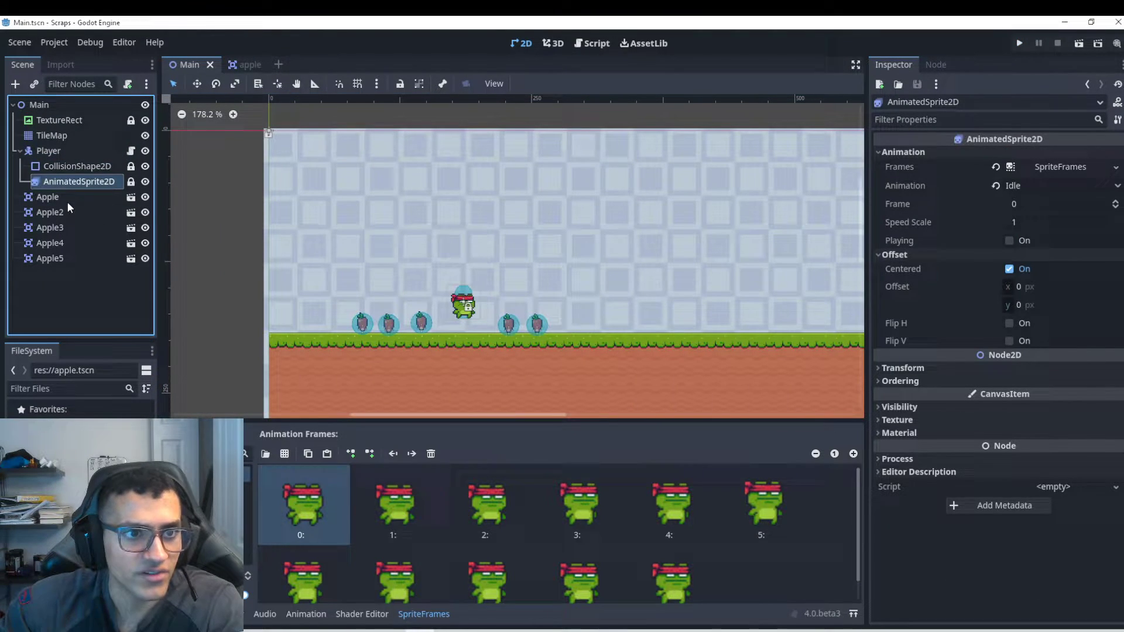
left_click(234, 65)
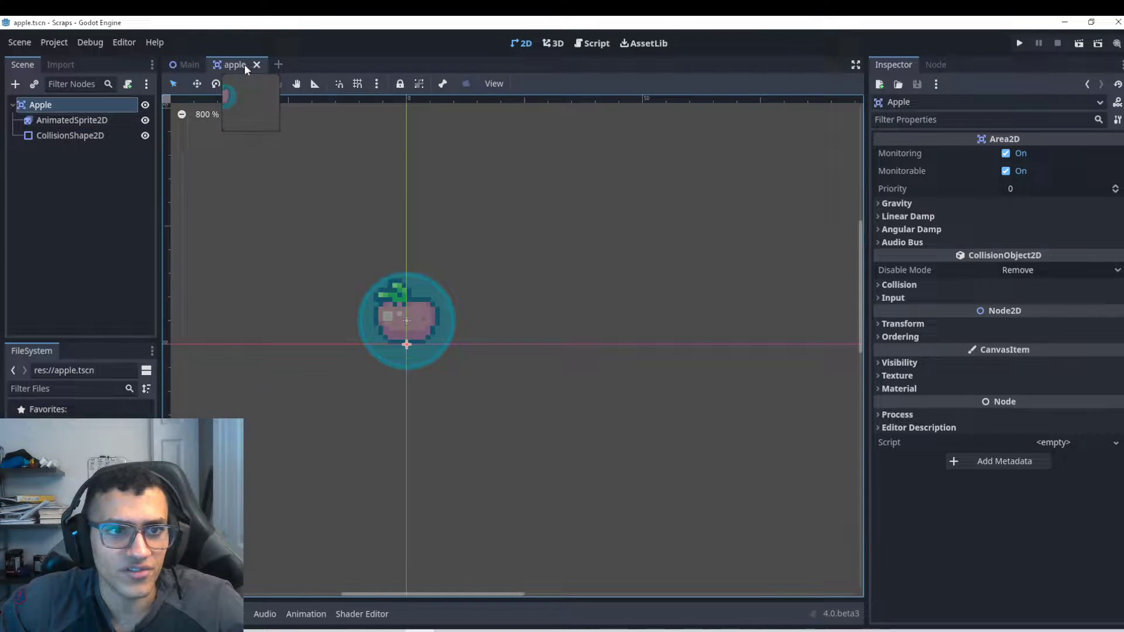
scroll("up", 3)
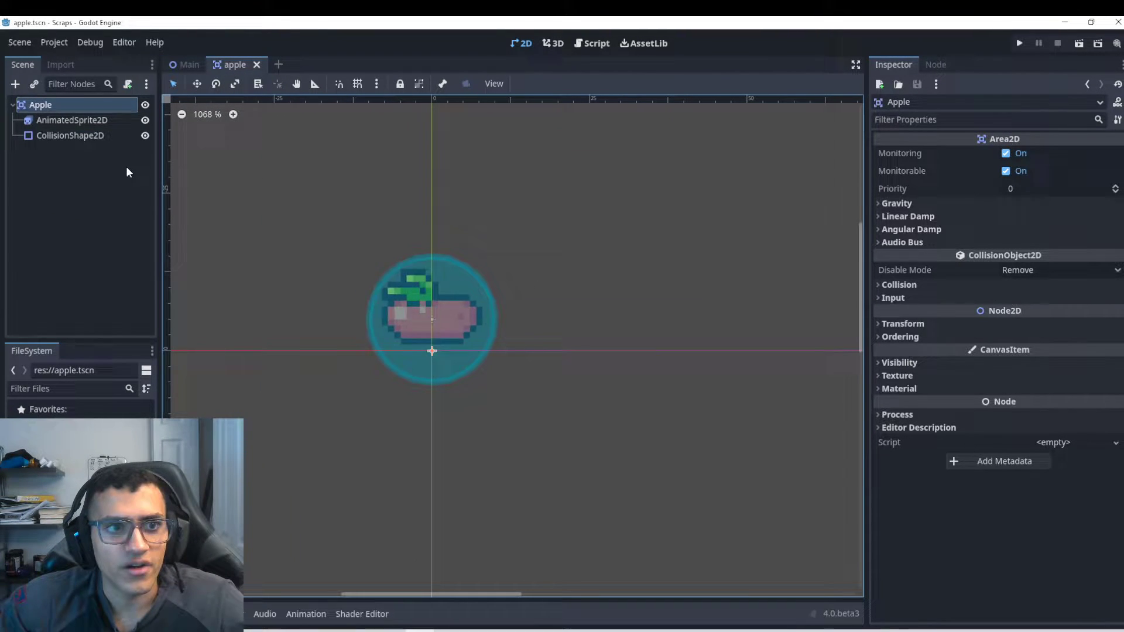
left_click(74, 119)
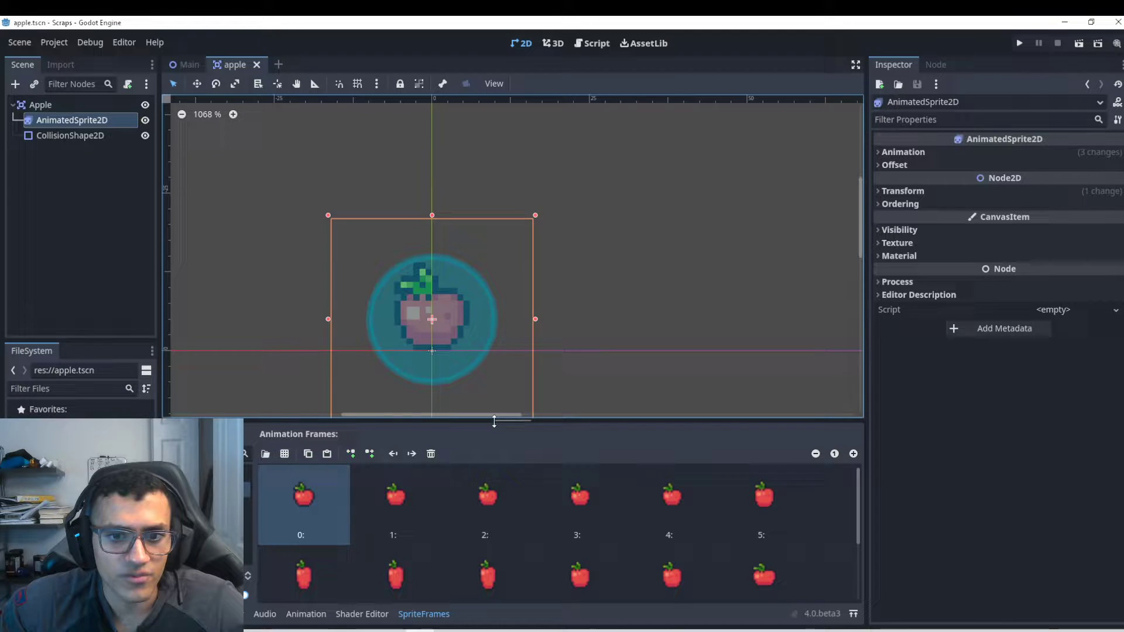
scroll("down", 3)
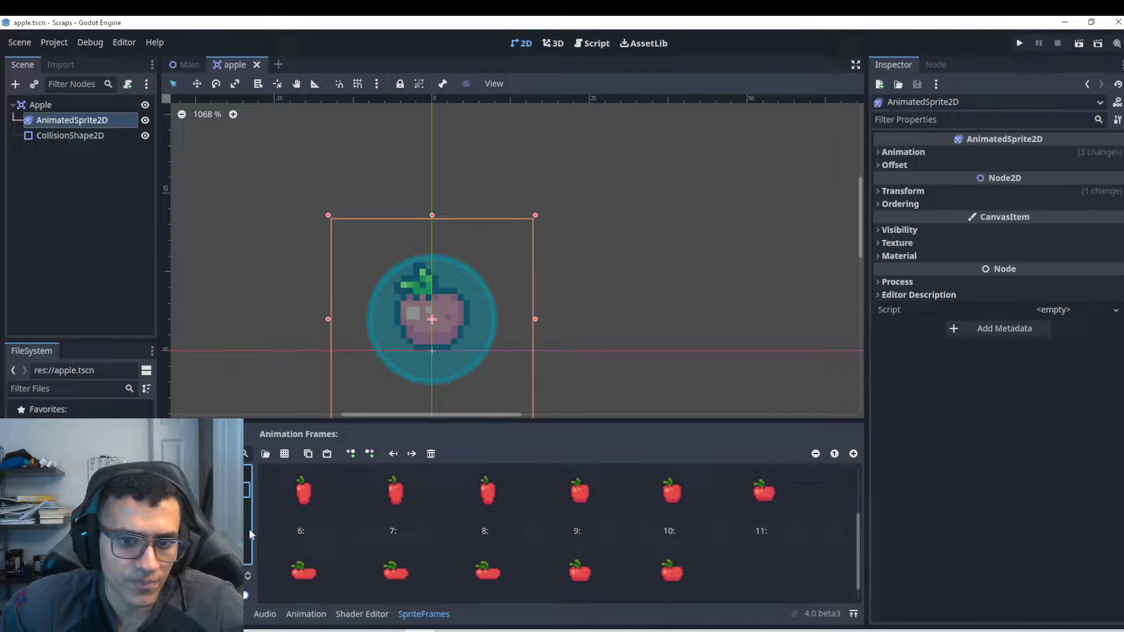
scroll("down", 3)
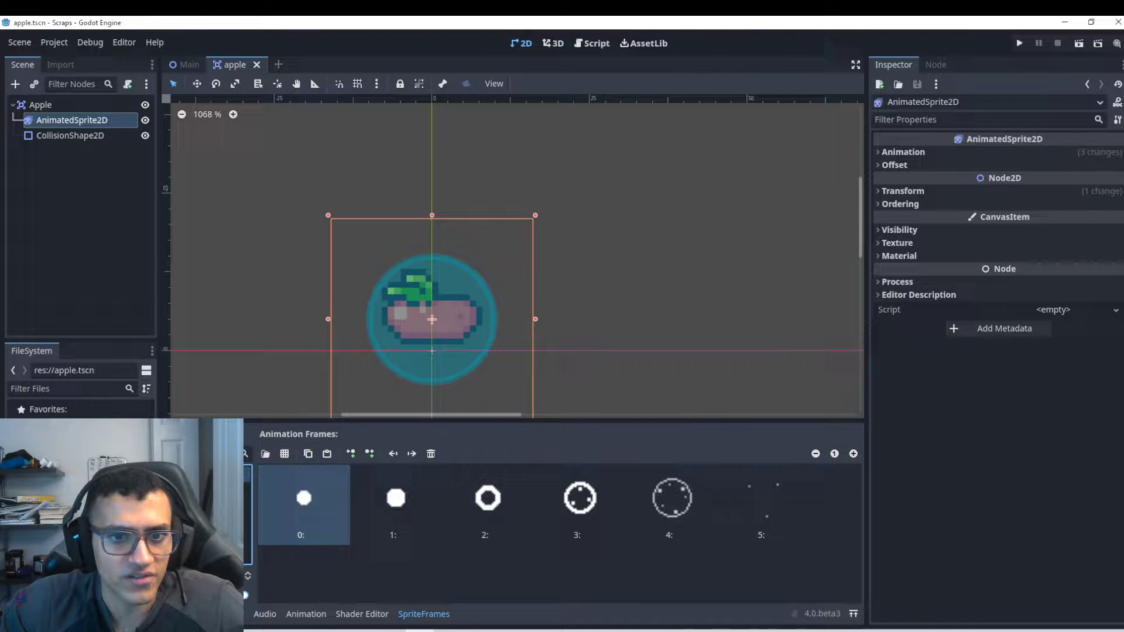
left_click(11, 370)
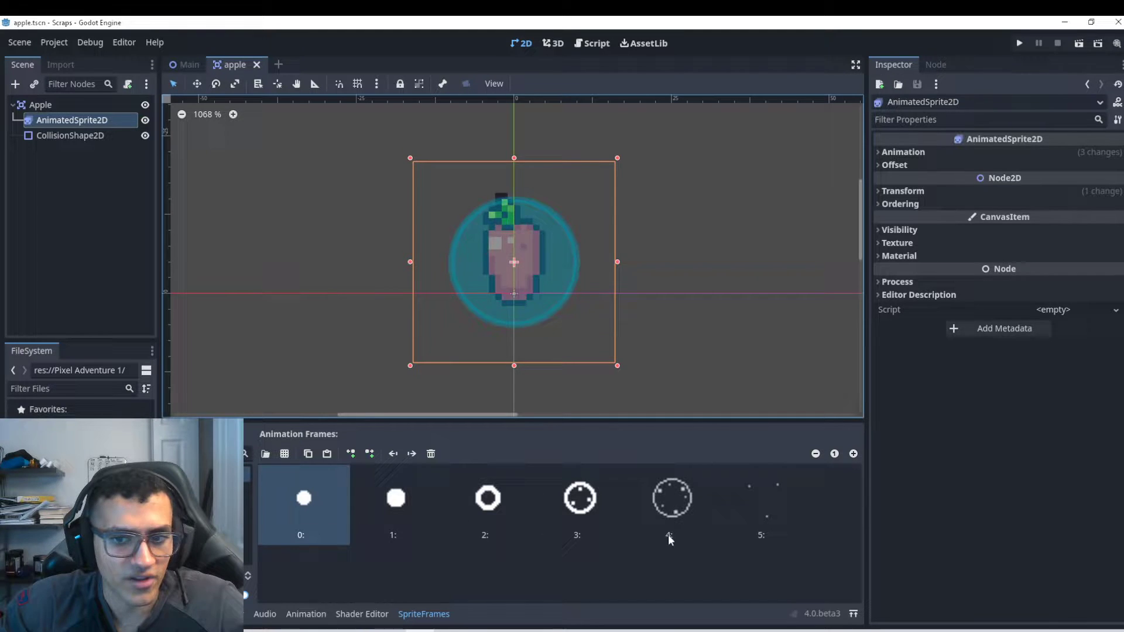
In the Inspector's Animation section, set the sprite's animation to Idle.
left_click(902, 151)
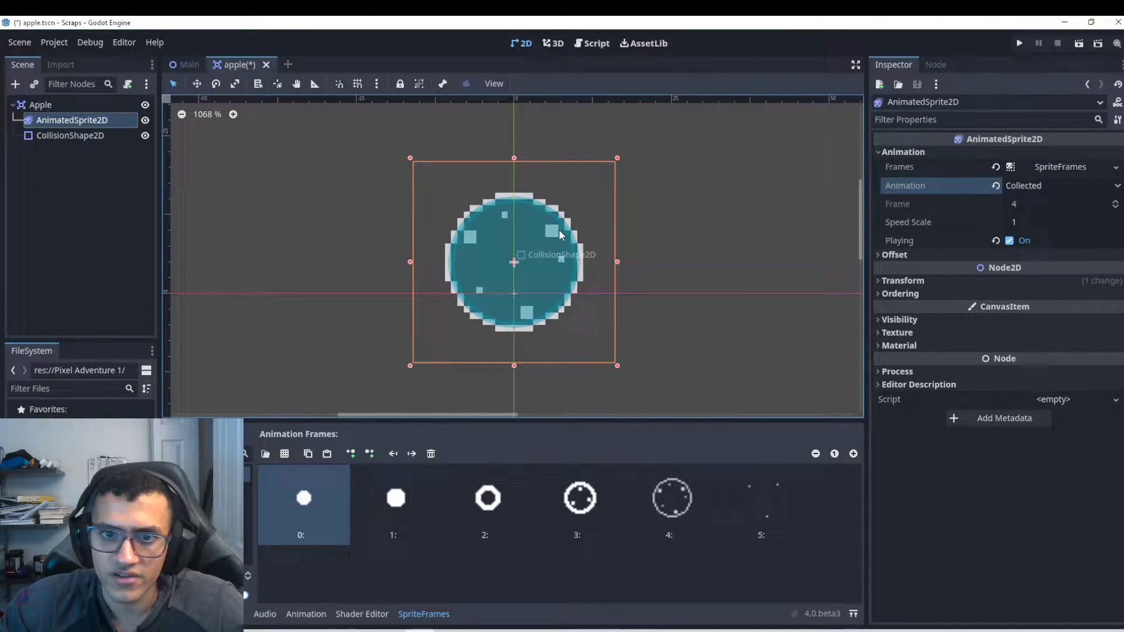
left_click(1061, 185)
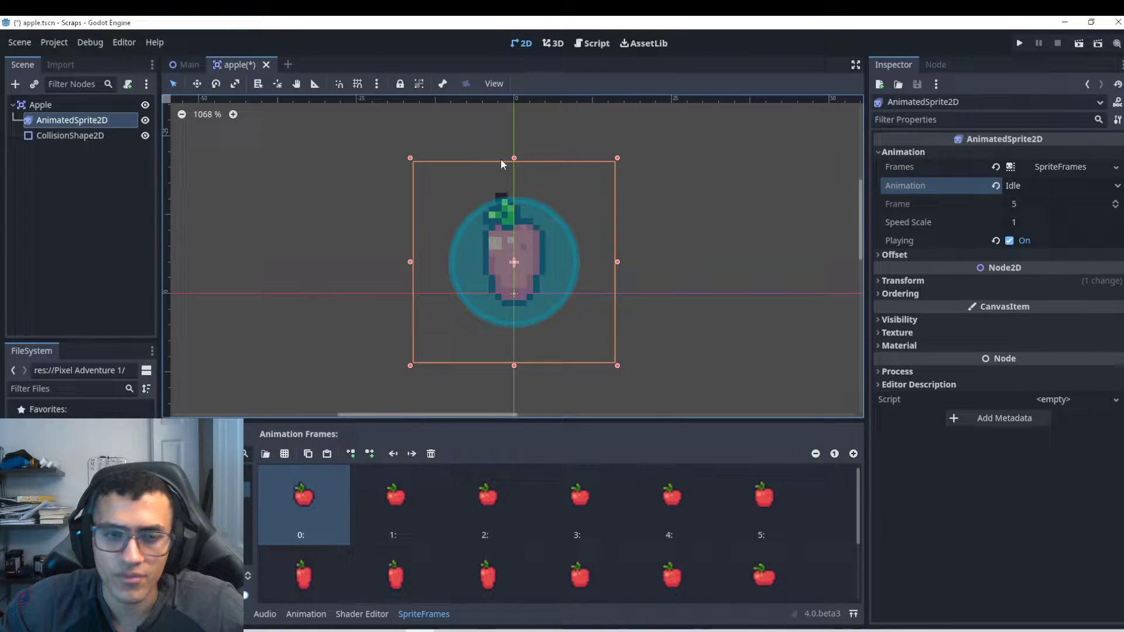
Attach a new built-in script to Apple and start connecting its body_entered signal.
left_click(126, 84)
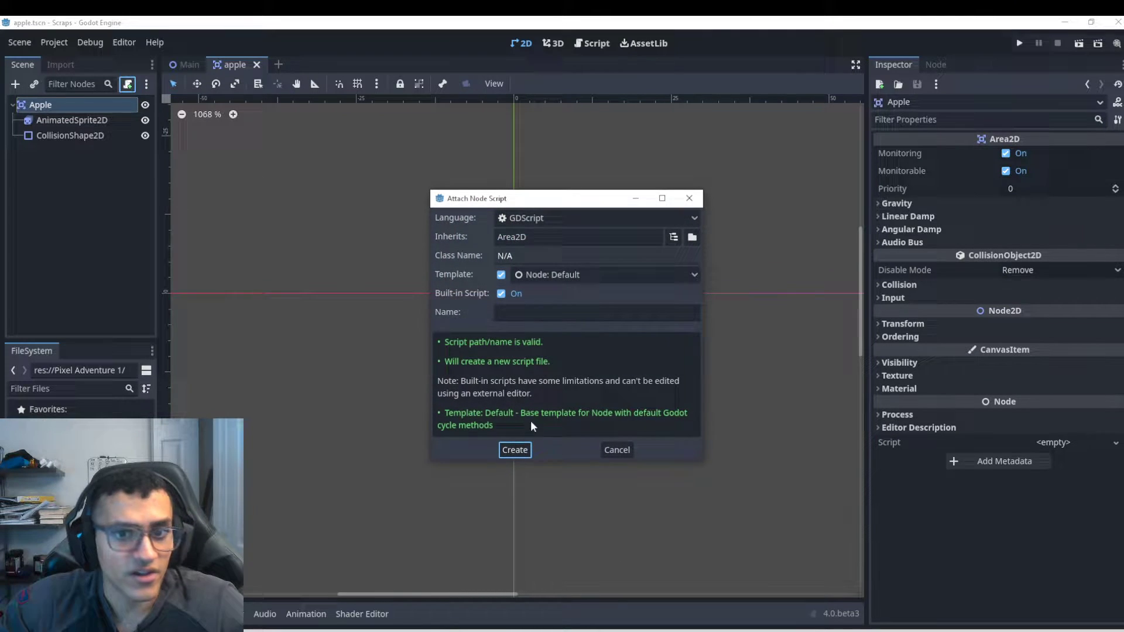
left_click(514, 449)
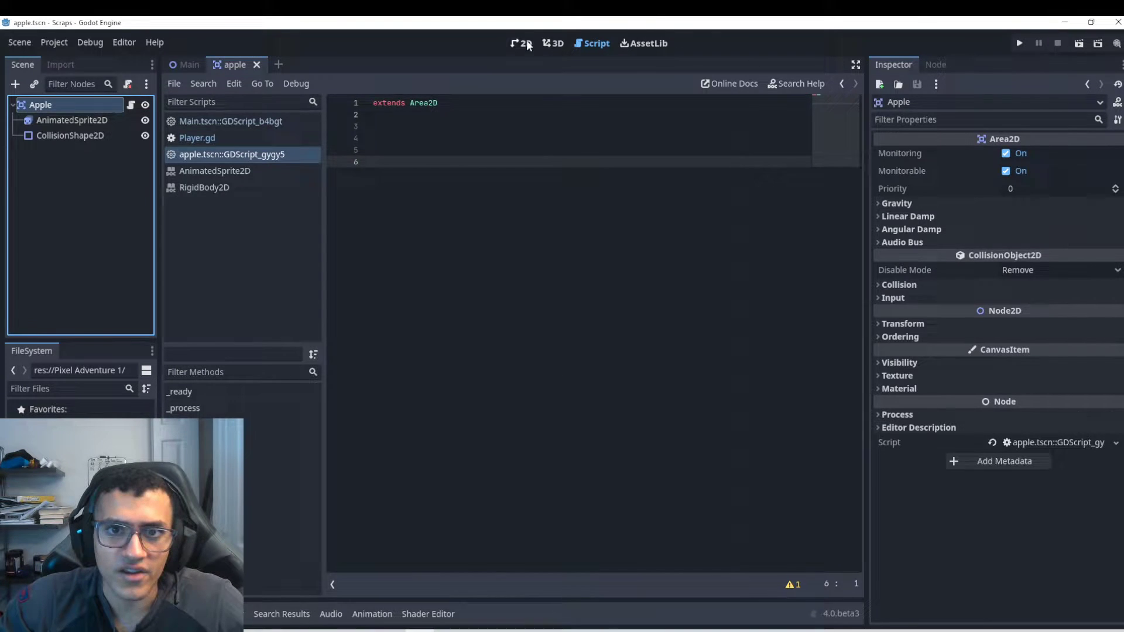
left_click(519, 43)
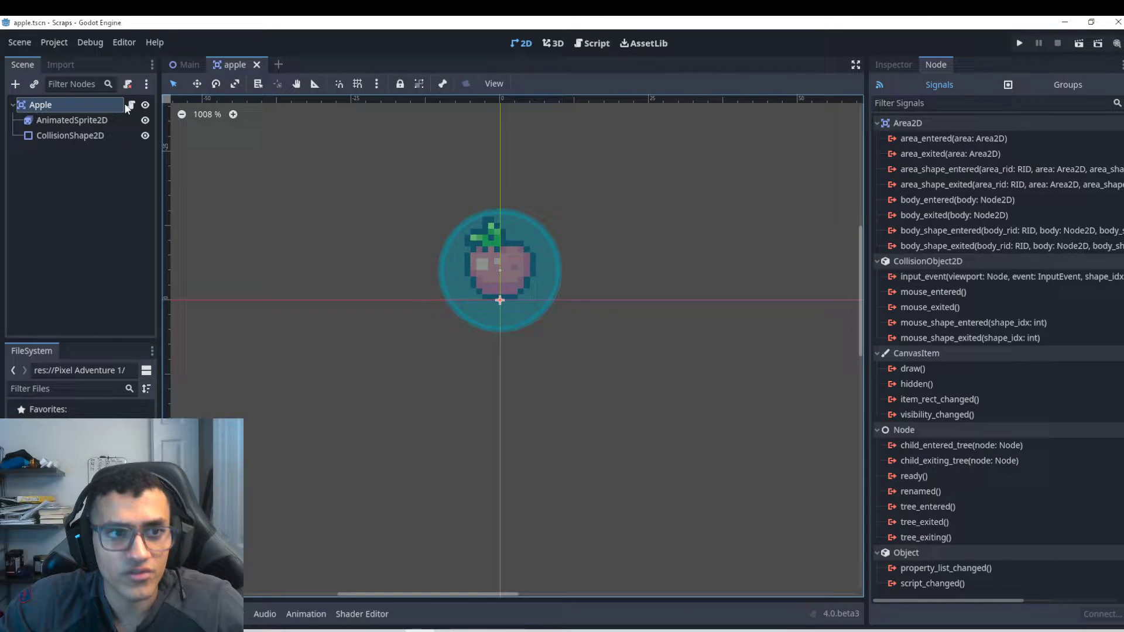
mouse_move(130, 104)
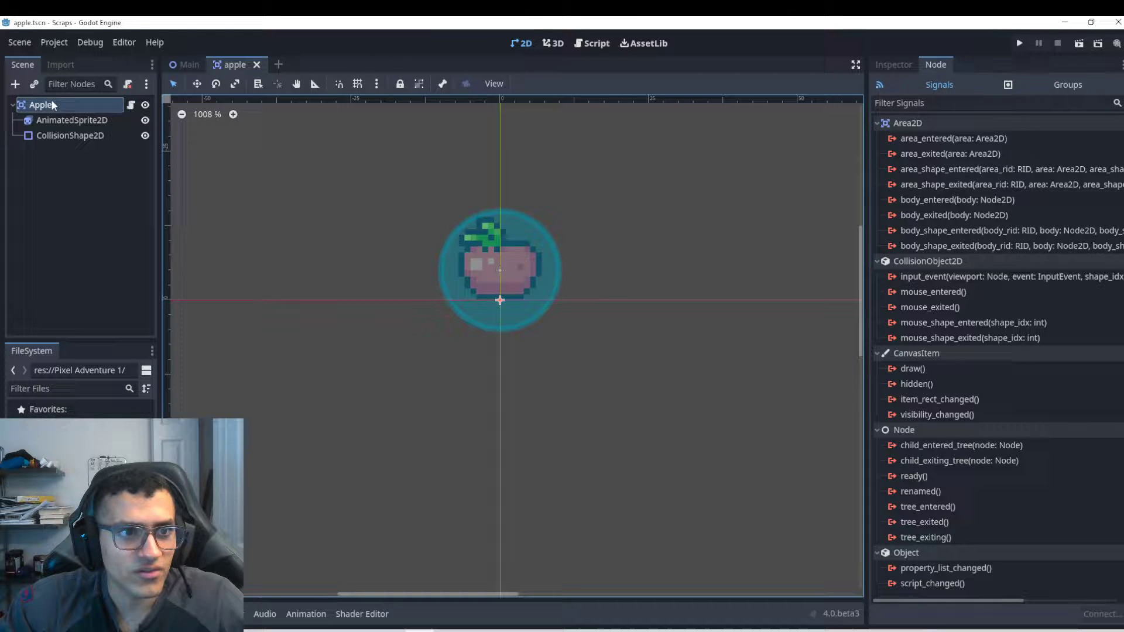
mouse_move(41, 104)
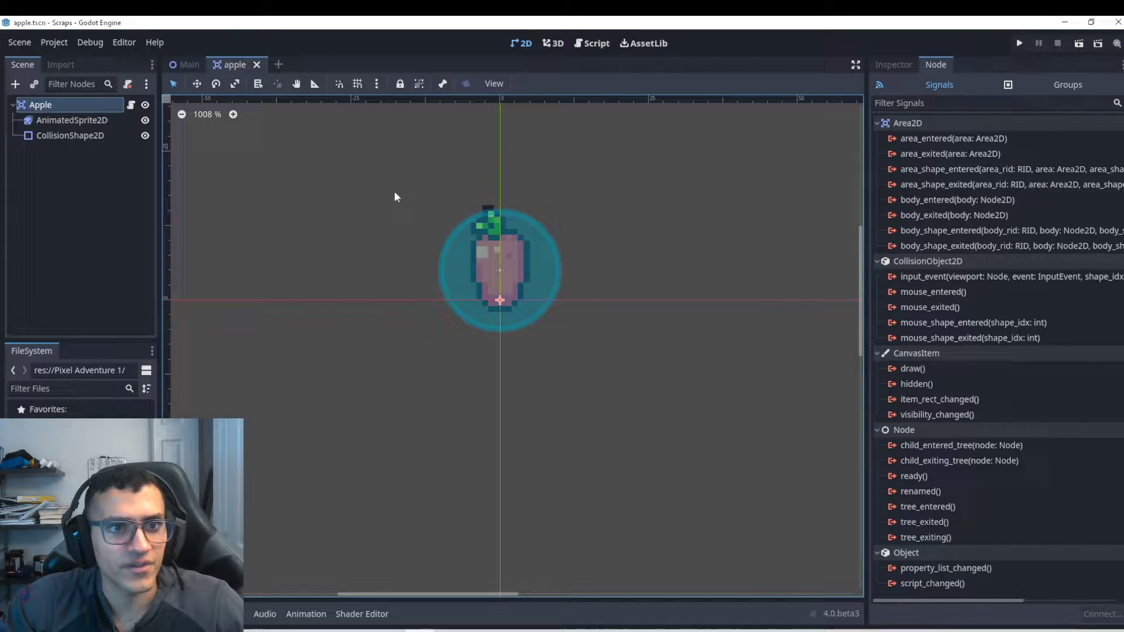
double_click(956, 199)
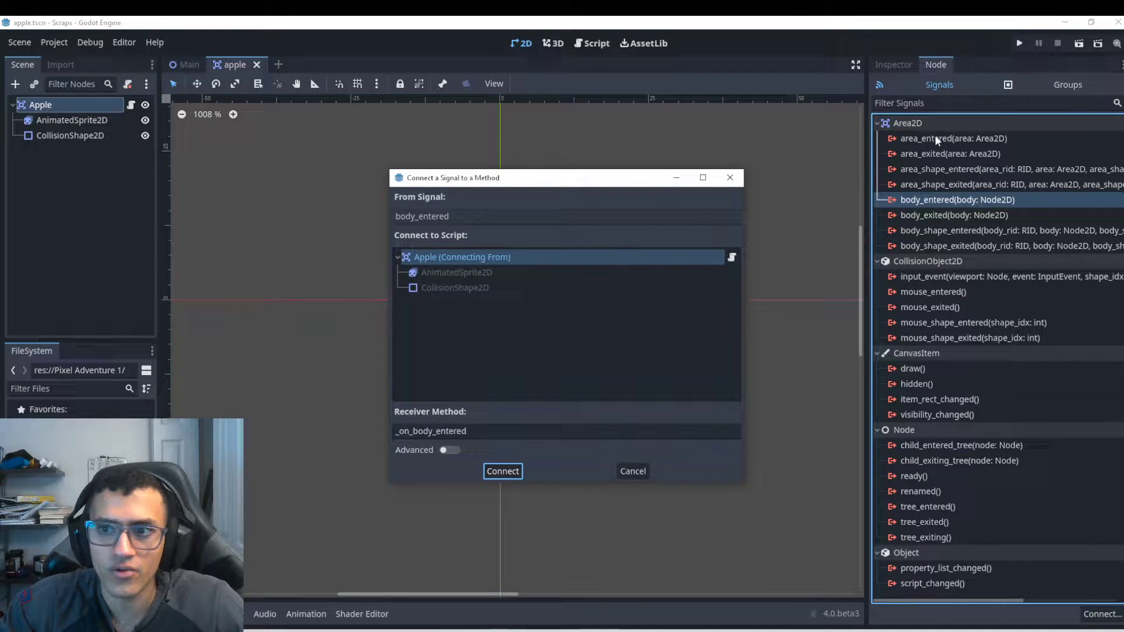
Connect body_entered to a handler calling queue_free() and run the game.
left_click(502, 471)
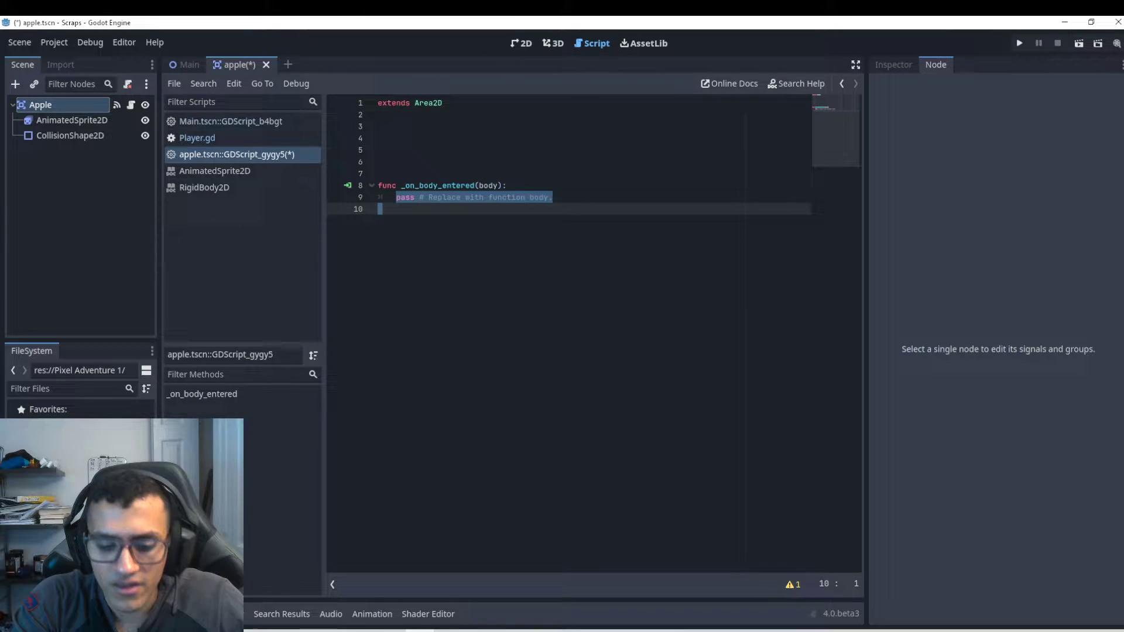
type("que_")
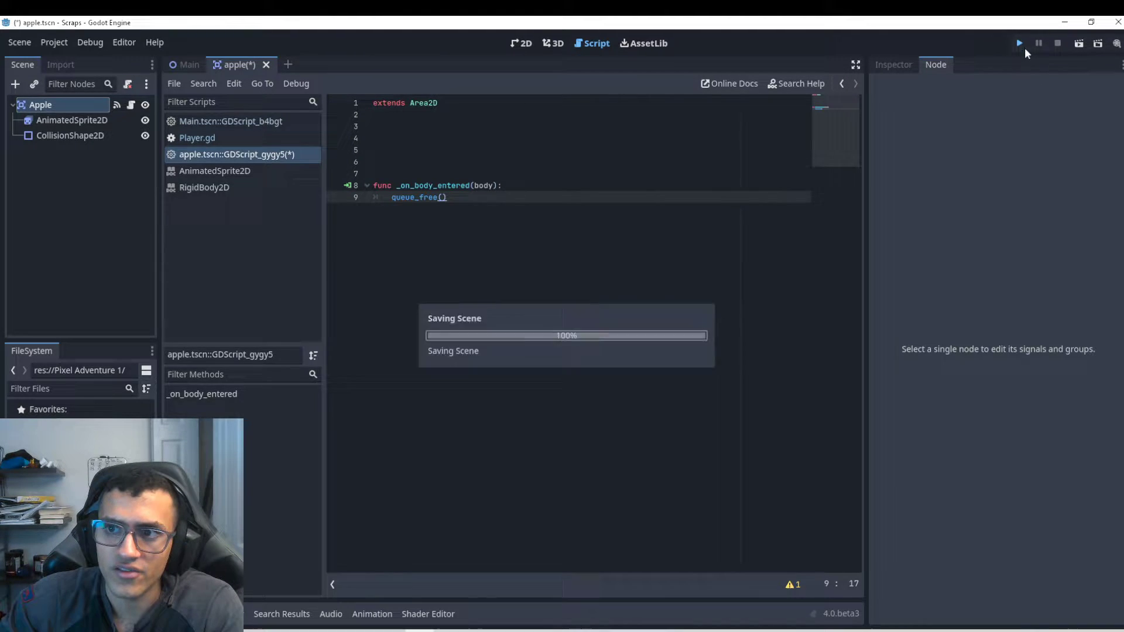
left_click(1020, 44)
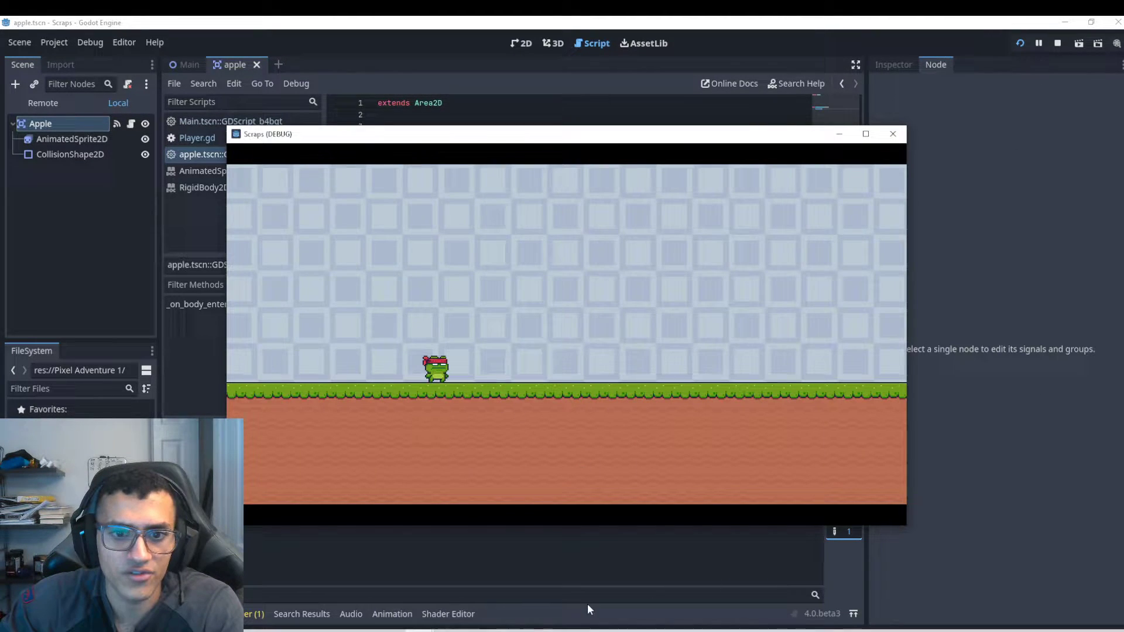
mouse_move(452, 472)
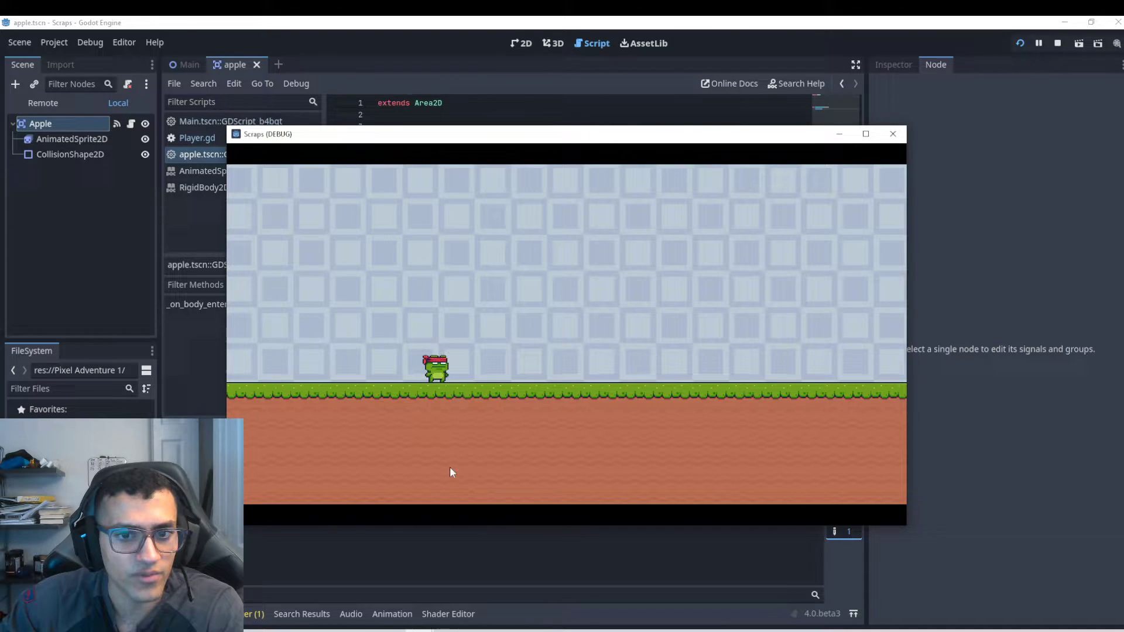
mouse_move(454, 436)
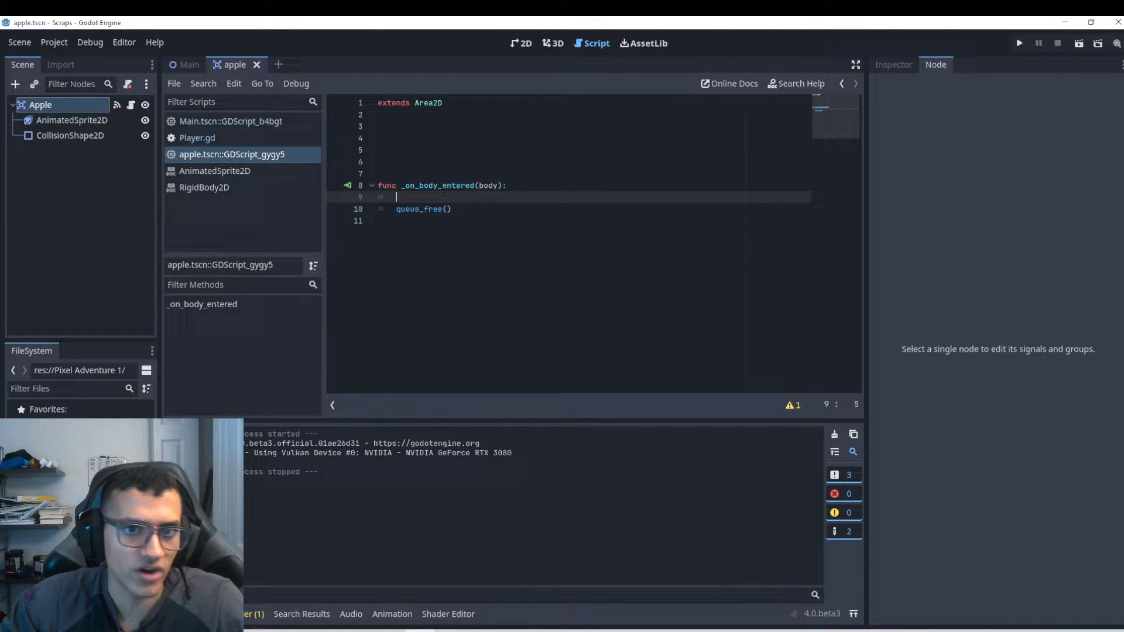
Guard queue_free() with if body.name == "Player": and switch to the Main scene.
type("1")
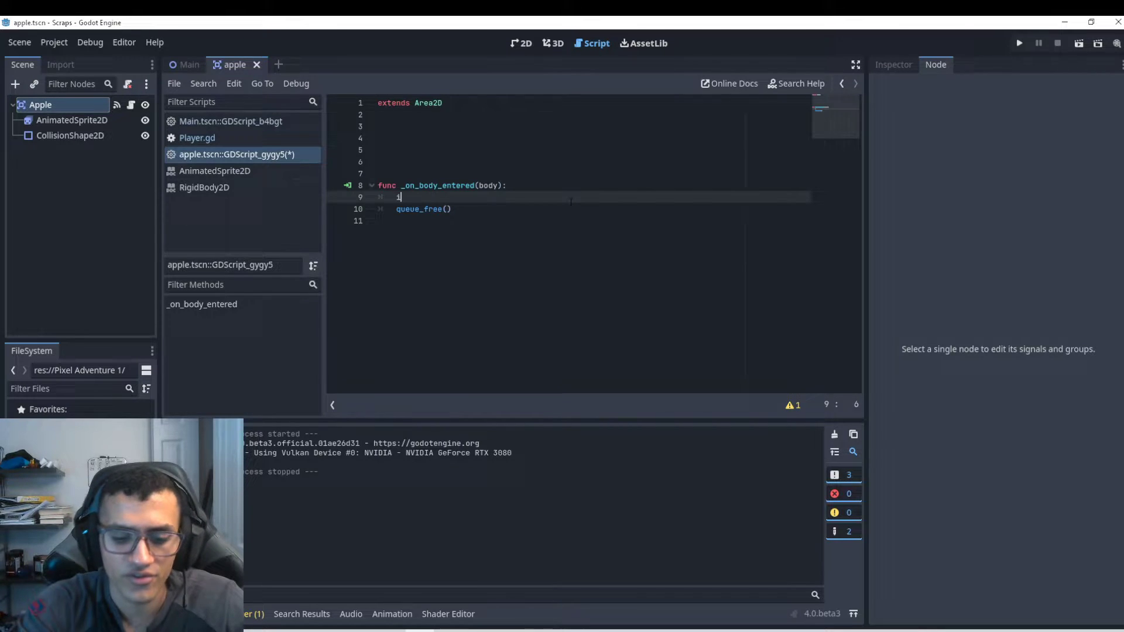
type("f body")
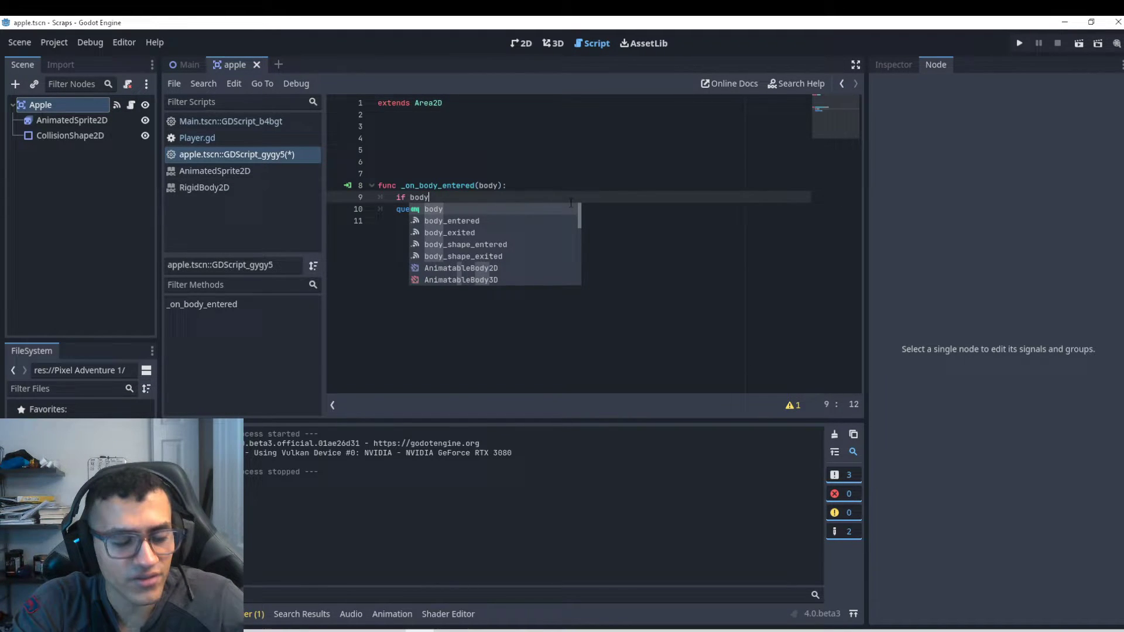
type(".")
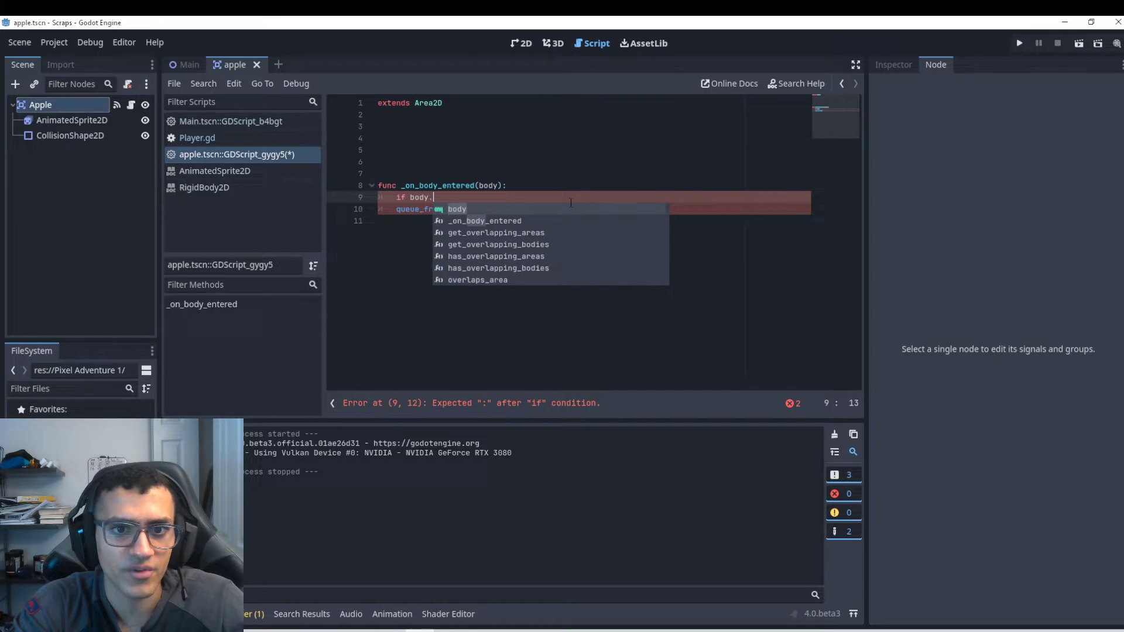
type(".")
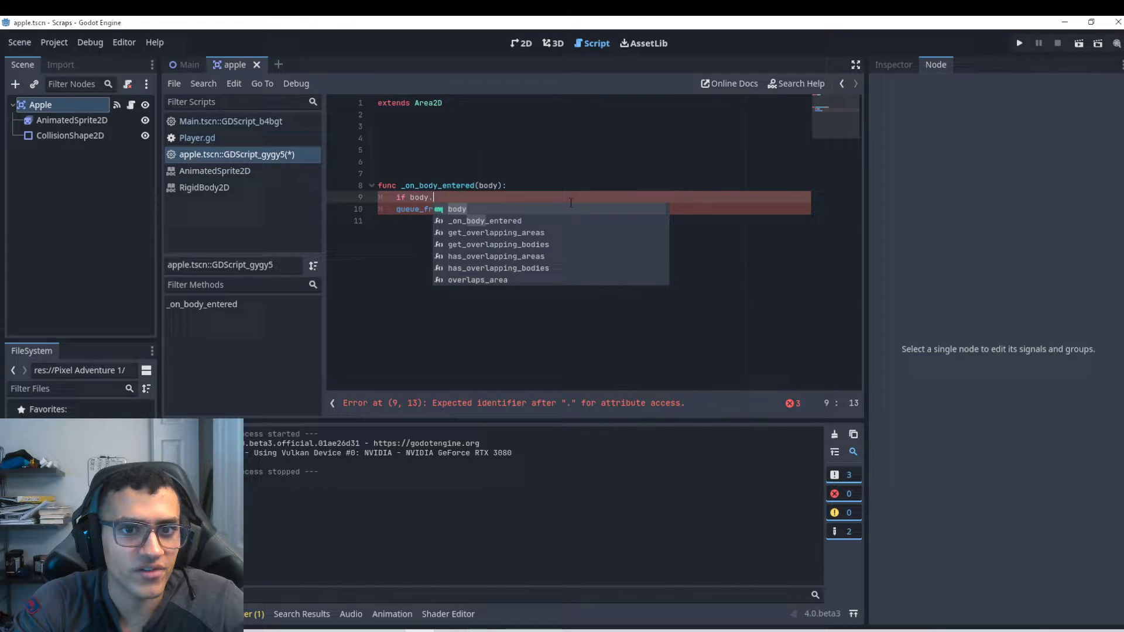
type("name == \"")
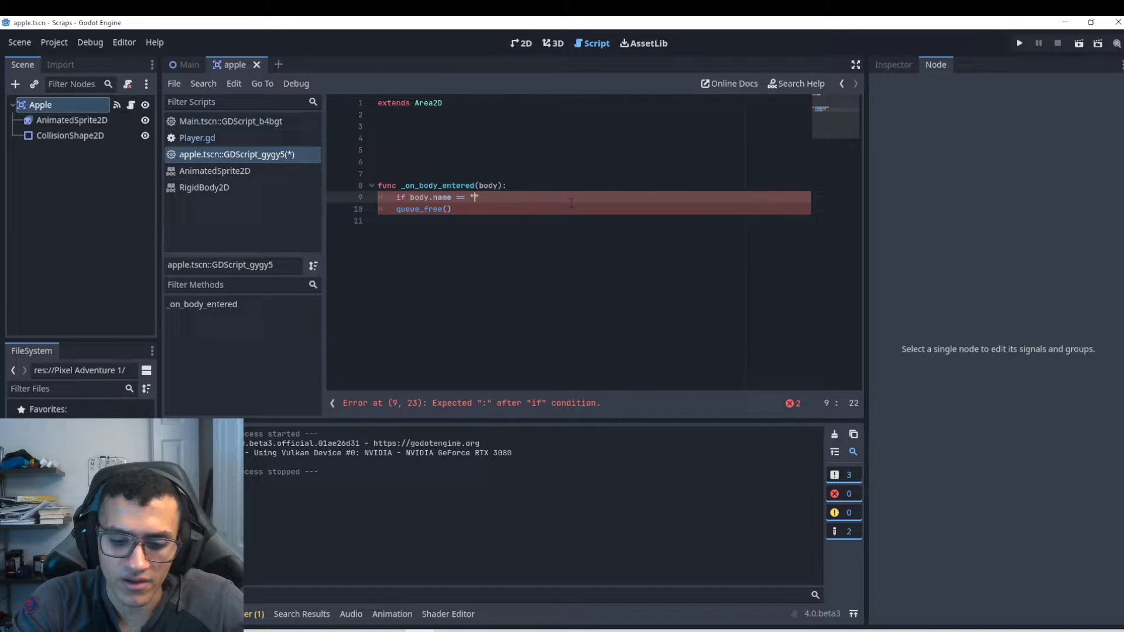
type("Player\":")
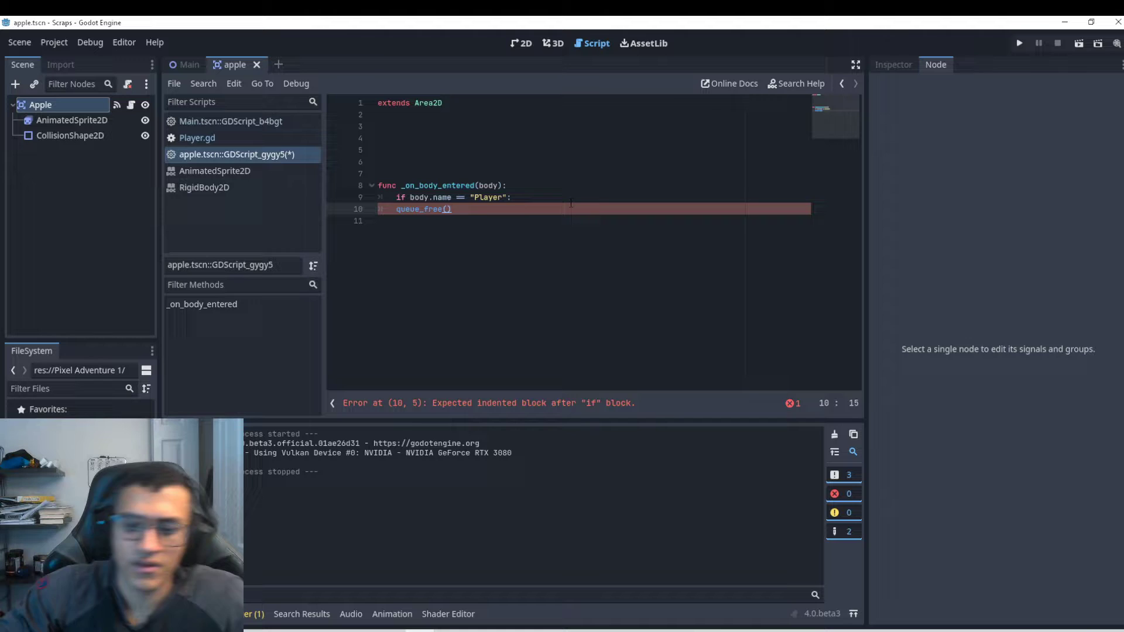
left_click(189, 64)
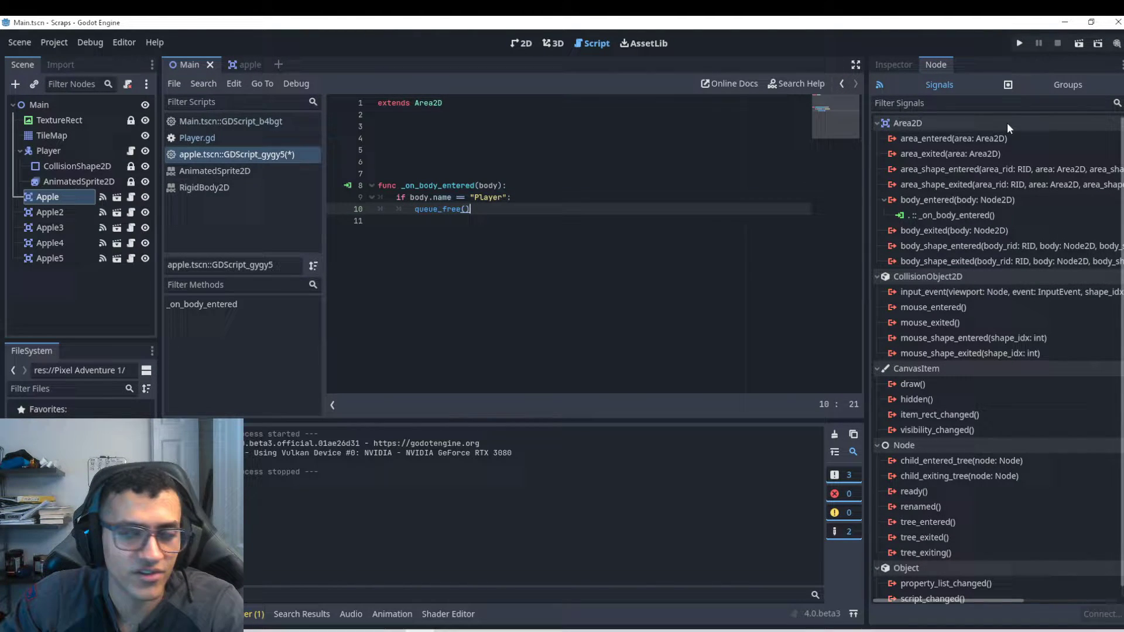
Test-run the main level, stop it, and reselect the Apple root node.
left_click(1018, 43)
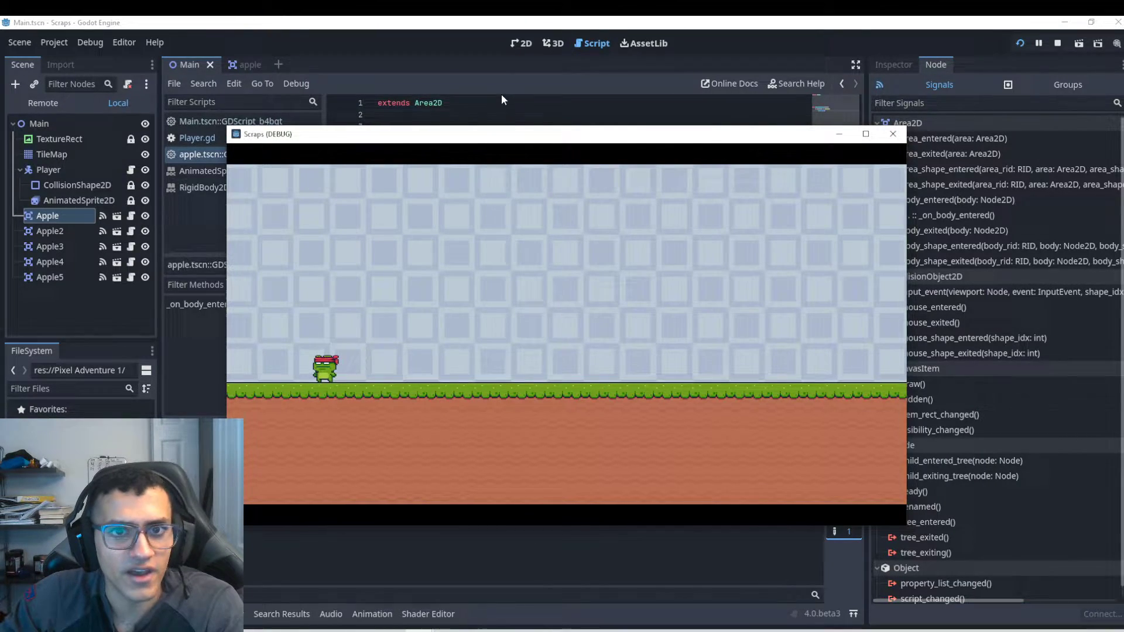
left_click(892, 133)
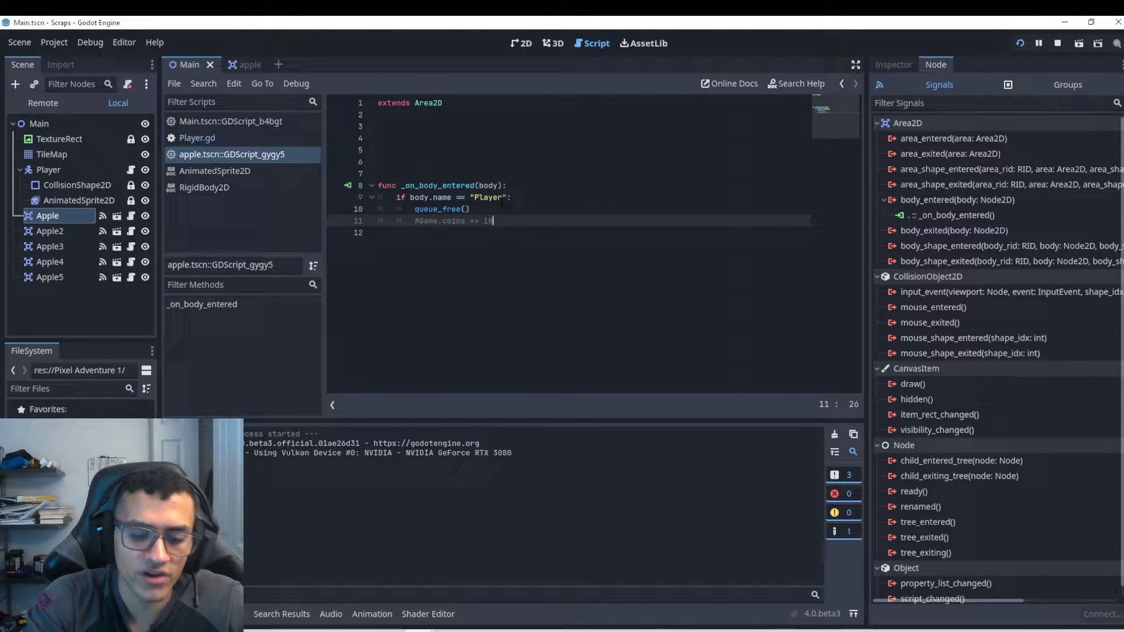
key("Return")
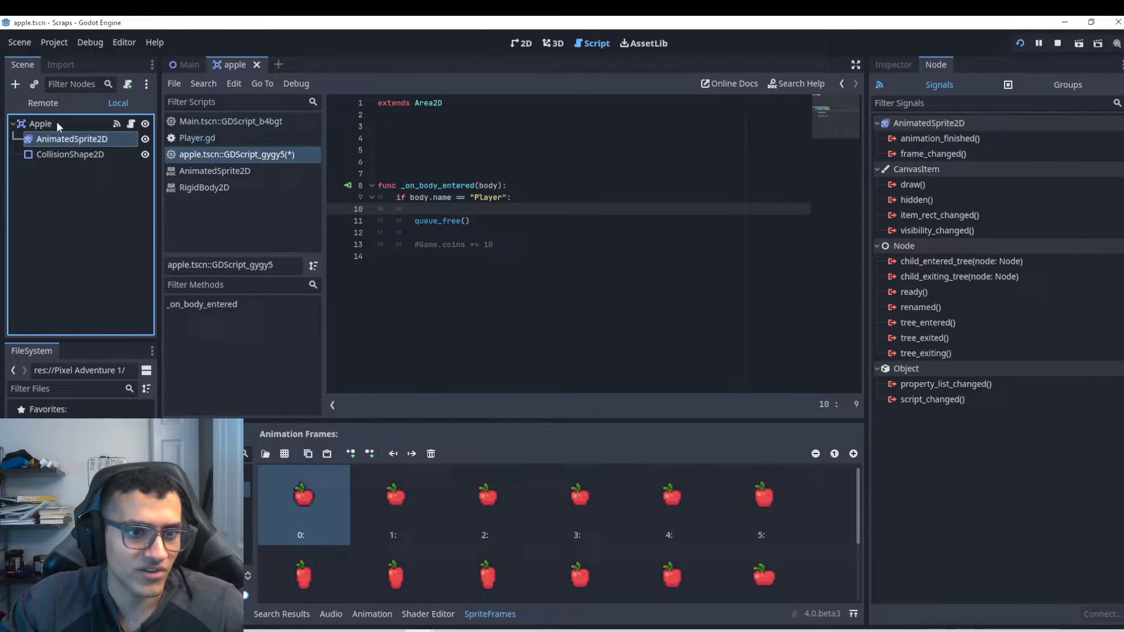
left_click(39, 123)
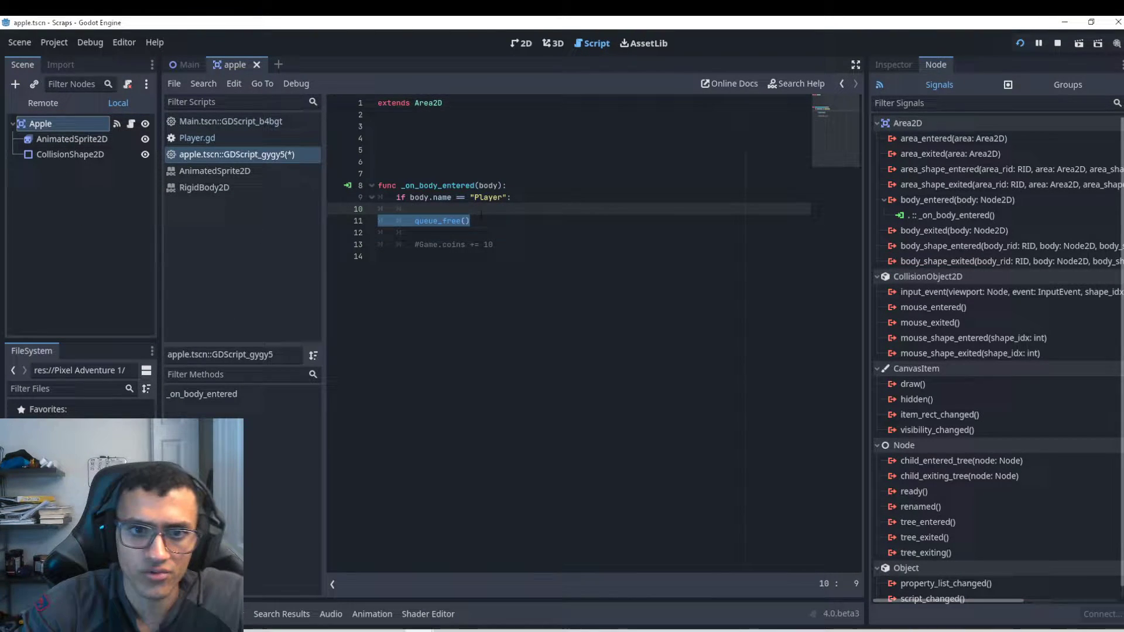
type("@onready var anim")
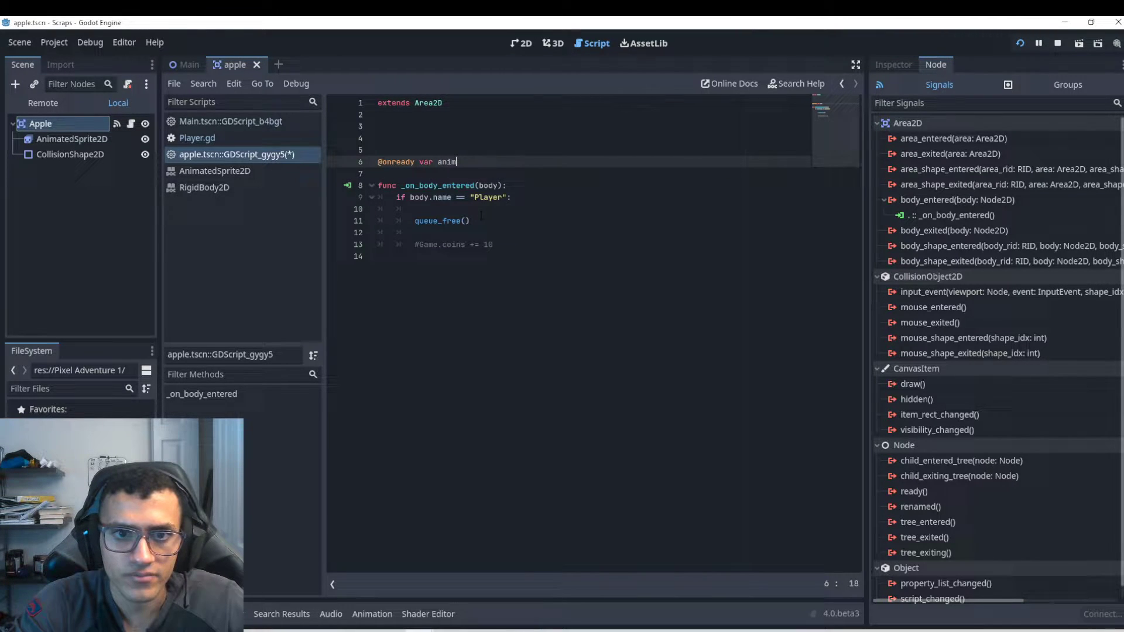
type("= get_no")
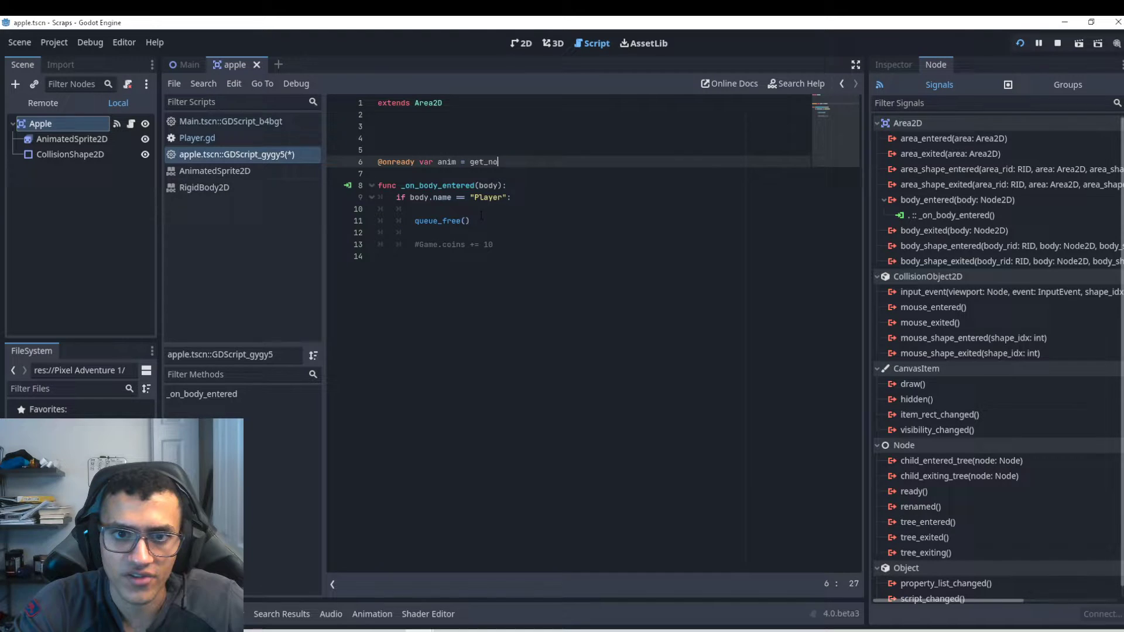
type("$")
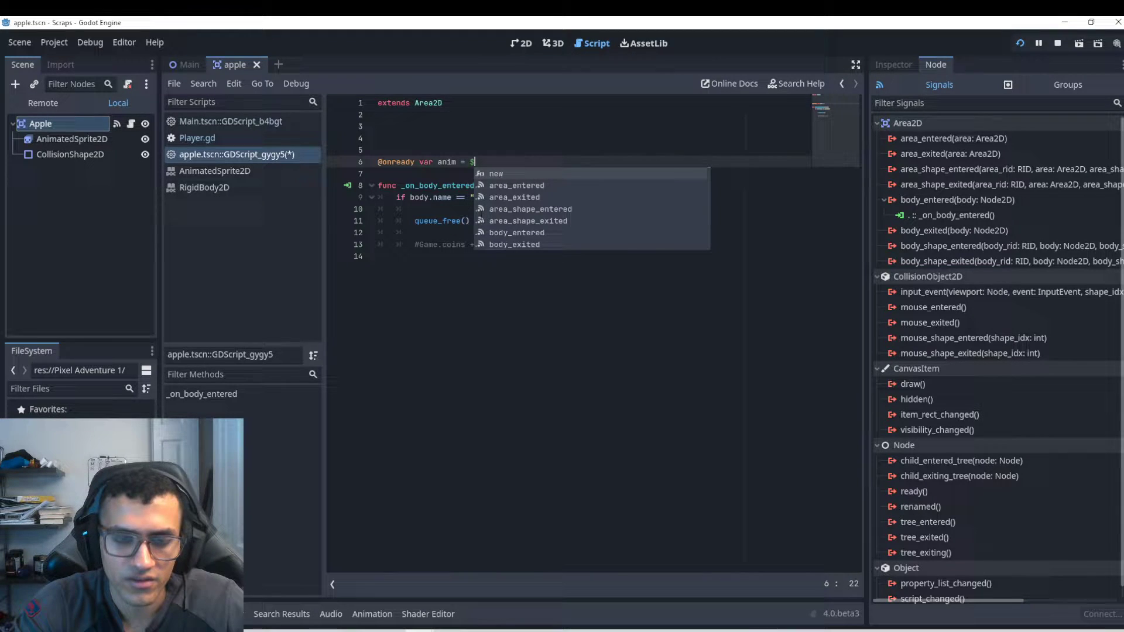
type("AnimatedSprite2D")
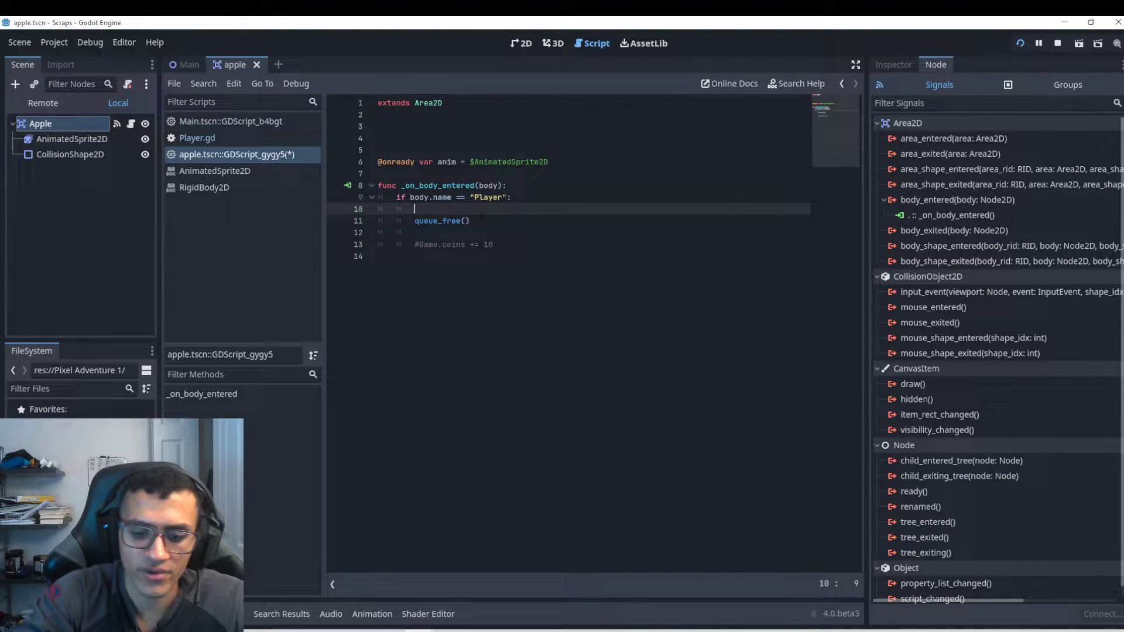
type("anim.play(\"Collected")
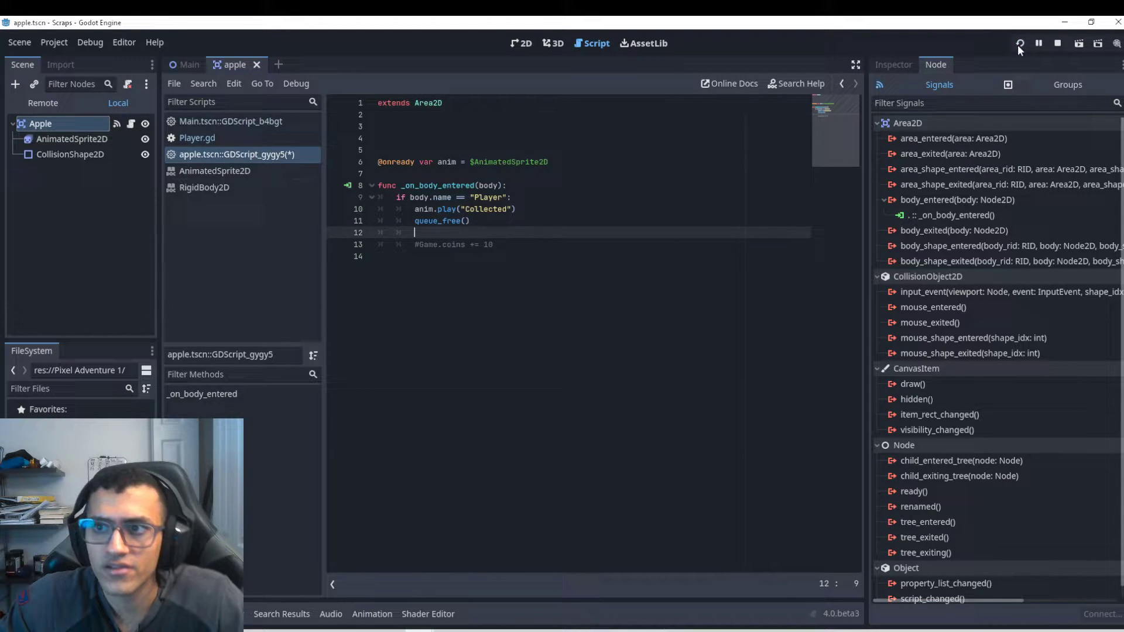
left_click(1019, 43)
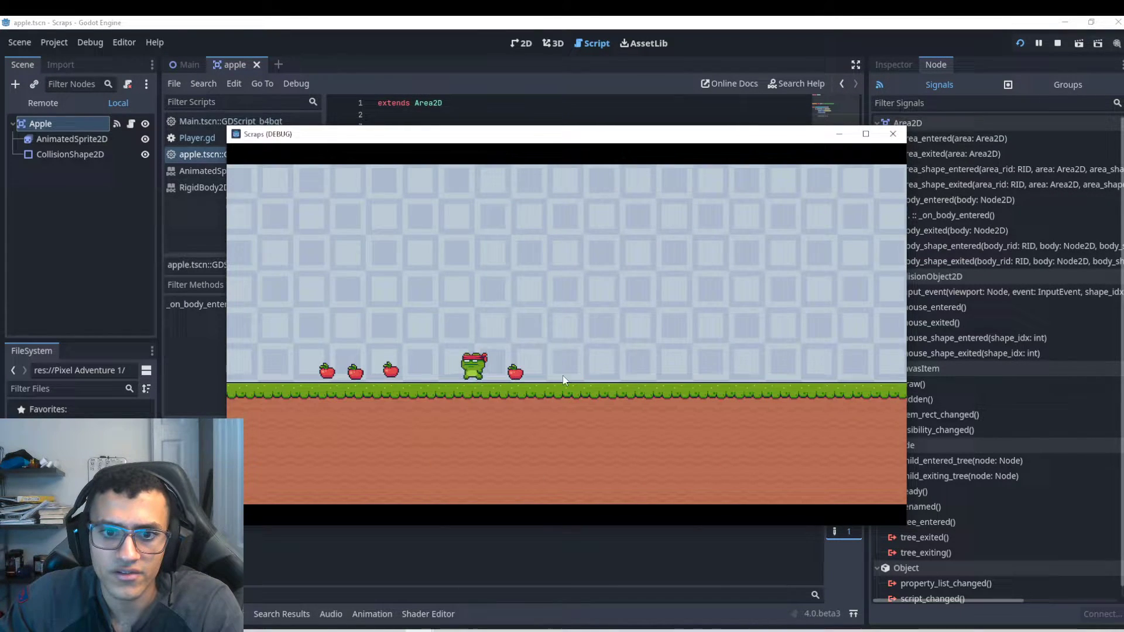
left_click(892, 133)
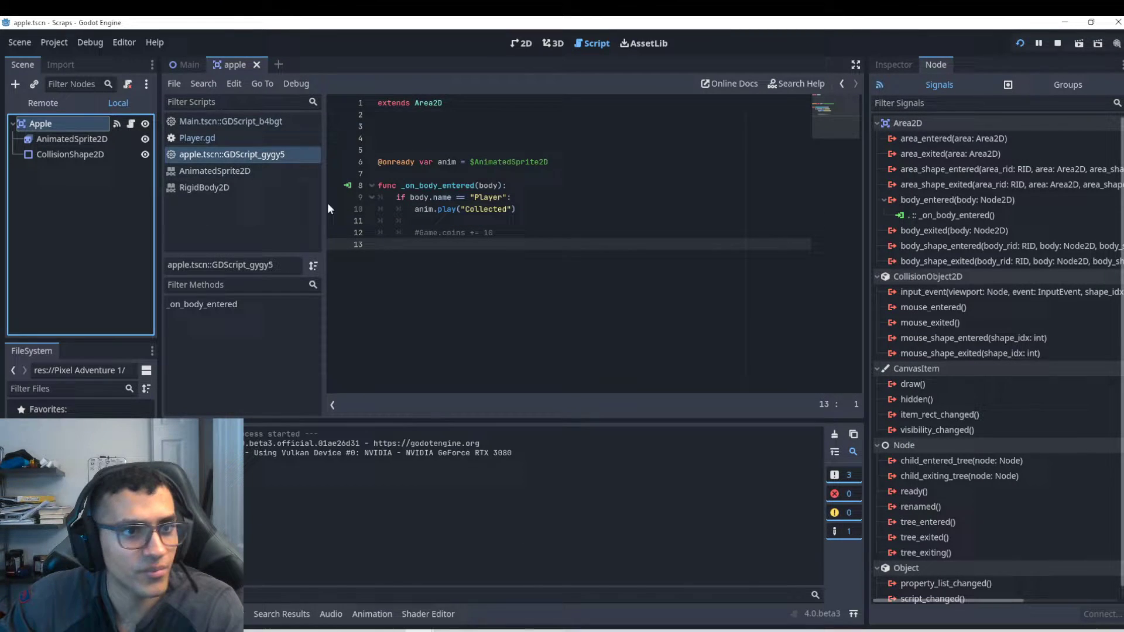
Connect AnimatedSprite2D's animation_finished to a handler calling queue_free(), then test-run.
left_click(892, 64)
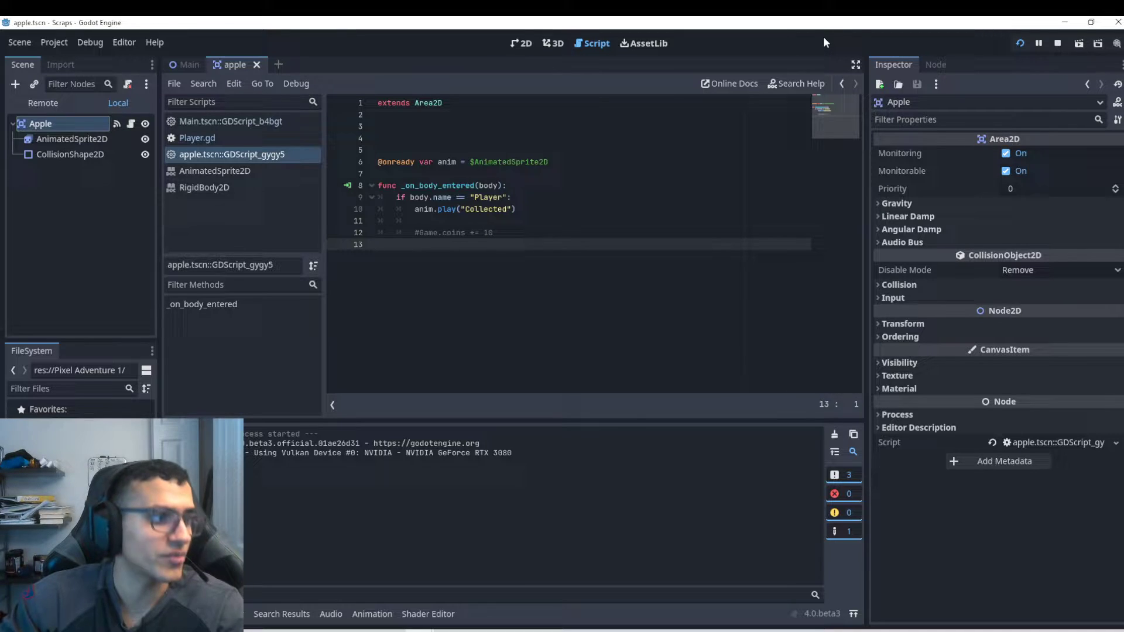
left_click(70, 154)
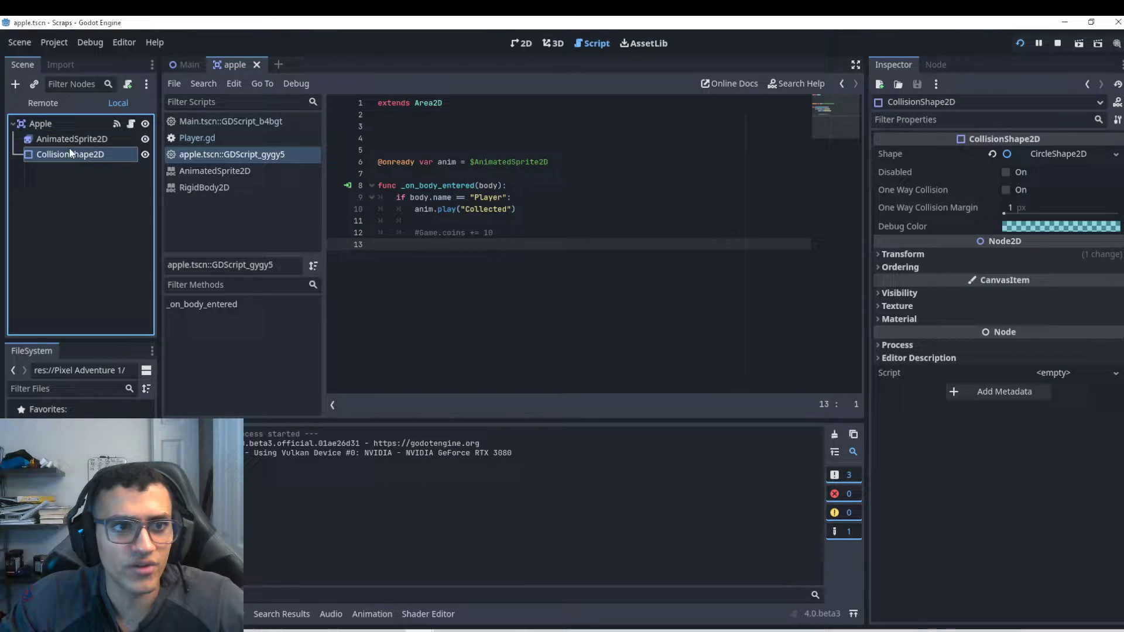
left_click(71, 139)
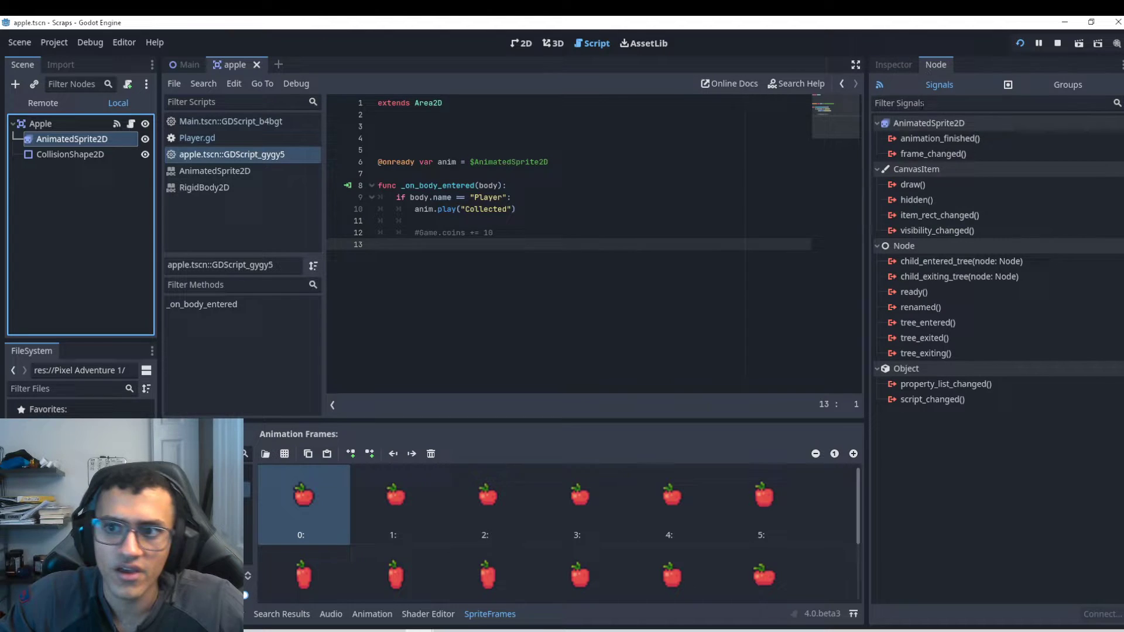
left_click(522, 43)
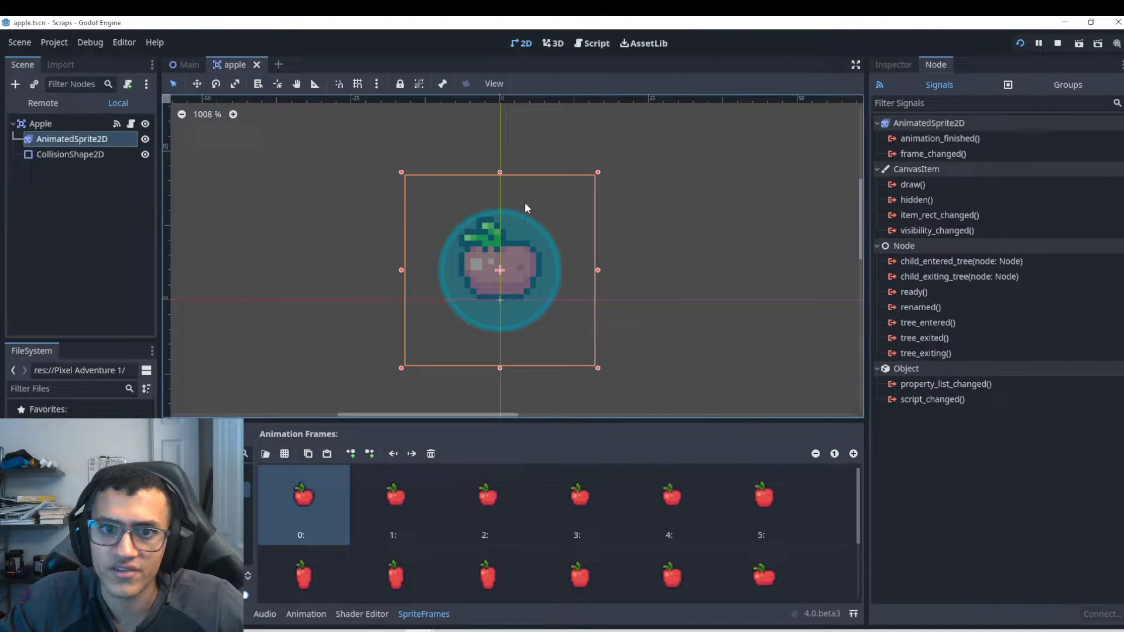
double_click(937, 138)
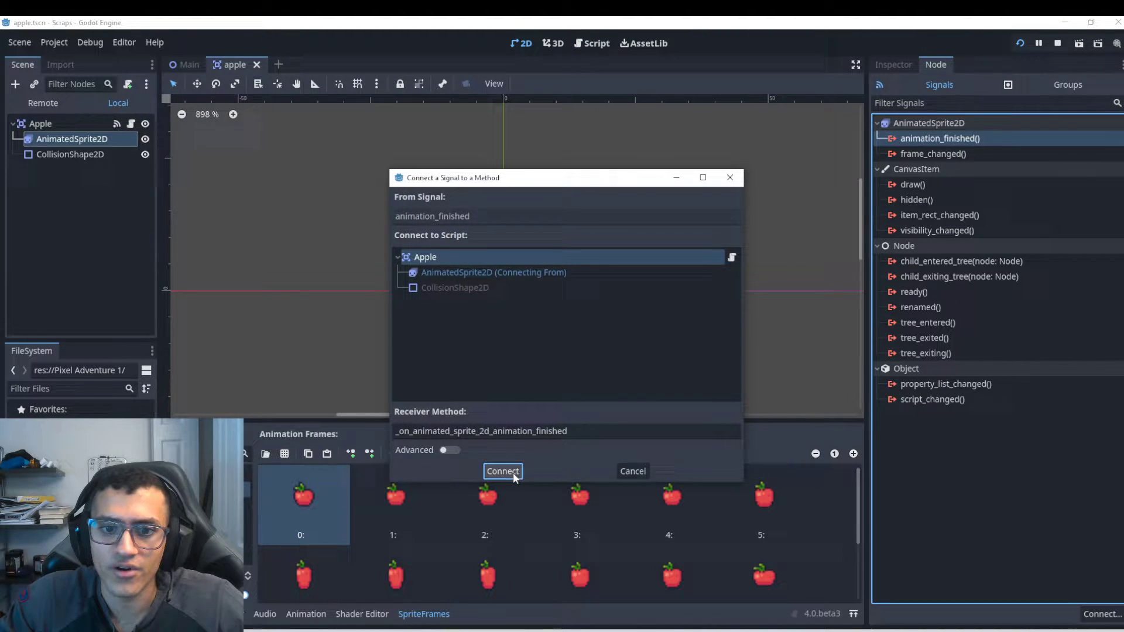
left_click(502, 471)
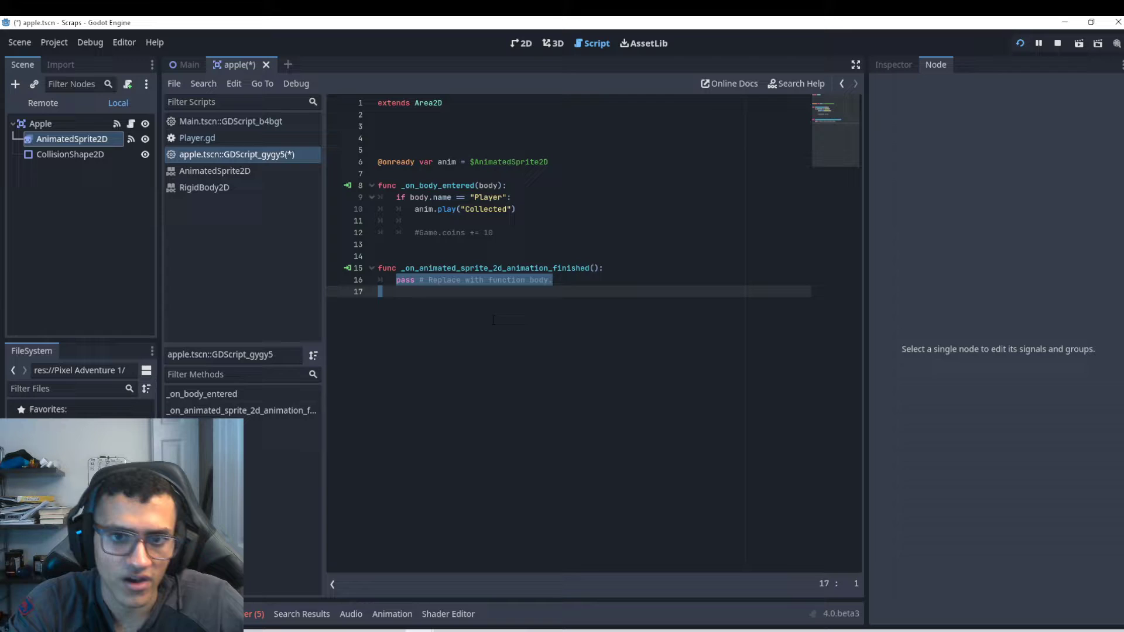
type("queue_free(")
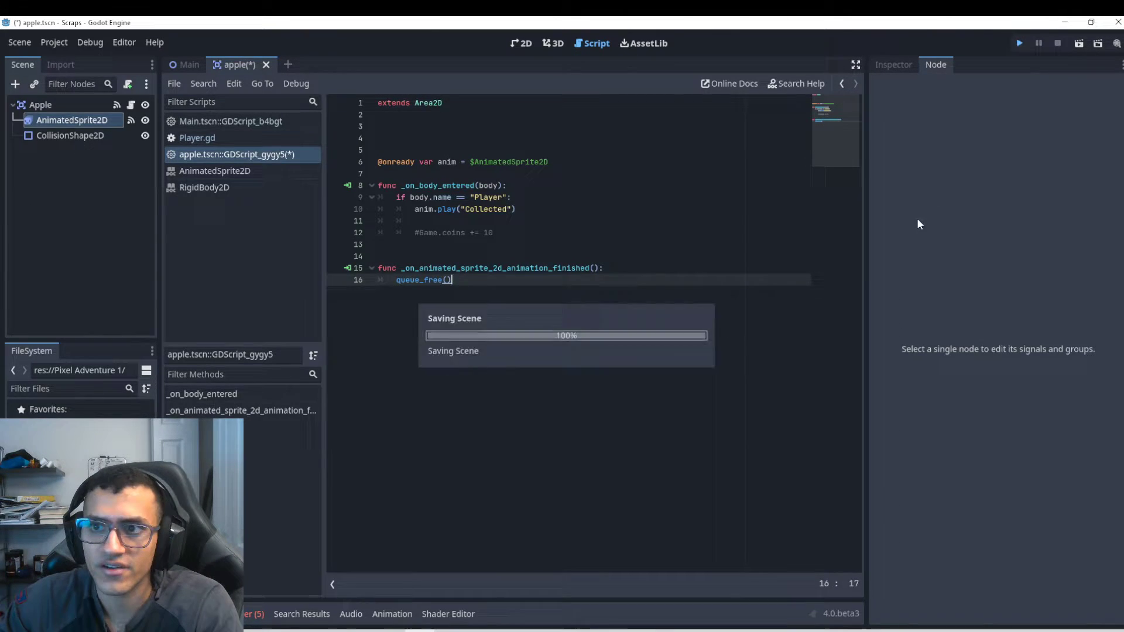
left_click(1019, 43)
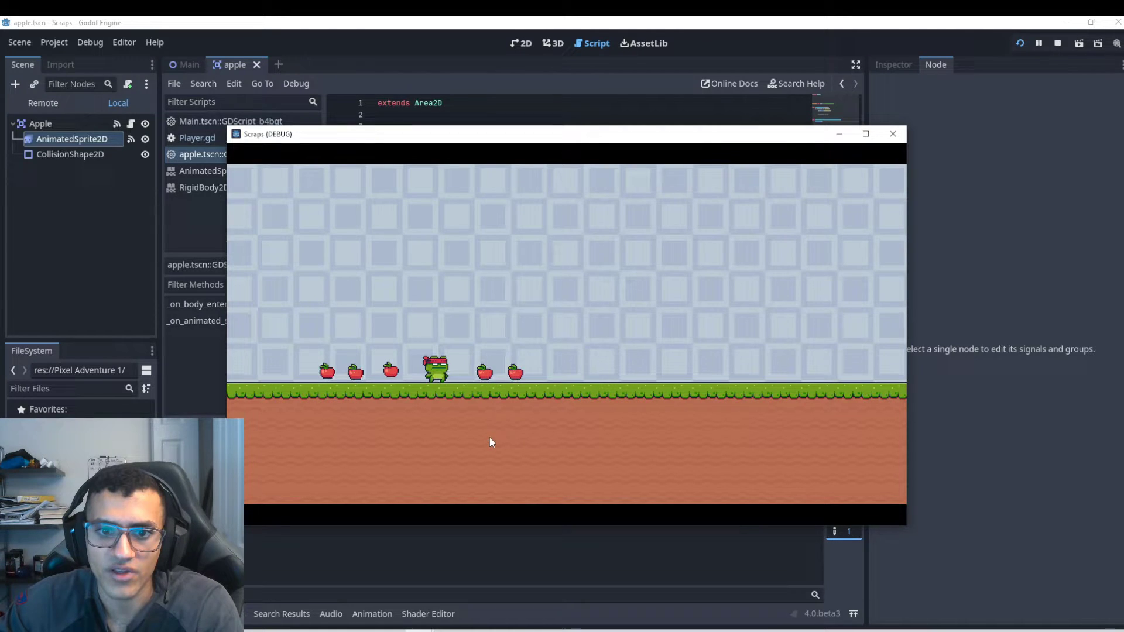
left_click(892, 134)
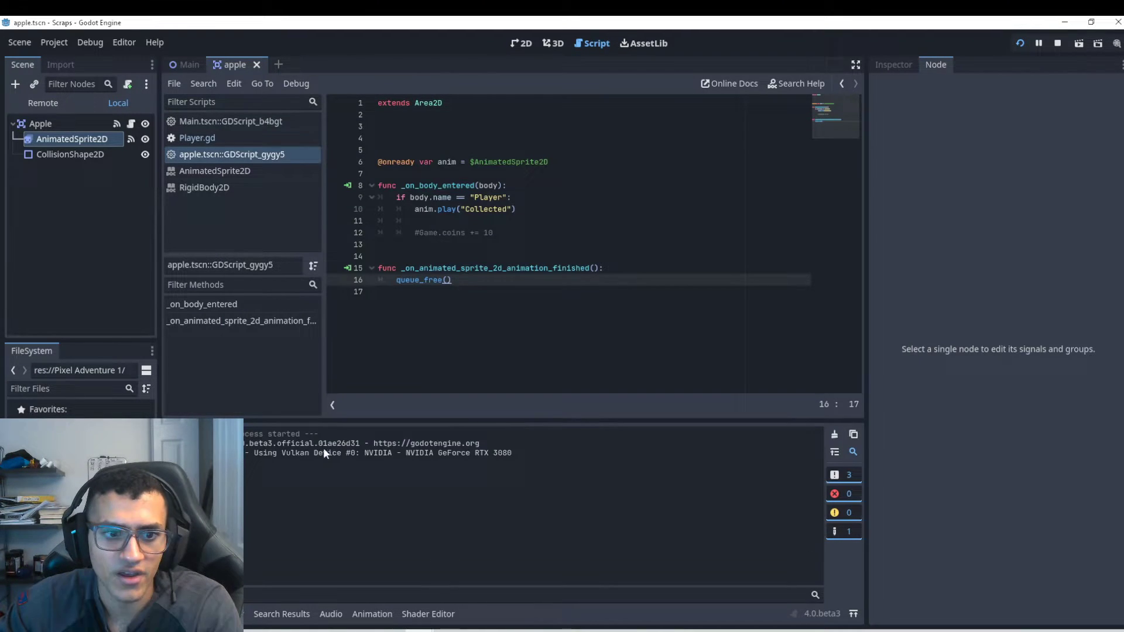
Wrap queue_free() in if anim.animation == "Collected": inside the finished handler.
left_click(73, 138)
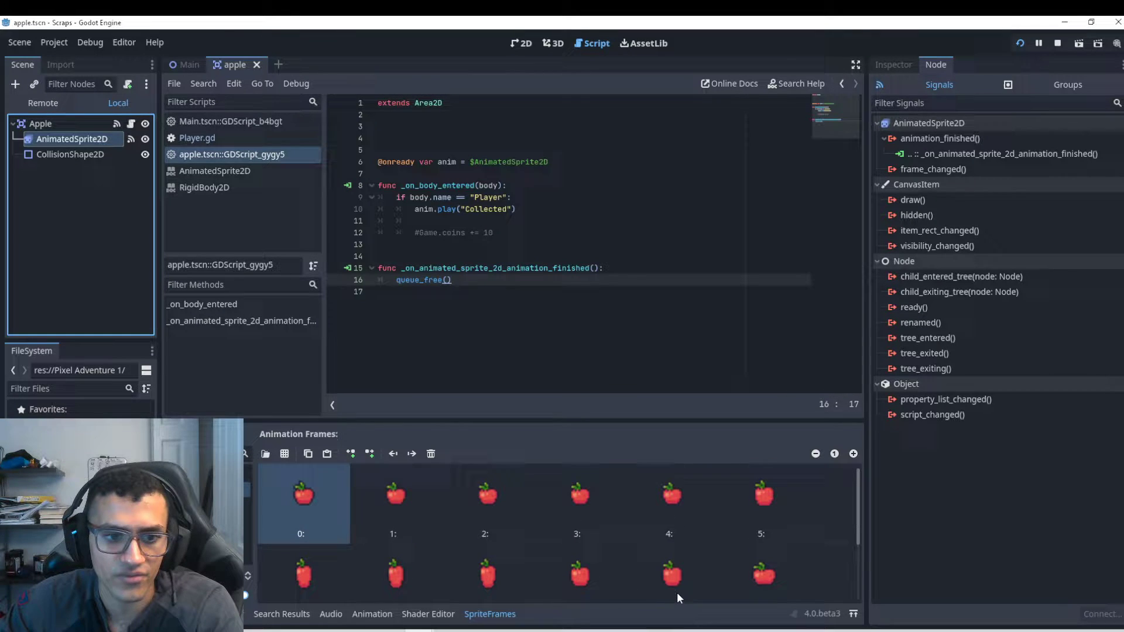
key("Enter")
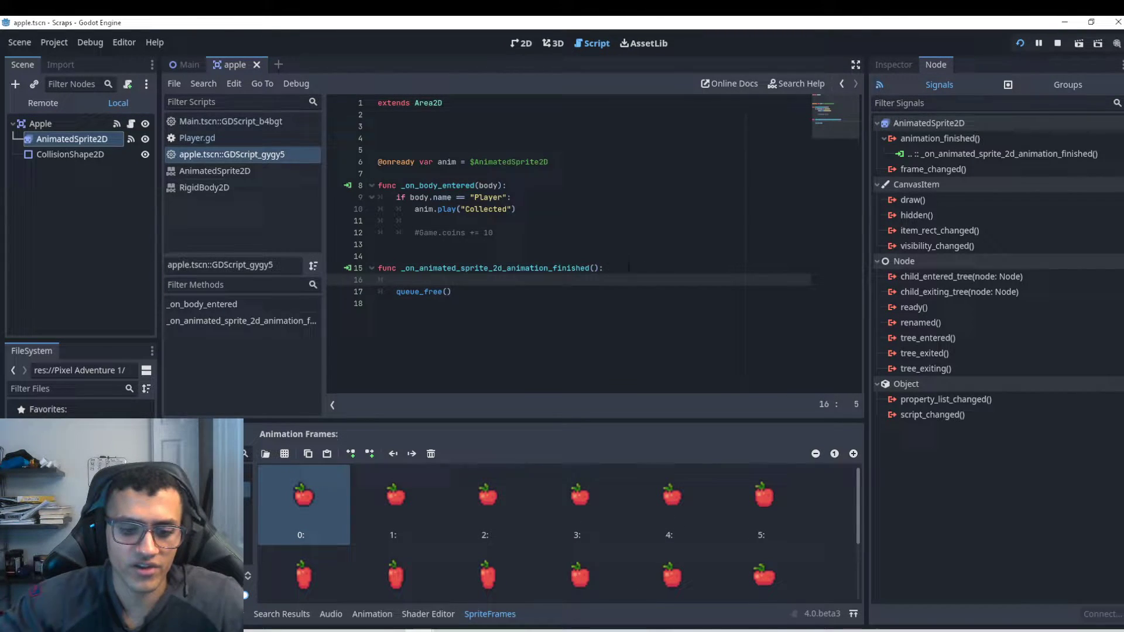
type("anim")
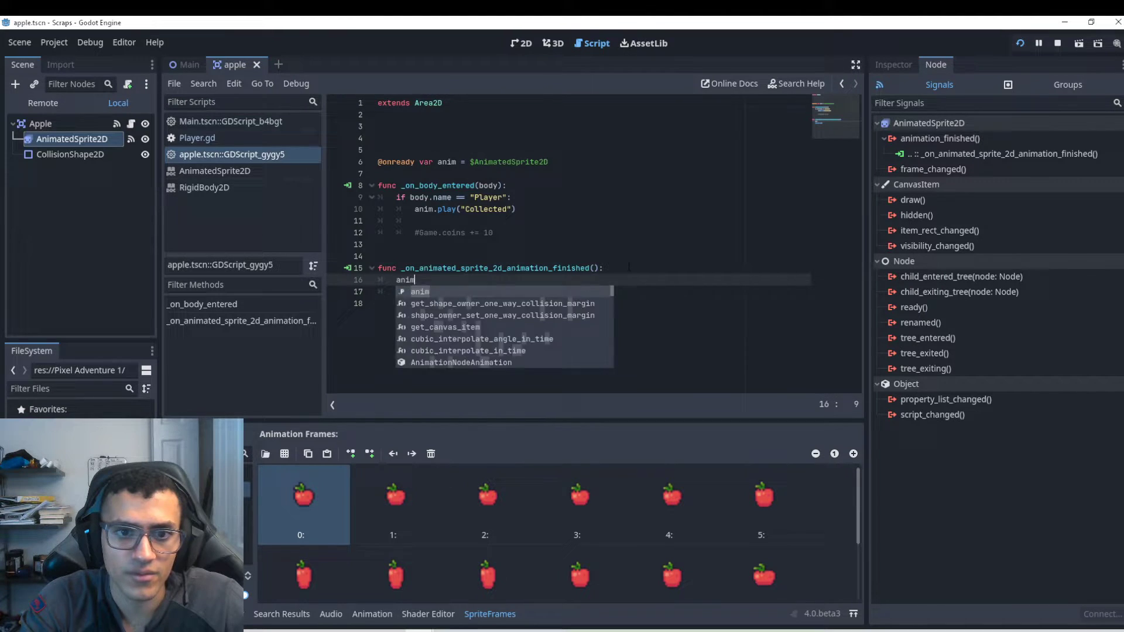
type("if anim.c")
left_click(594, 291)
type("queue_free()")
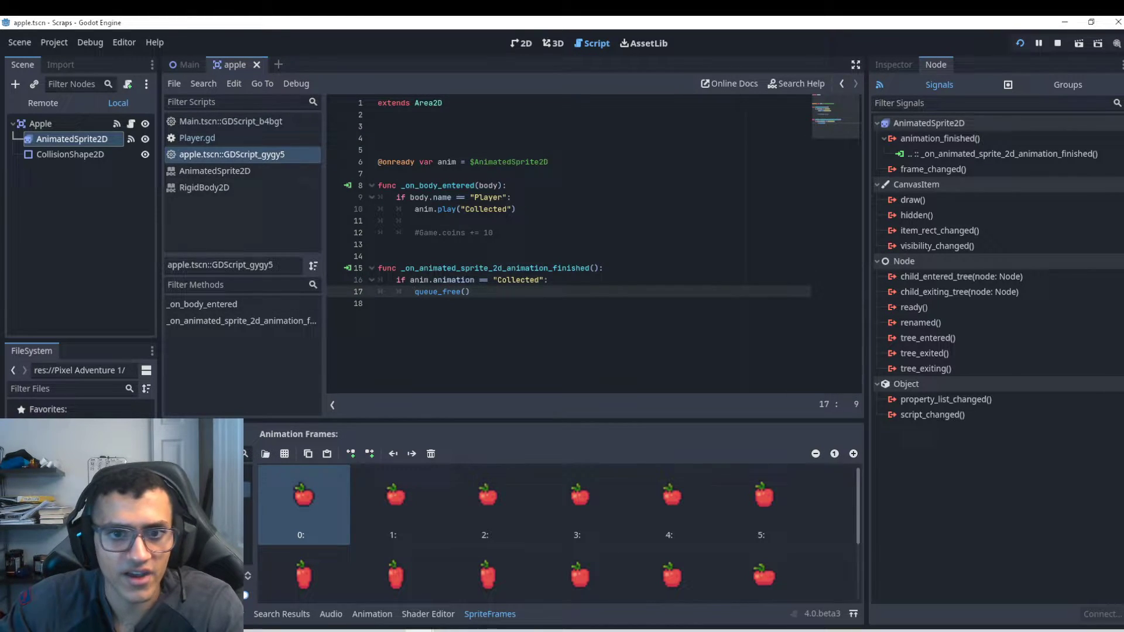
double_click(453, 280)
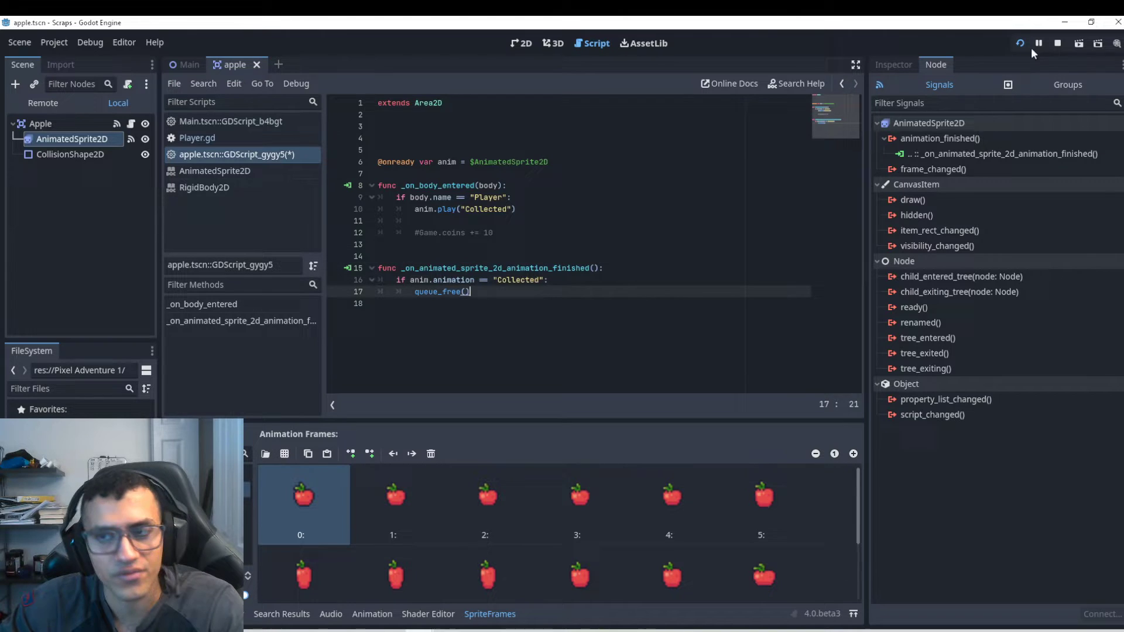
left_click(1019, 43)
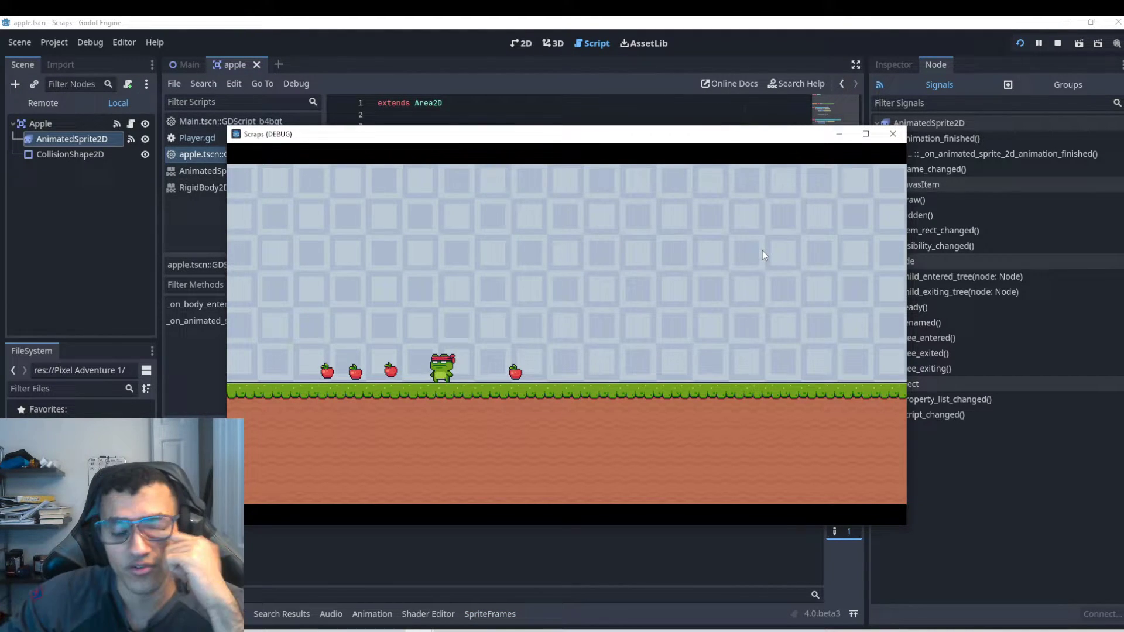
left_click(892, 133)
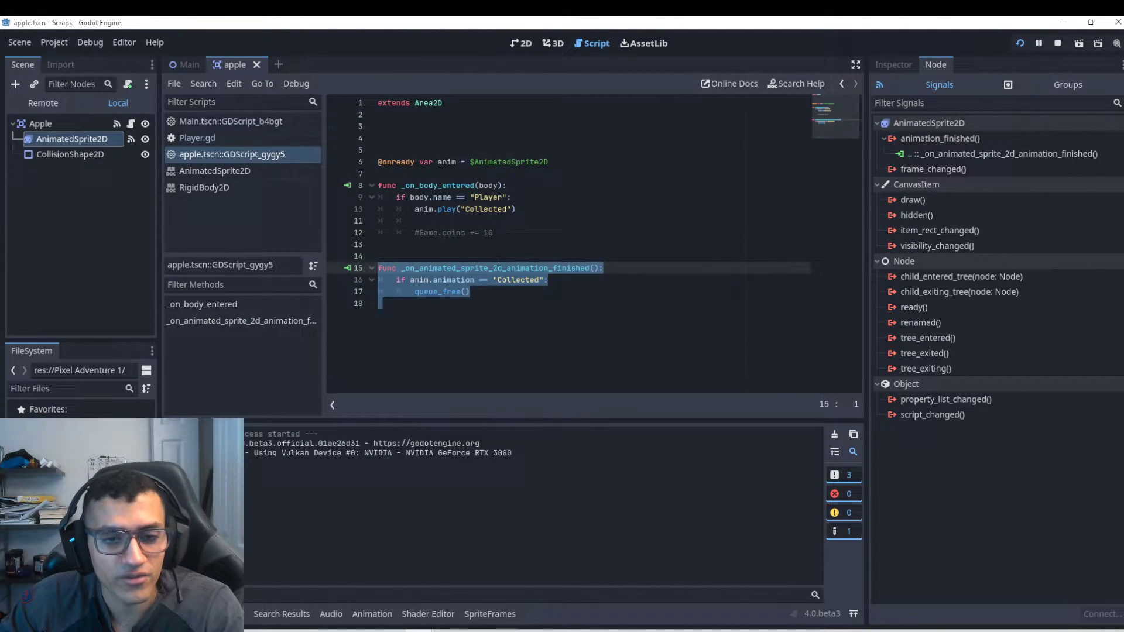
left_click(474, 279)
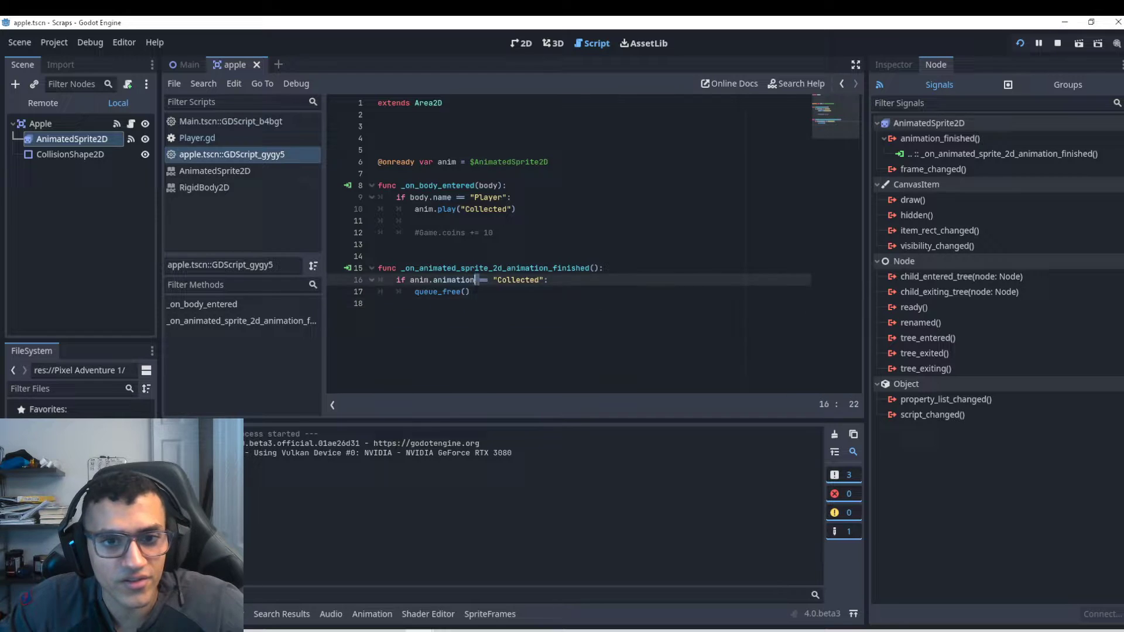
left_click(469, 292)
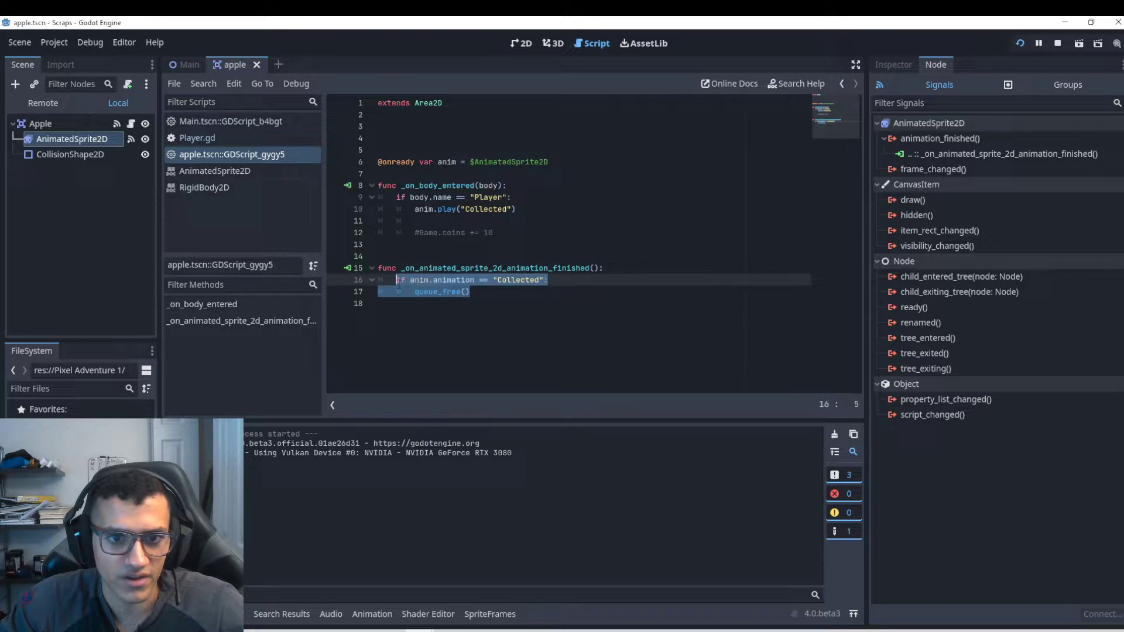
left_click(464, 292)
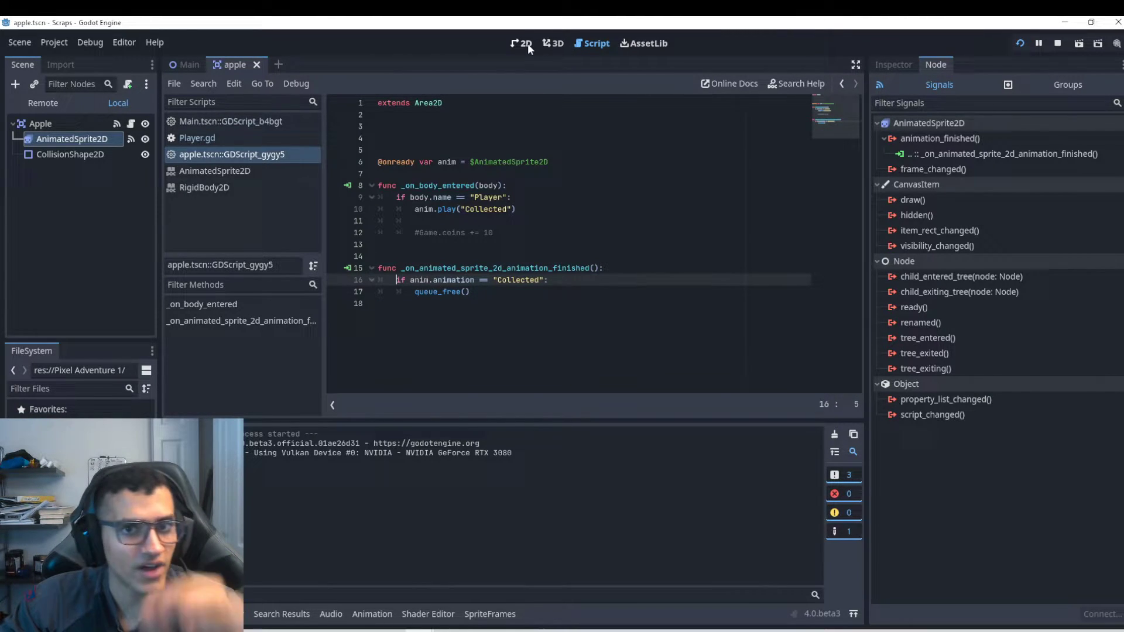
left_click(521, 44)
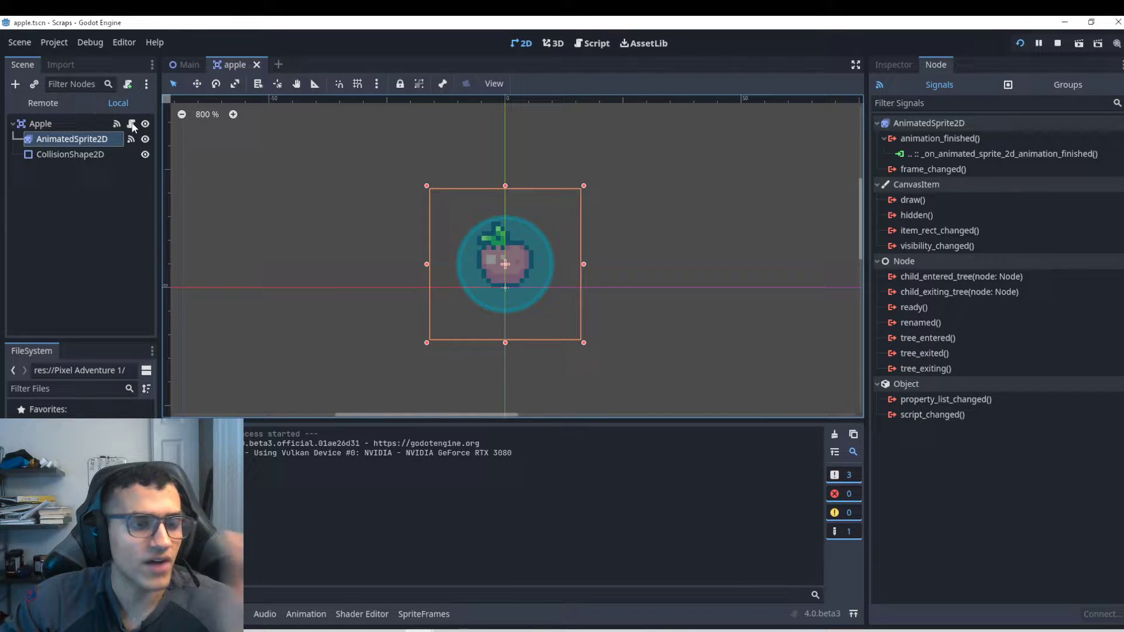
mouse_move(130, 122)
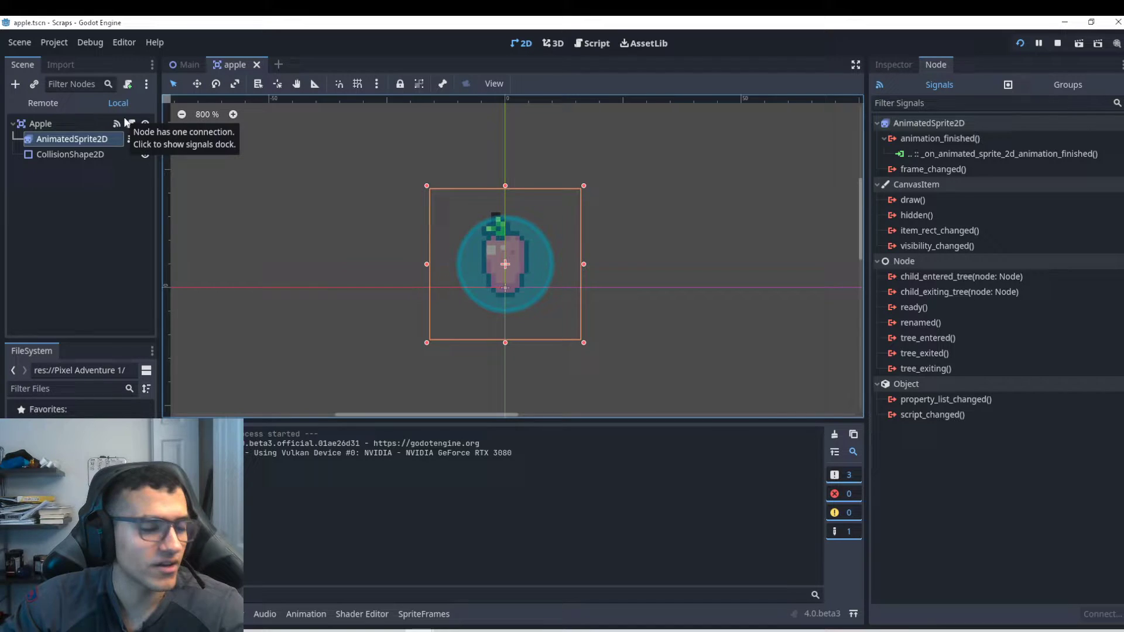
left_click(595, 43)
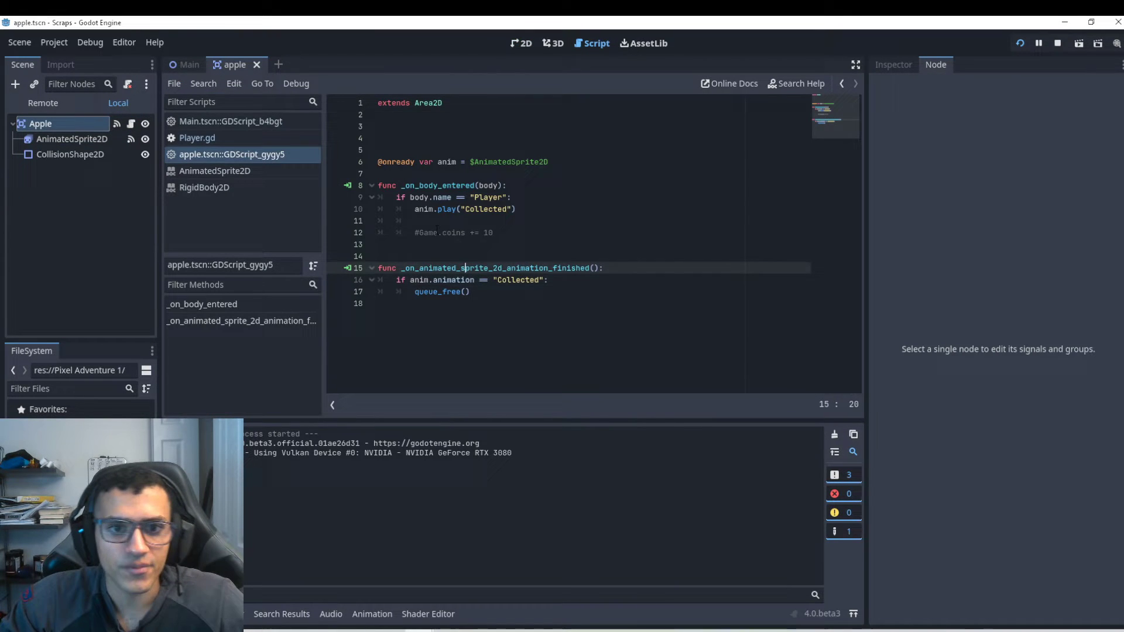
left_click(416, 220)
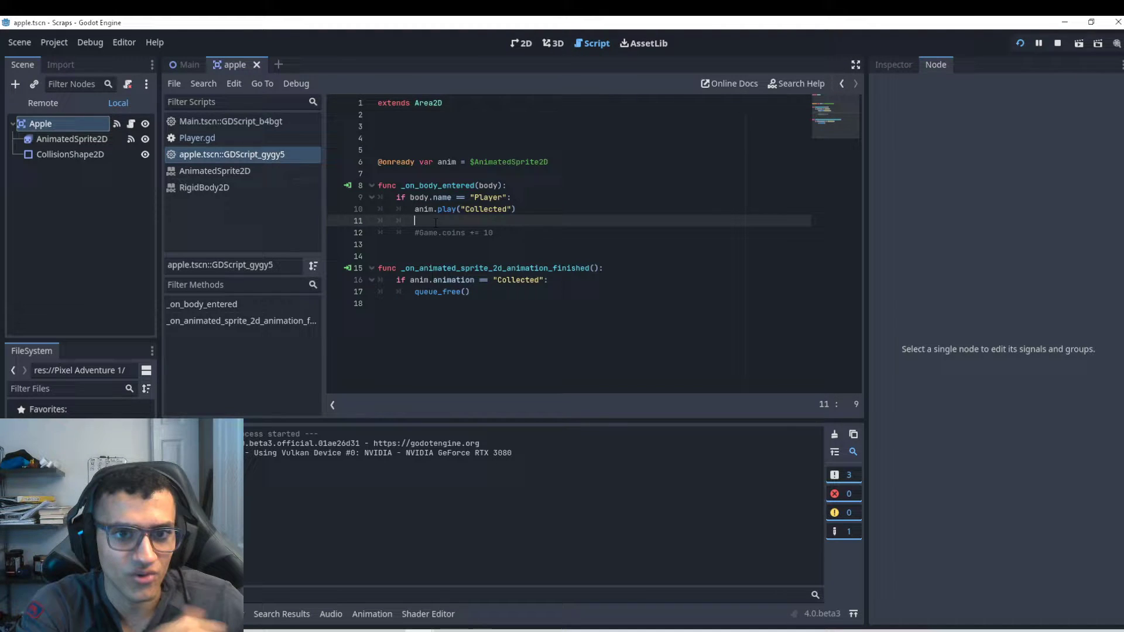
Add await anim.animation_finished after playing Collected and delete the separate finished handler.
type("await anim.anim")
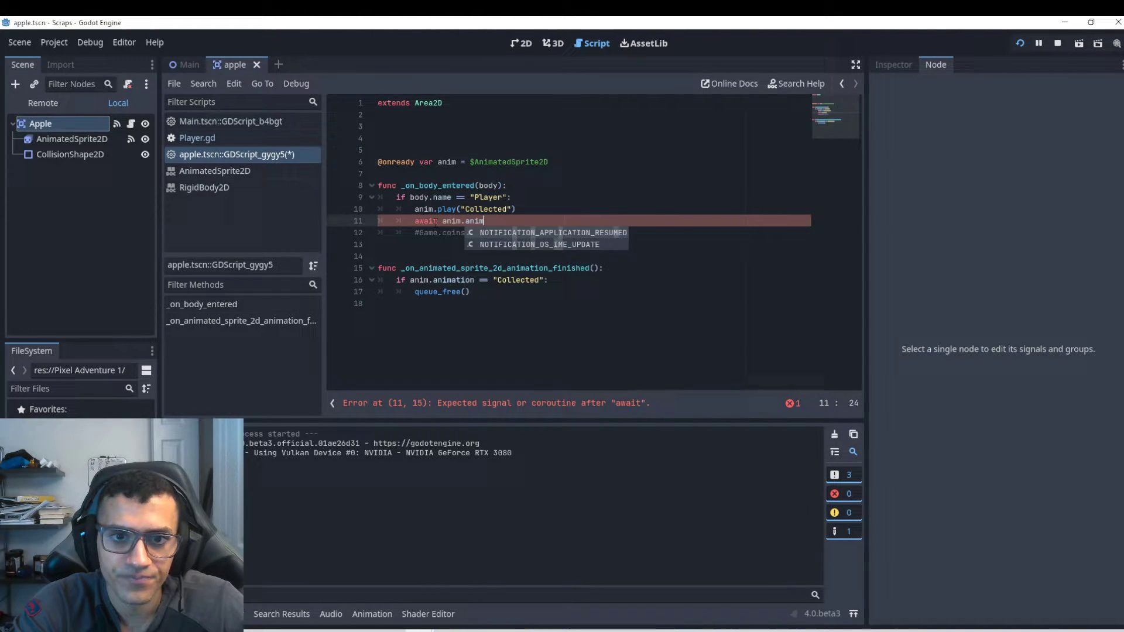
type("ation")
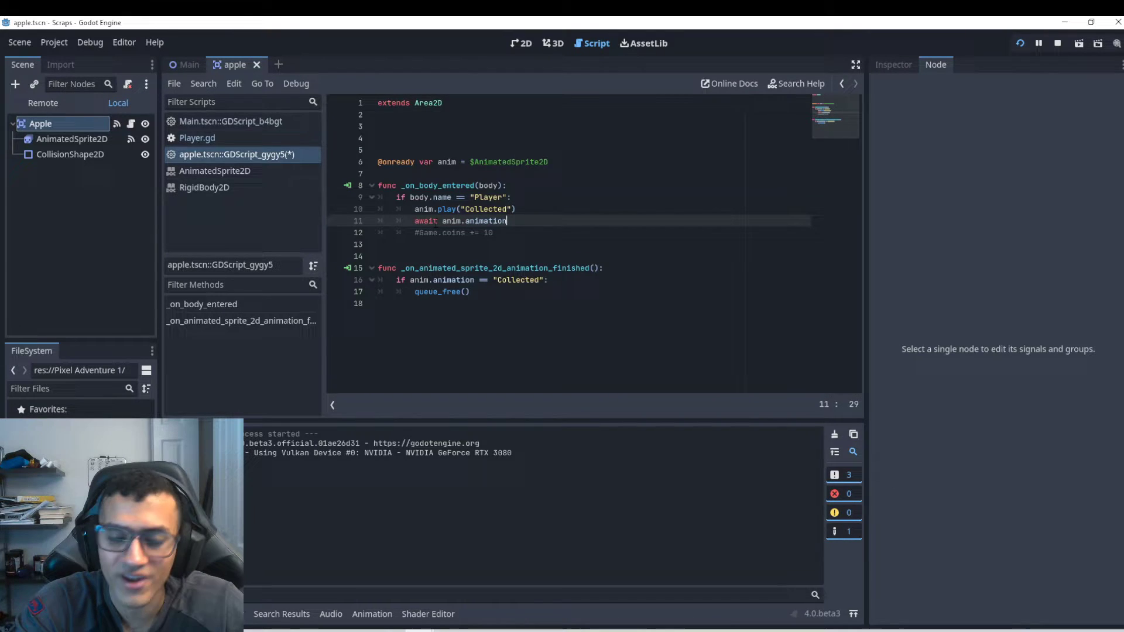
type("_finished")
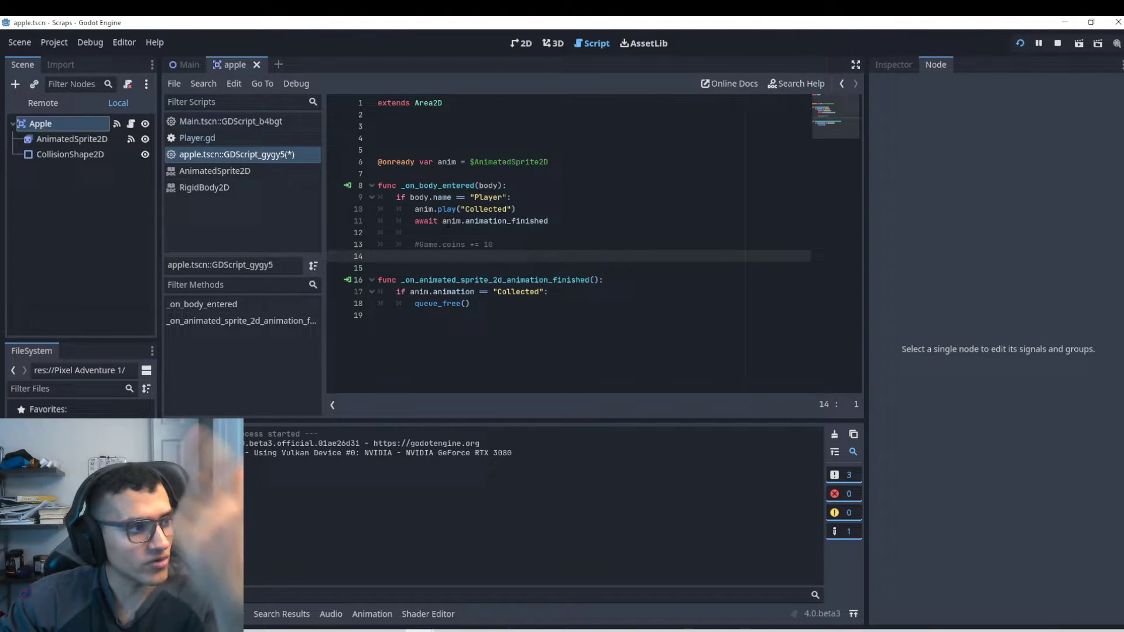
left_click(414, 209)
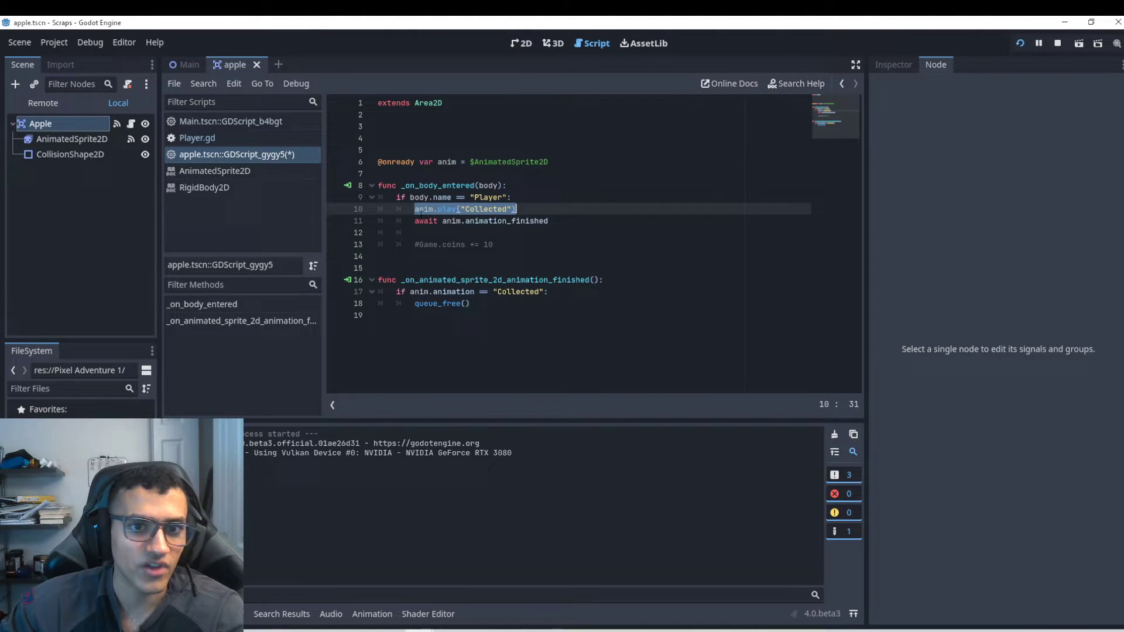
left_click(547, 221)
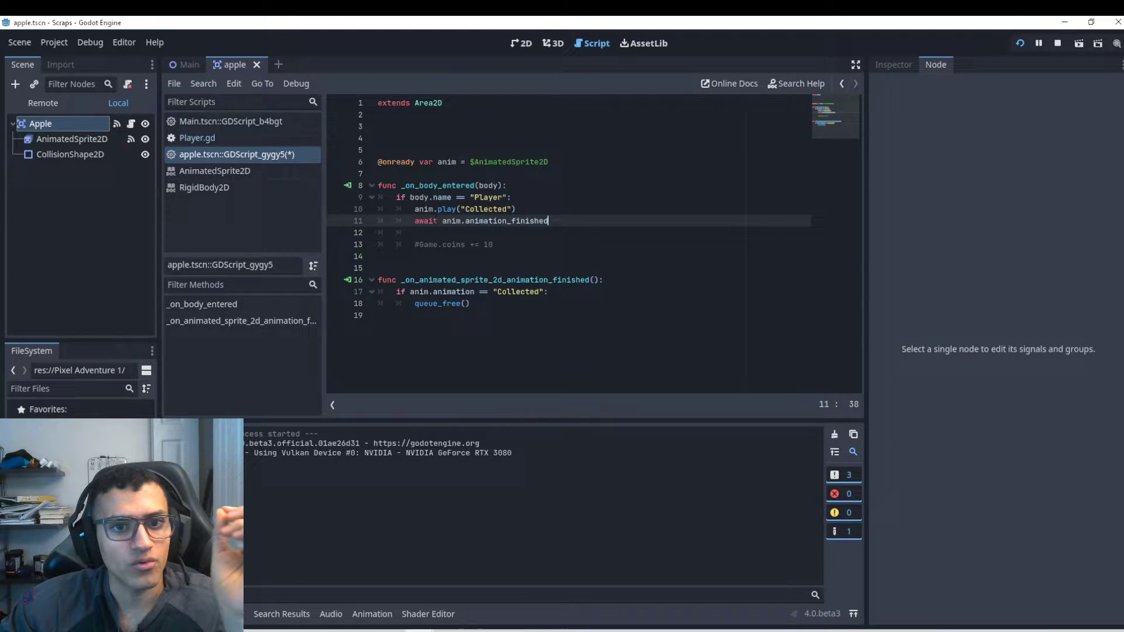
double_click(425, 222)
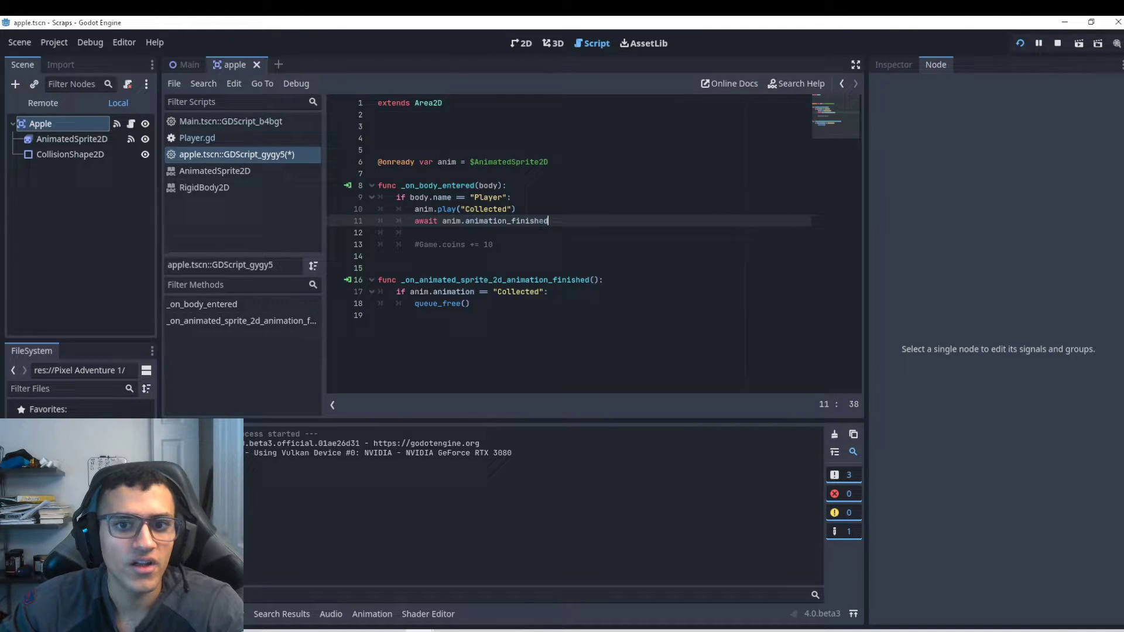
key("Return")
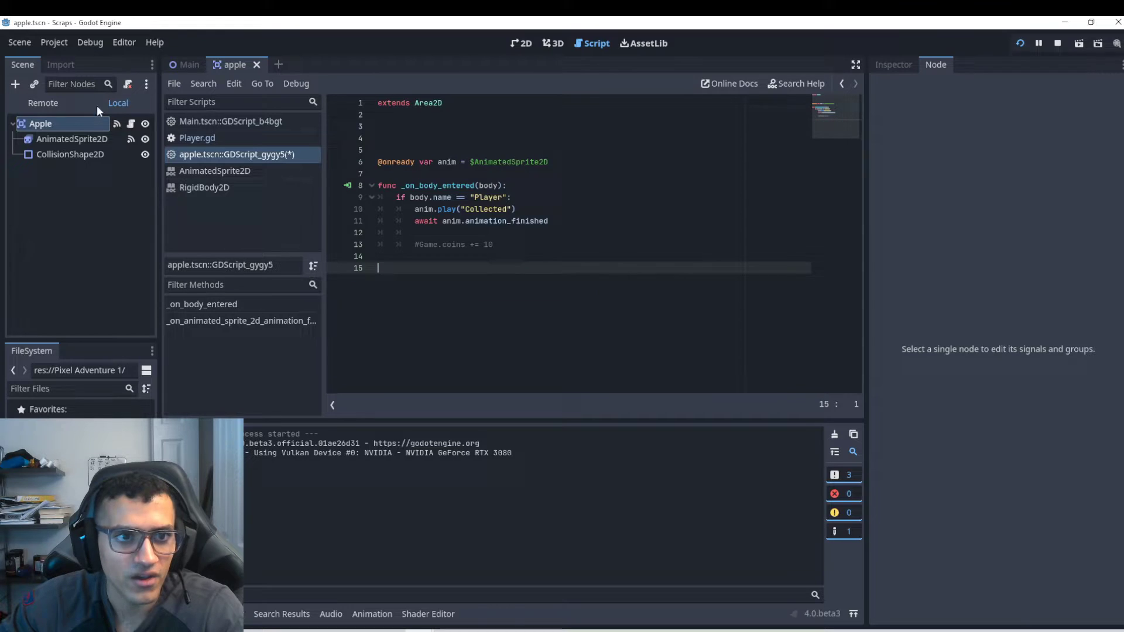
Disconnect the sprite's animation_finished signal, put queue_free() after the await, and run the game.
left_click(72, 140)
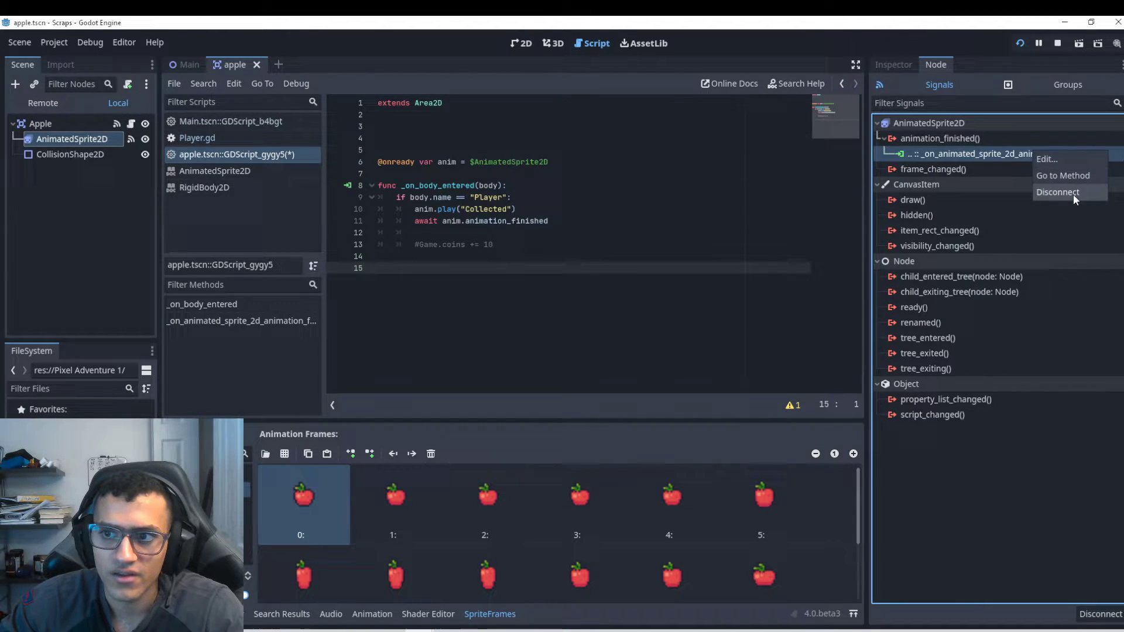
left_click(1055, 190)
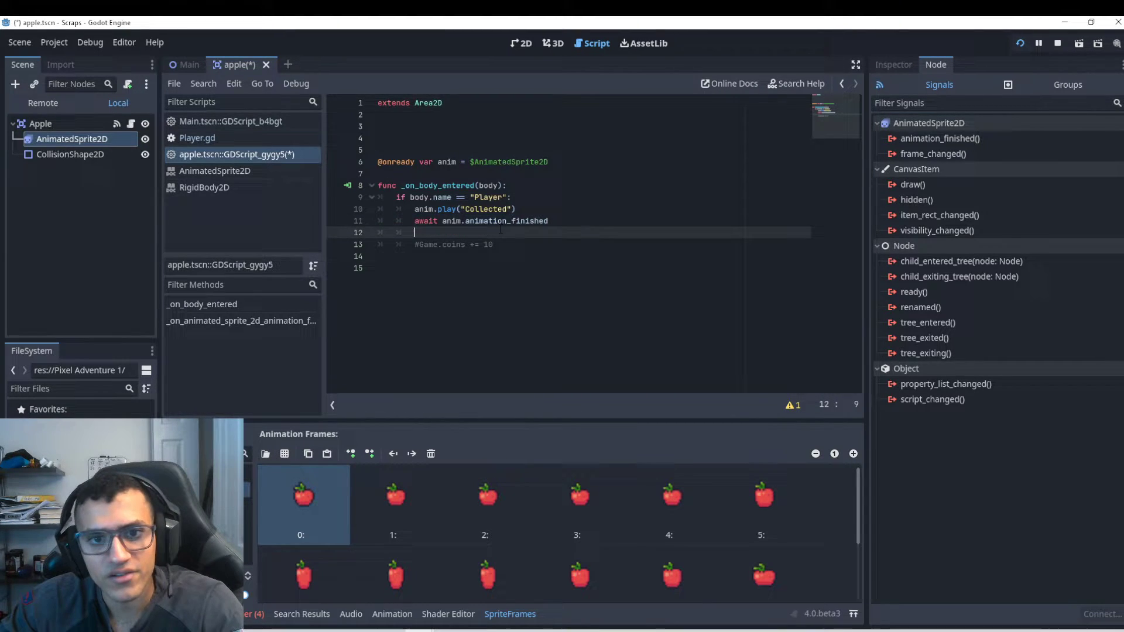
type("queue_free(")
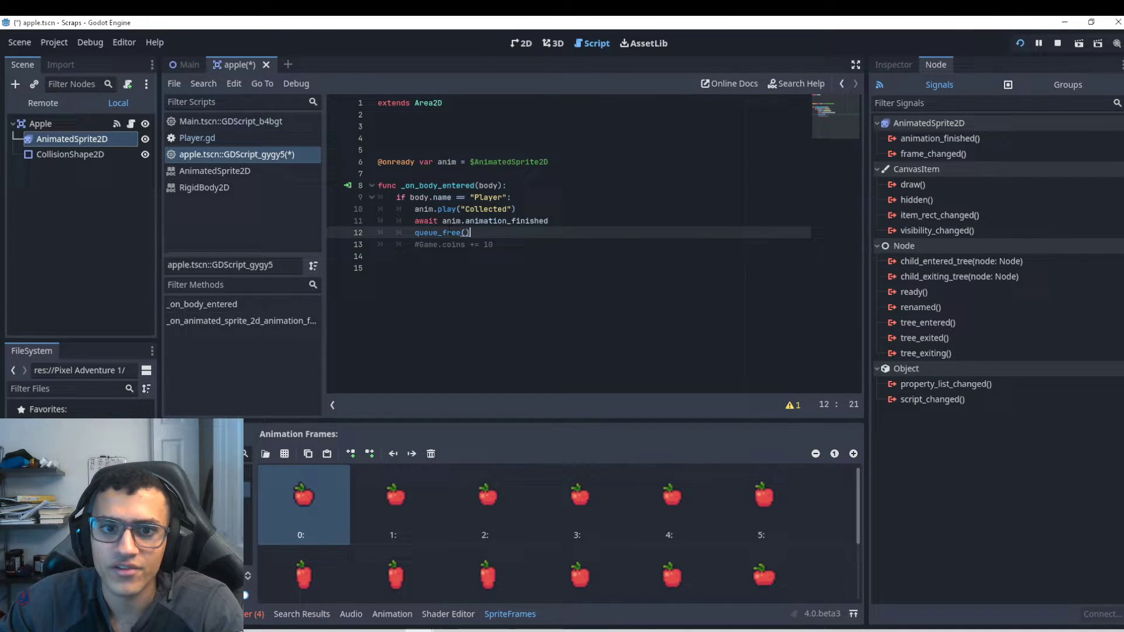
double_click(440, 232)
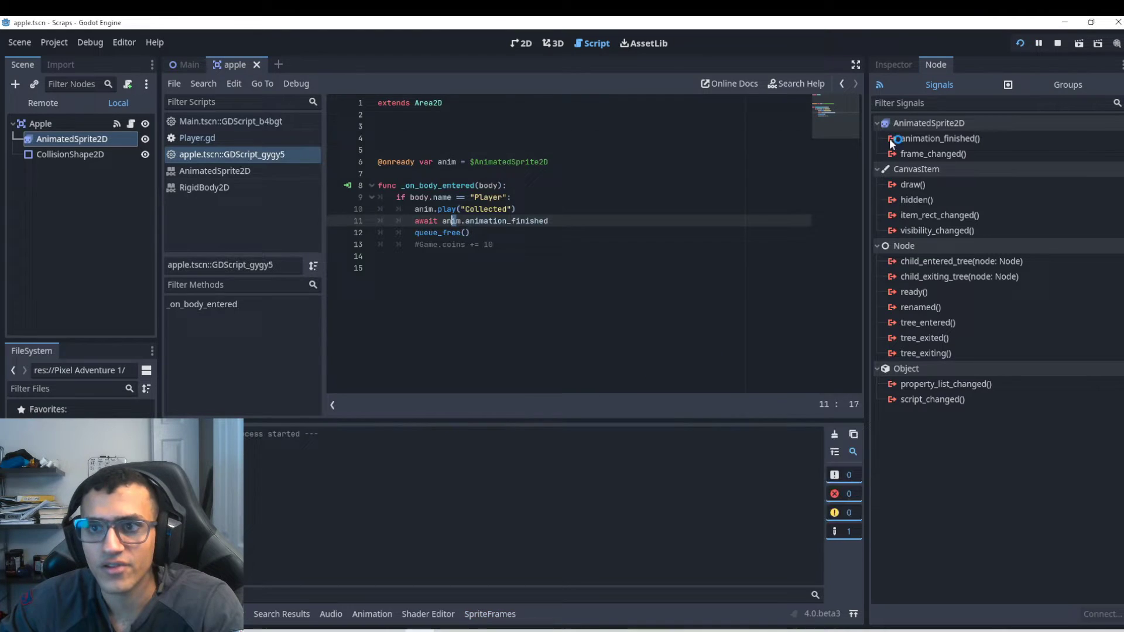
left_click(1020, 44)
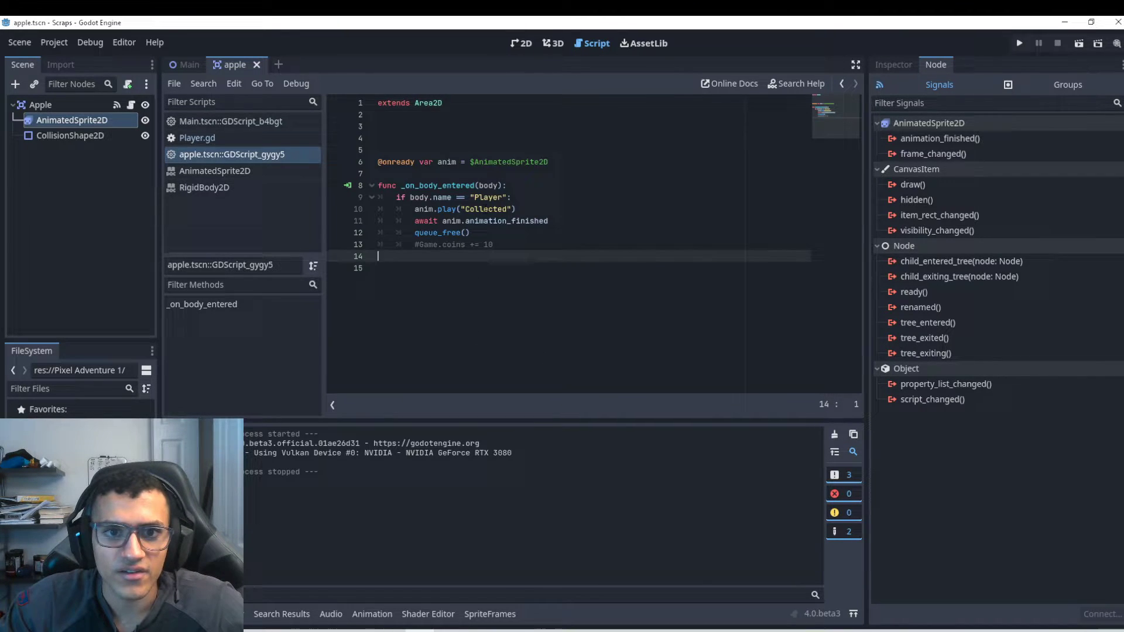
left_click(521, 43)
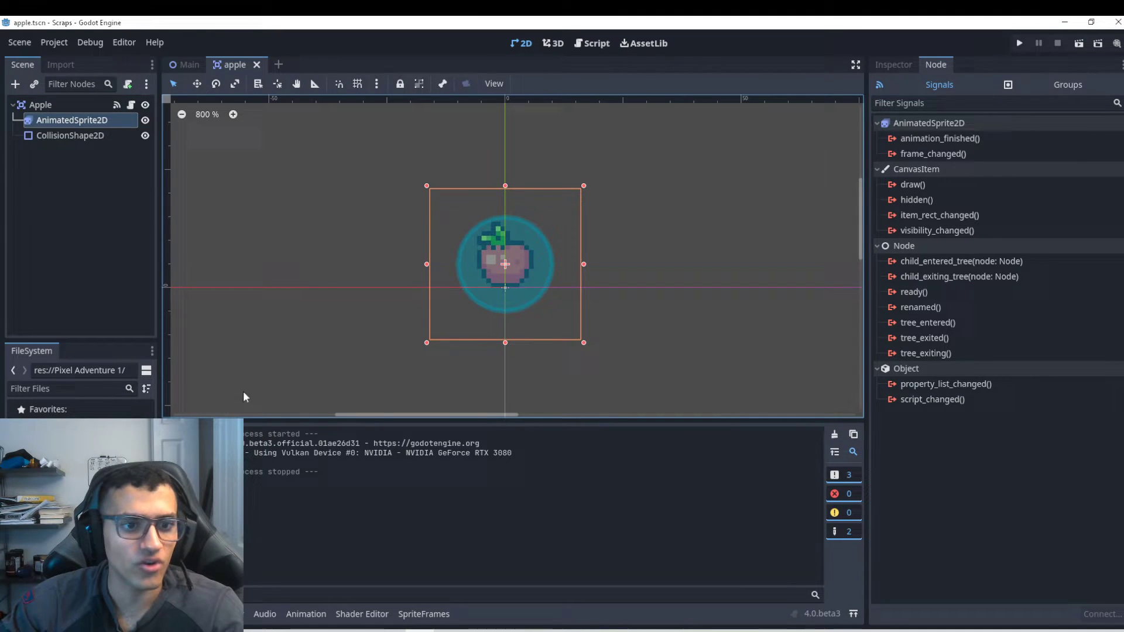
left_click(423, 613)
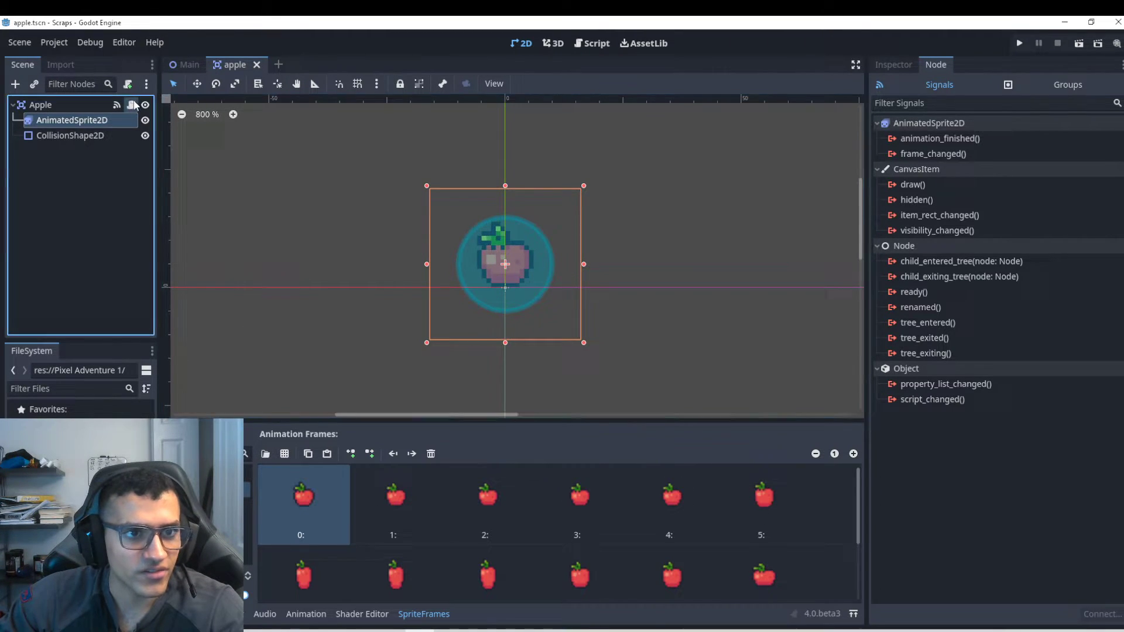
left_click(595, 43)
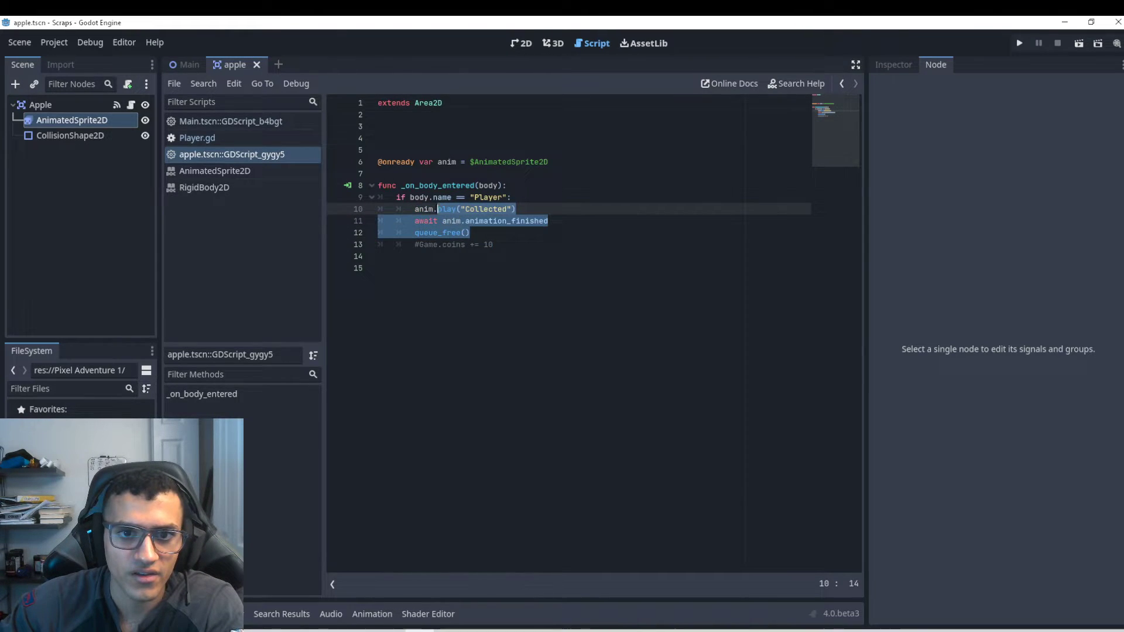
Remove the play/await/free lines and create a tween with var tween = create_tween().
key("Delete")
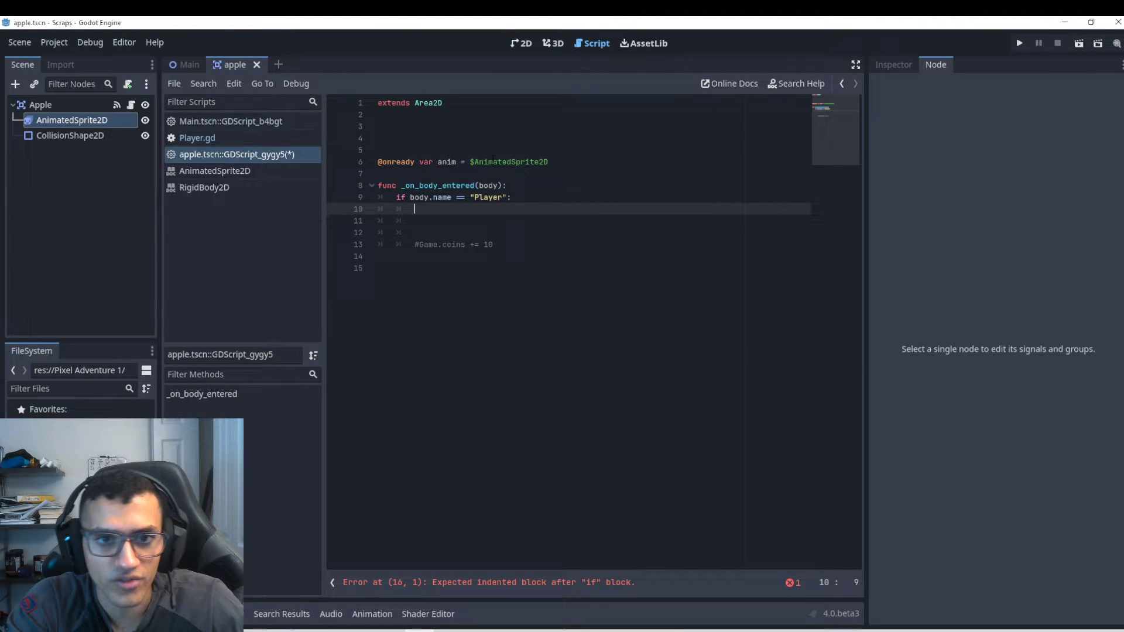
type("var v")
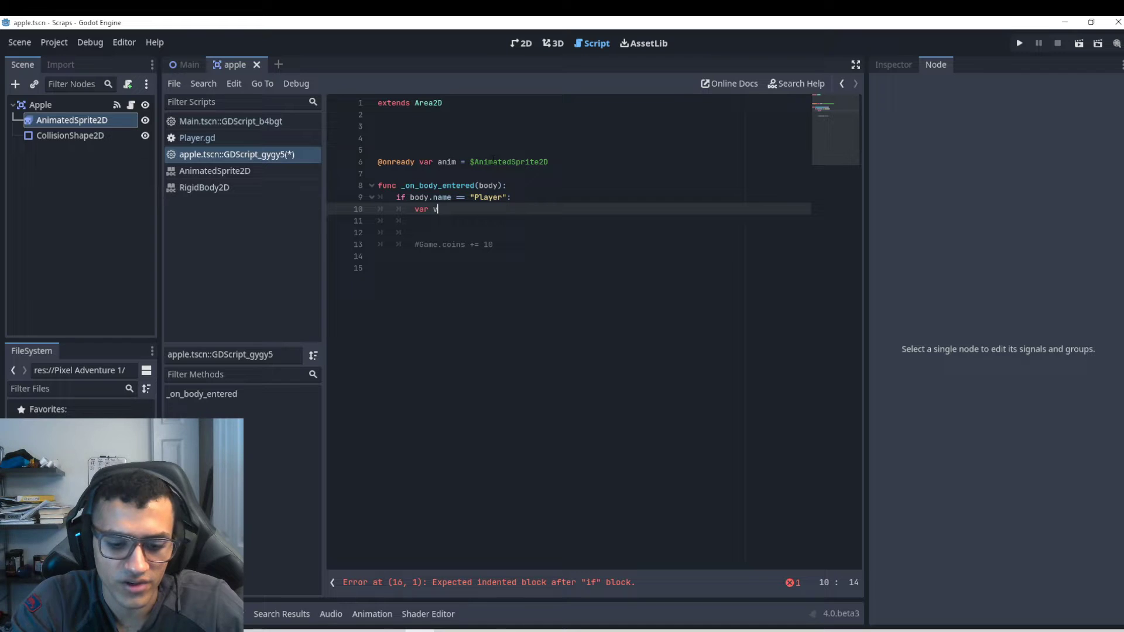
type("tween = cr")
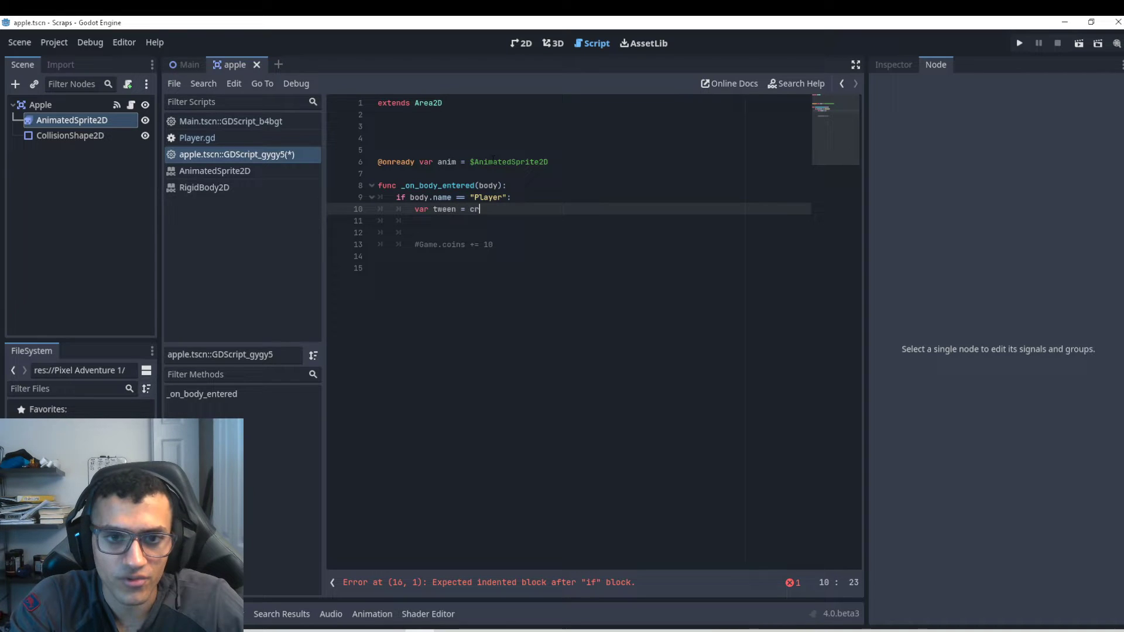
type("eate_tween()")
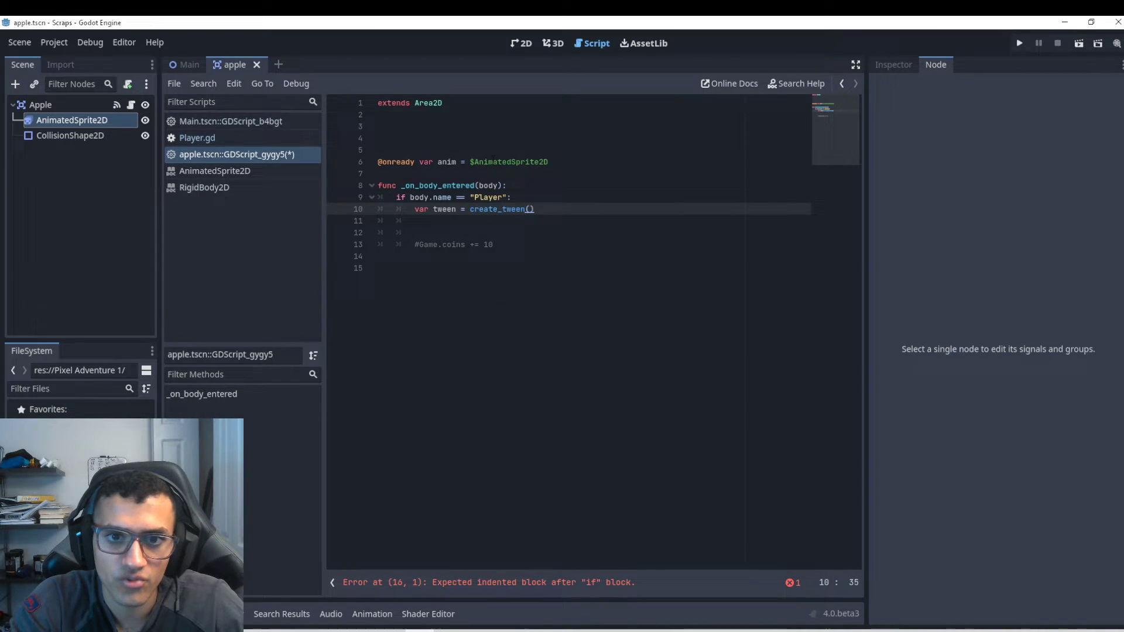
Add tween.tween_property(self, "position", position + Vector2(0,-30), 0.5) to move the apple up.
type("t")
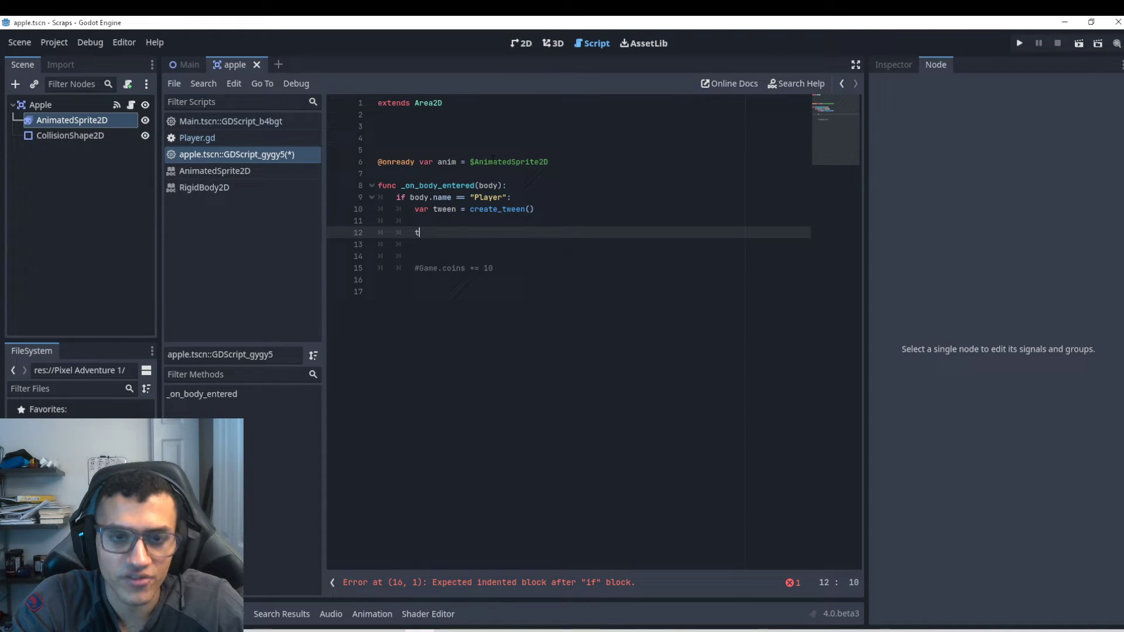
type("ween.in")
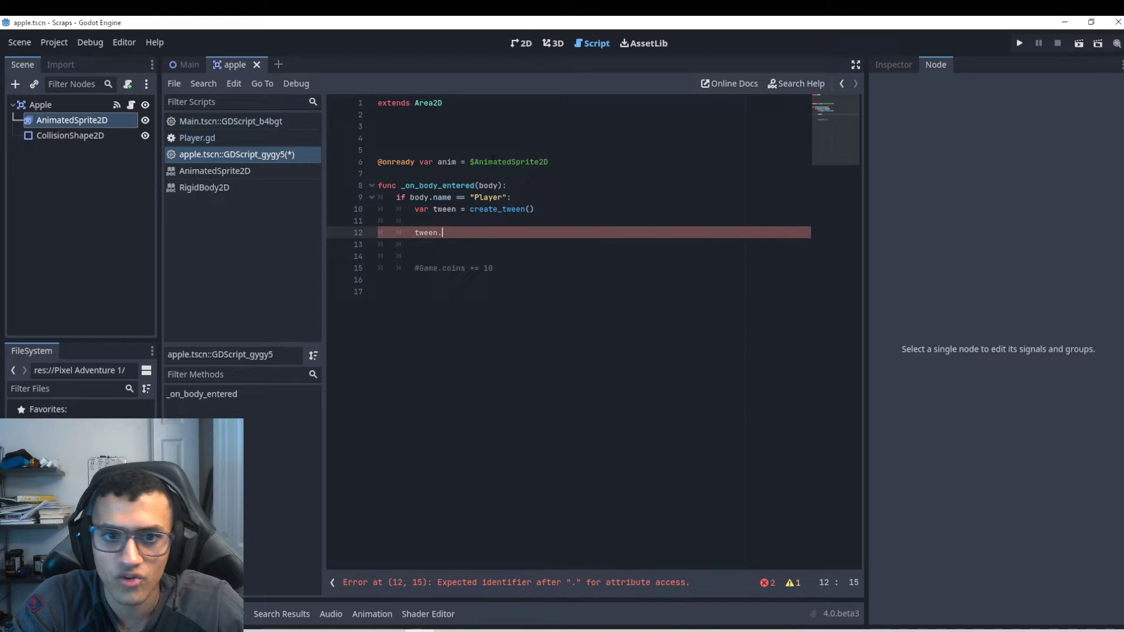
type("tween_property(")
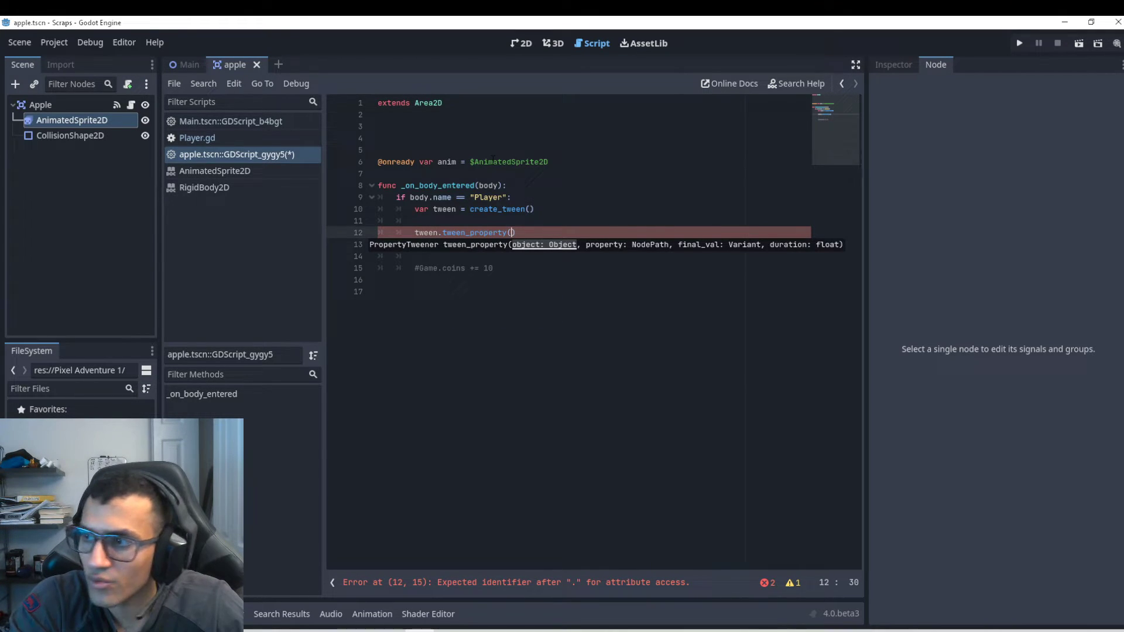
type("self, \"position")
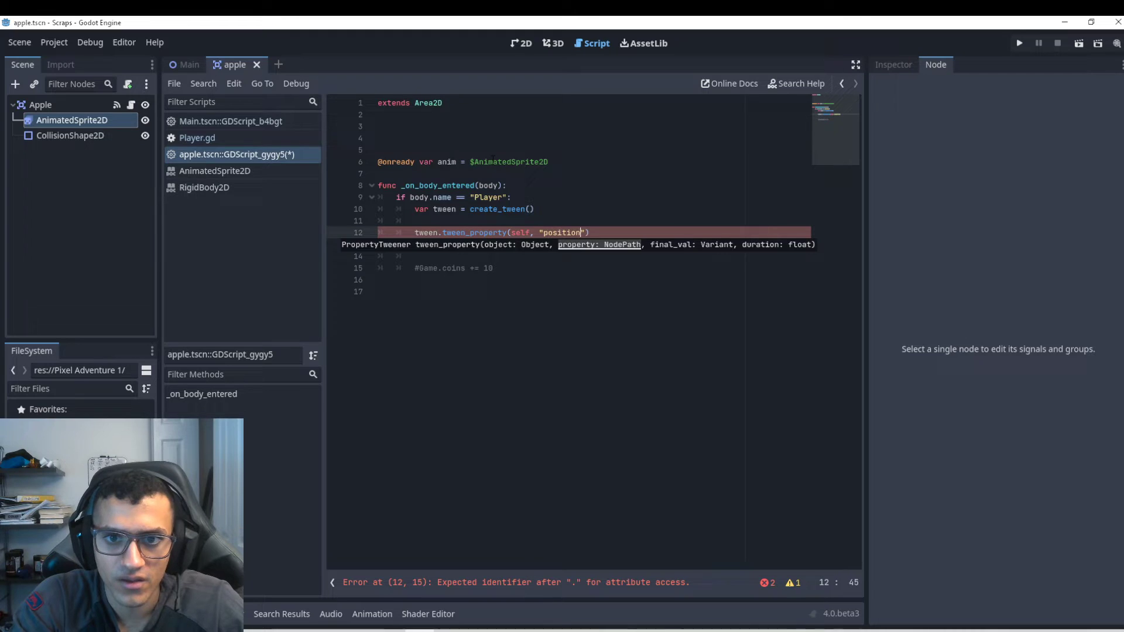
type(", position +")
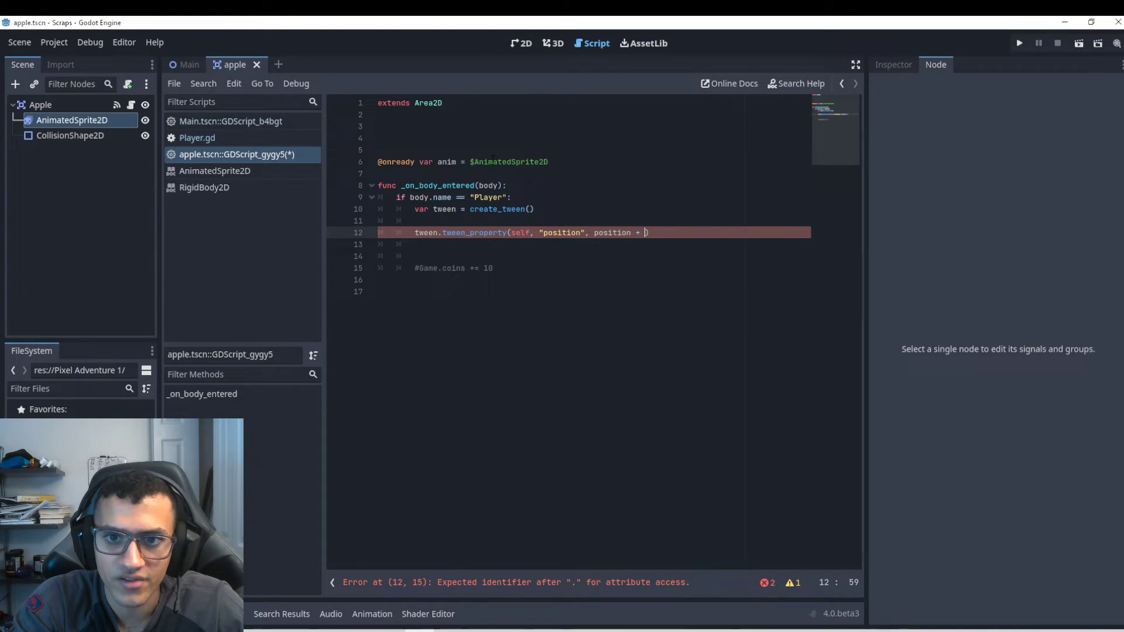
type("Vectoe2")
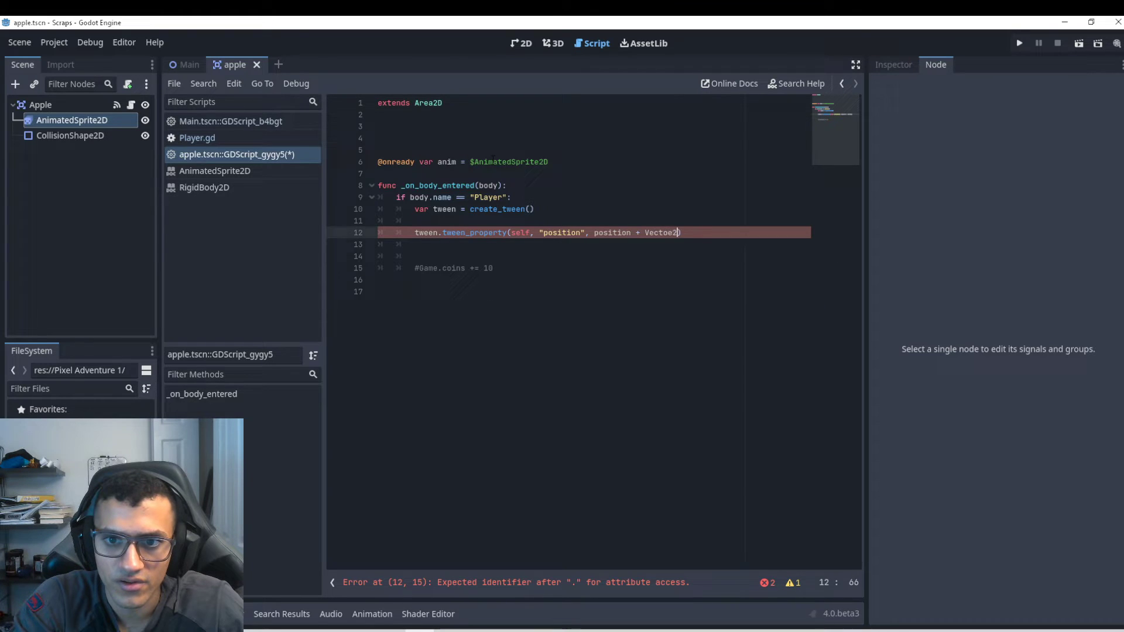
type("(")
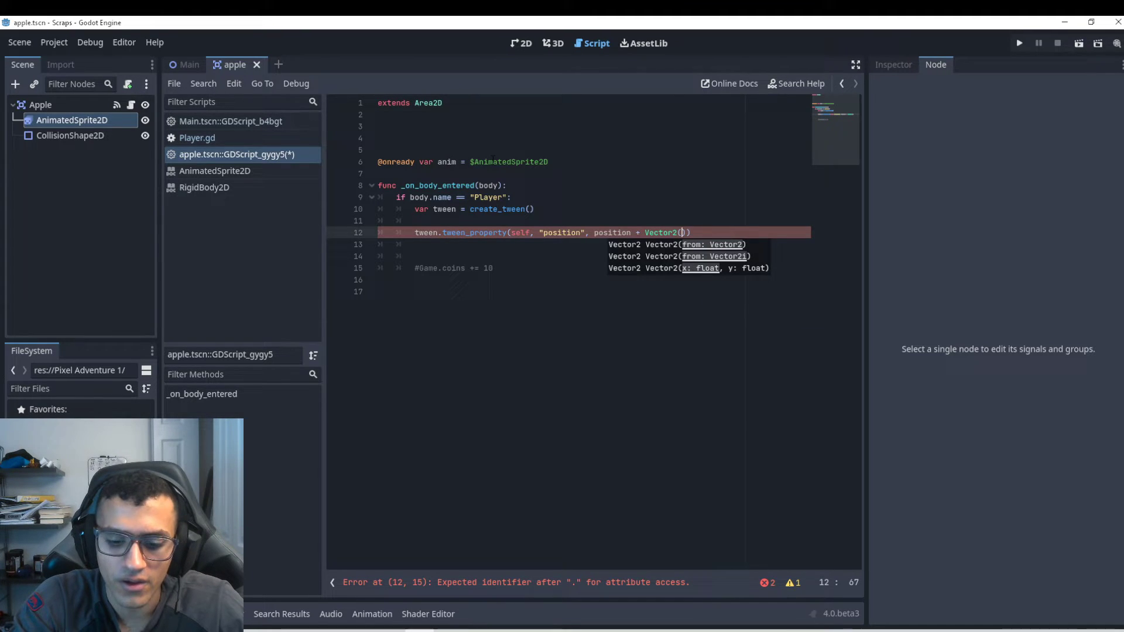
type("0,-3")
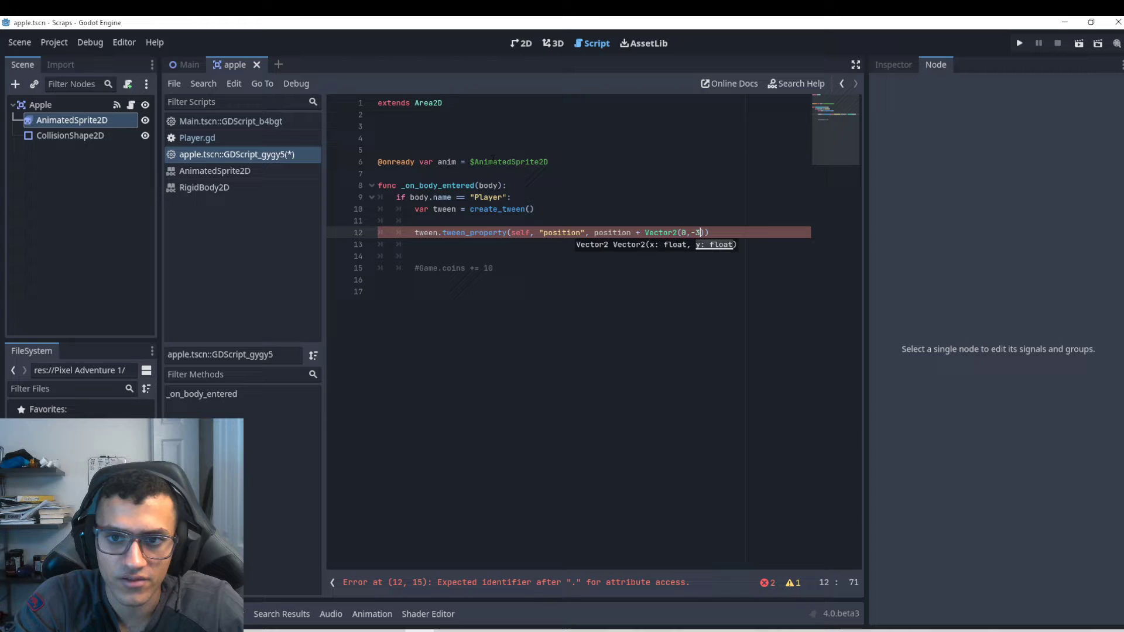
type("0")
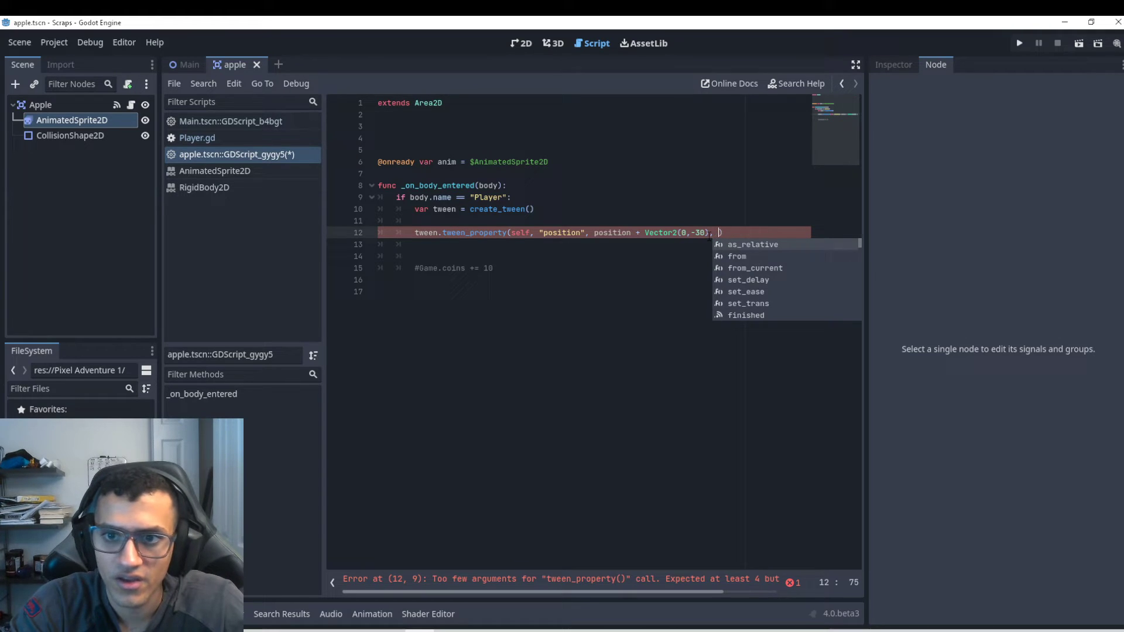
type("0.5)")
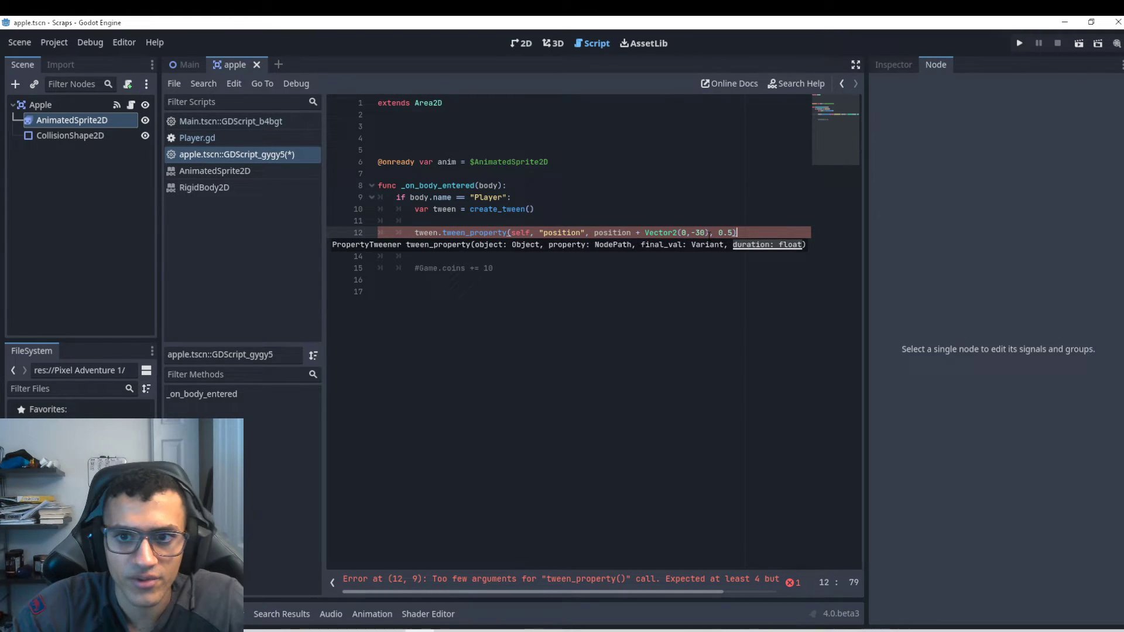
key("enter")
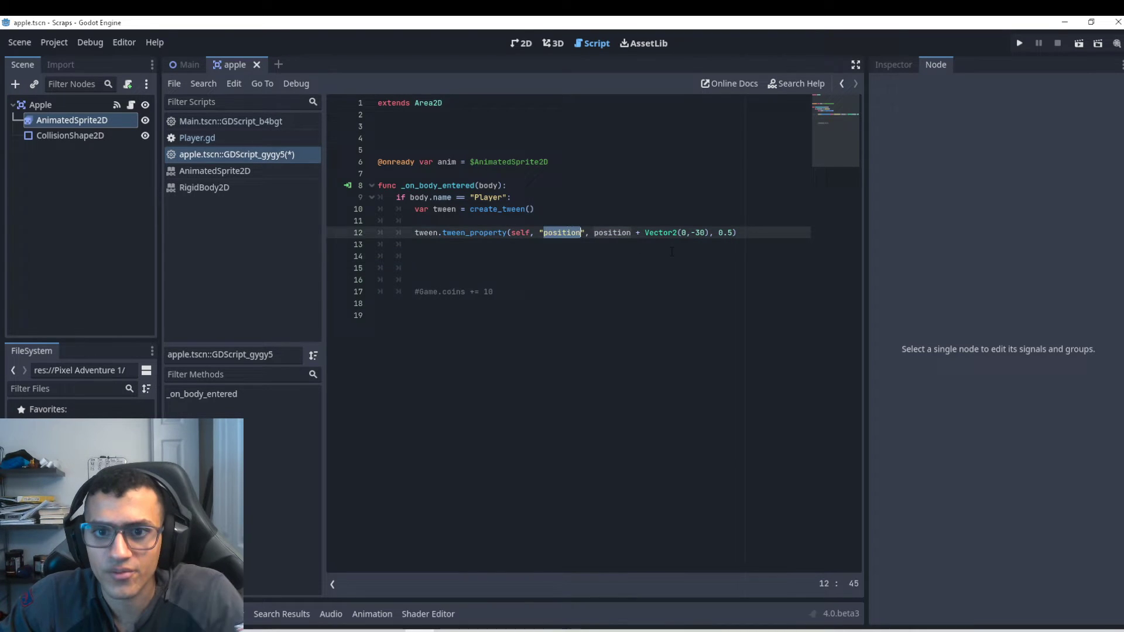
Duplicate the position tween line and view the Apple node in the 2D scene.
left_click(1017, 43)
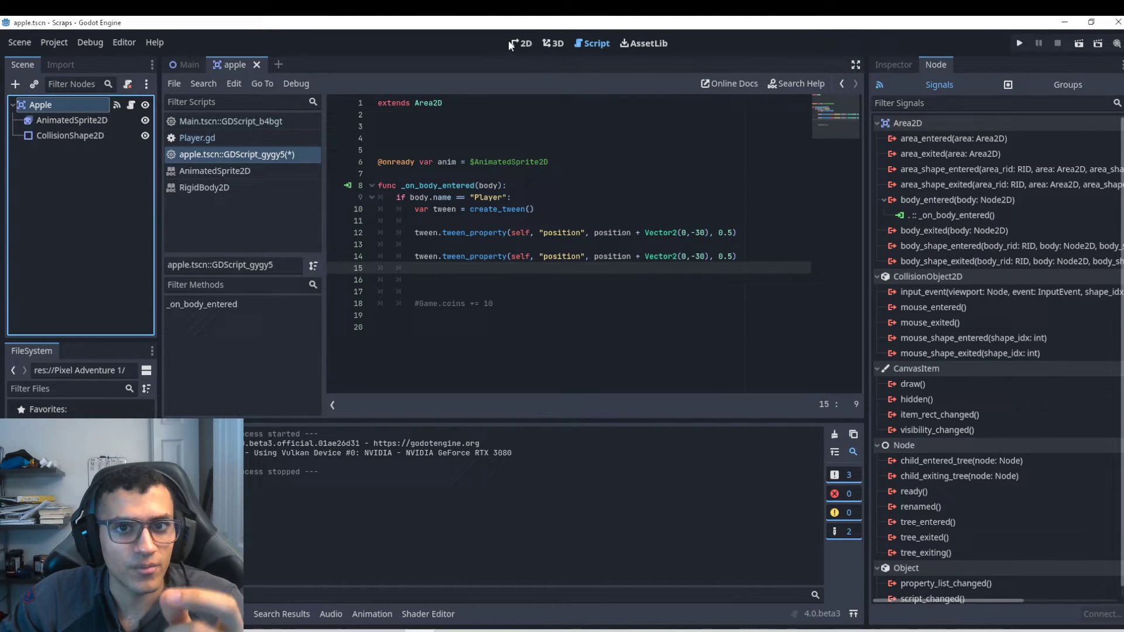
left_click(525, 44)
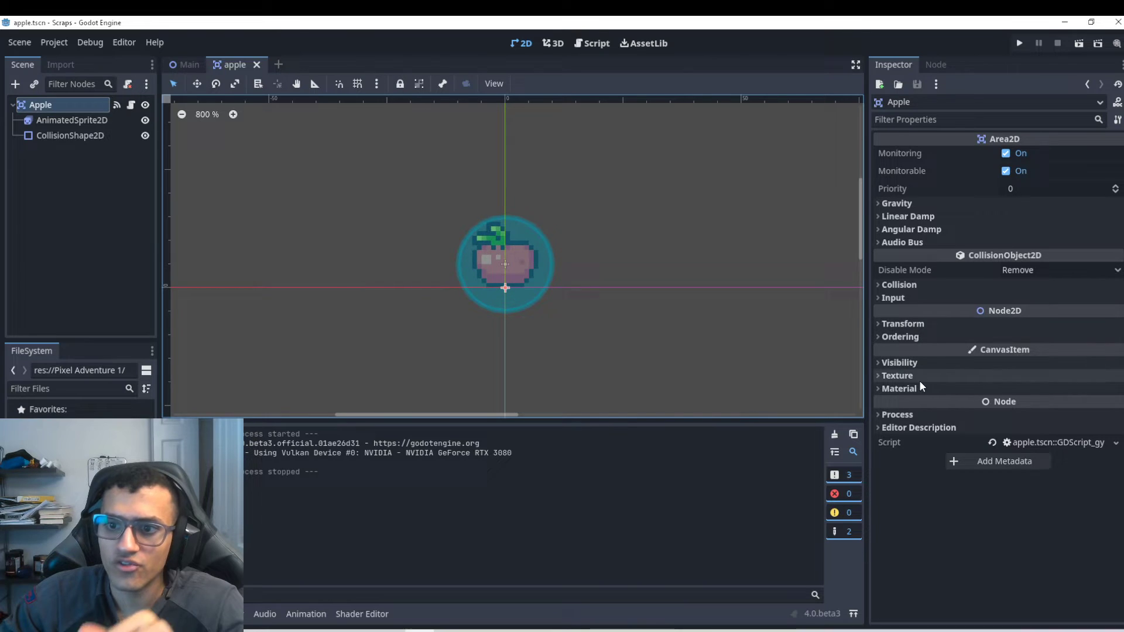
Check the Apple's Modulate property and change the second tween's property to "modulate:a".
left_click(899, 362)
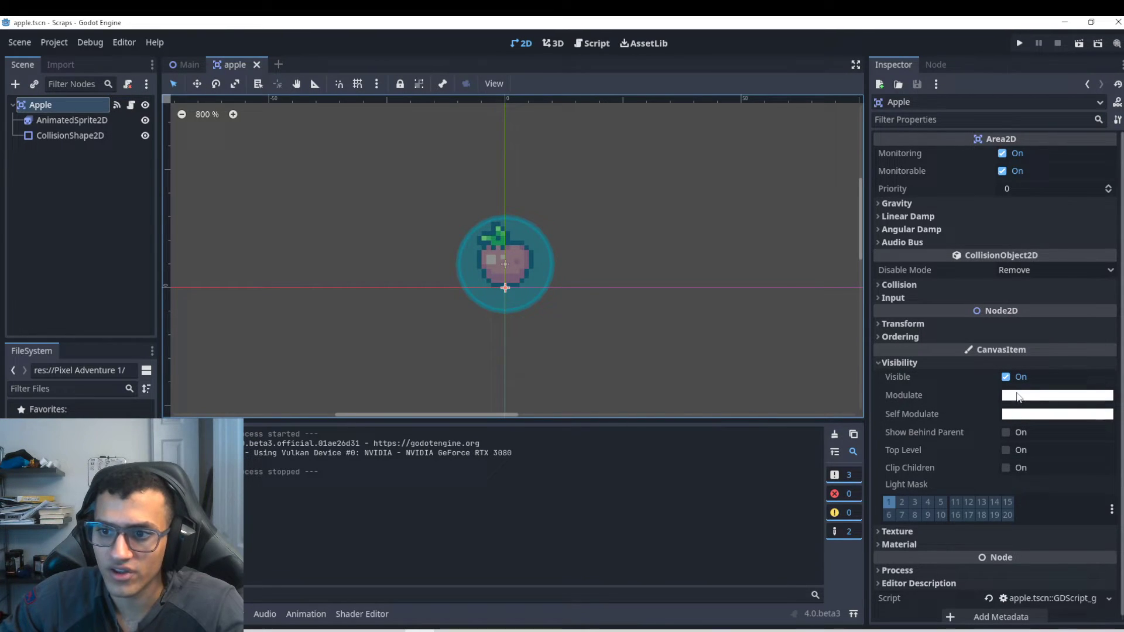
left_click(1056, 394)
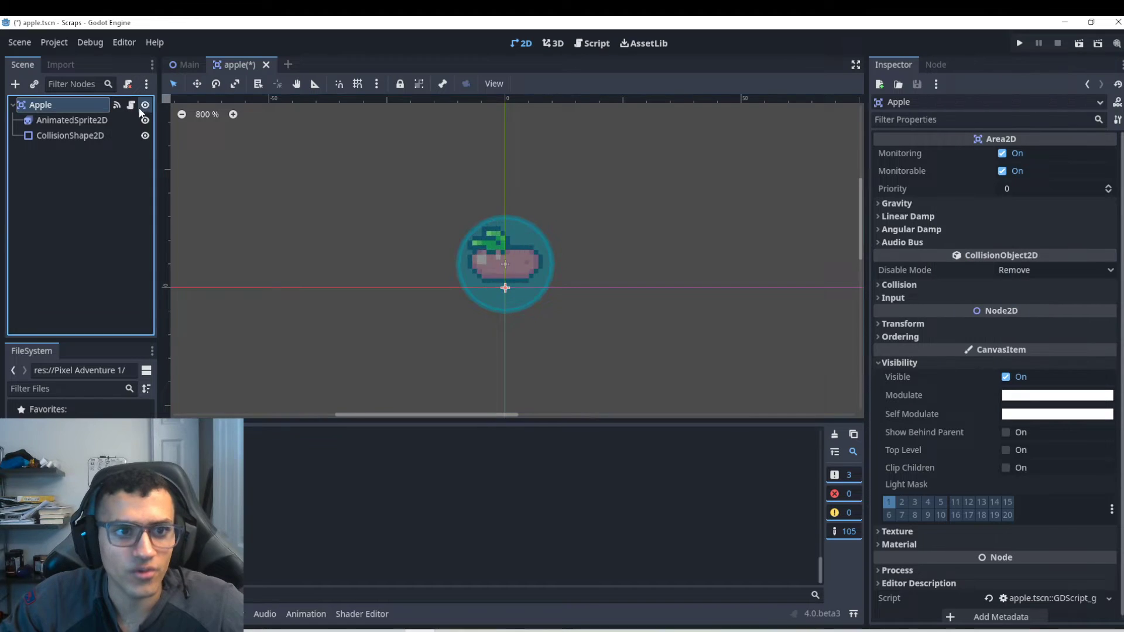
left_click(595, 44)
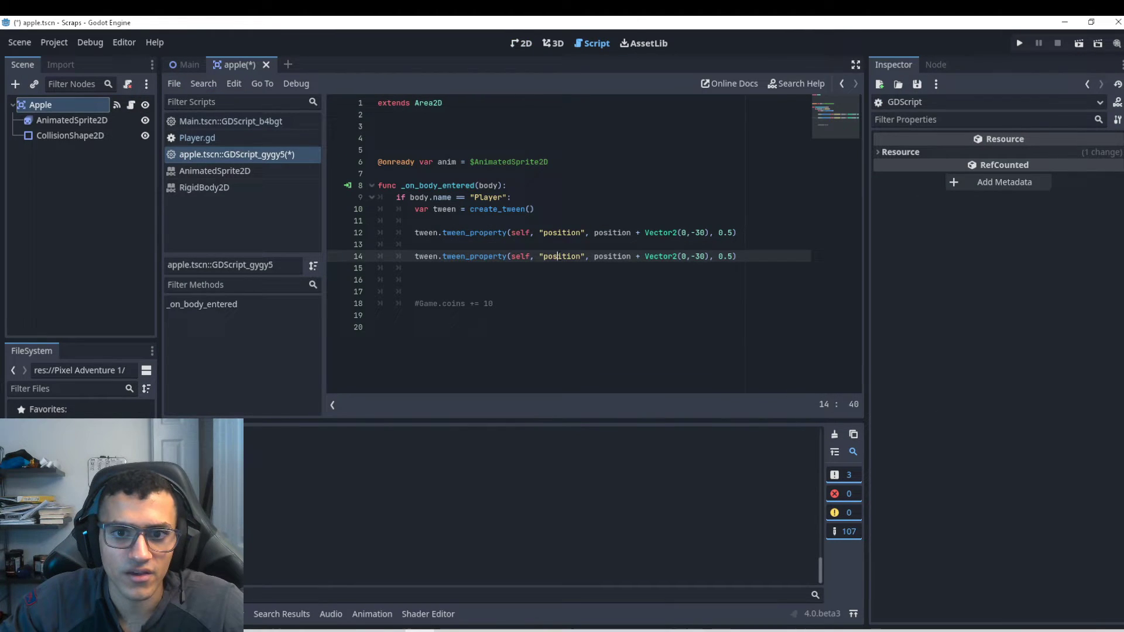
type("modu")
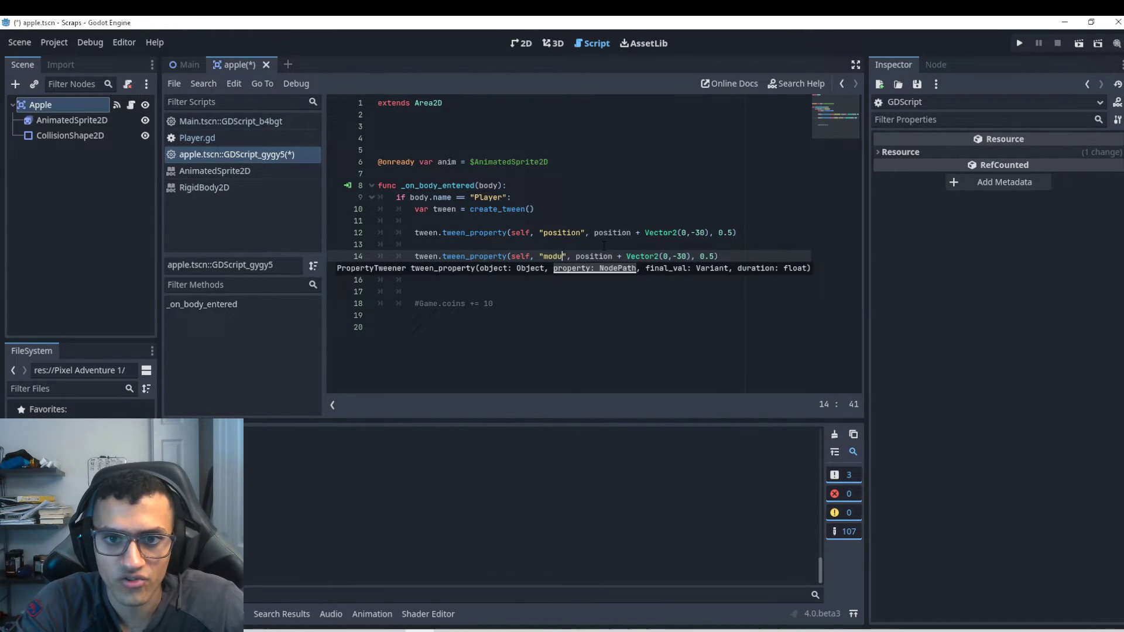
type("l")
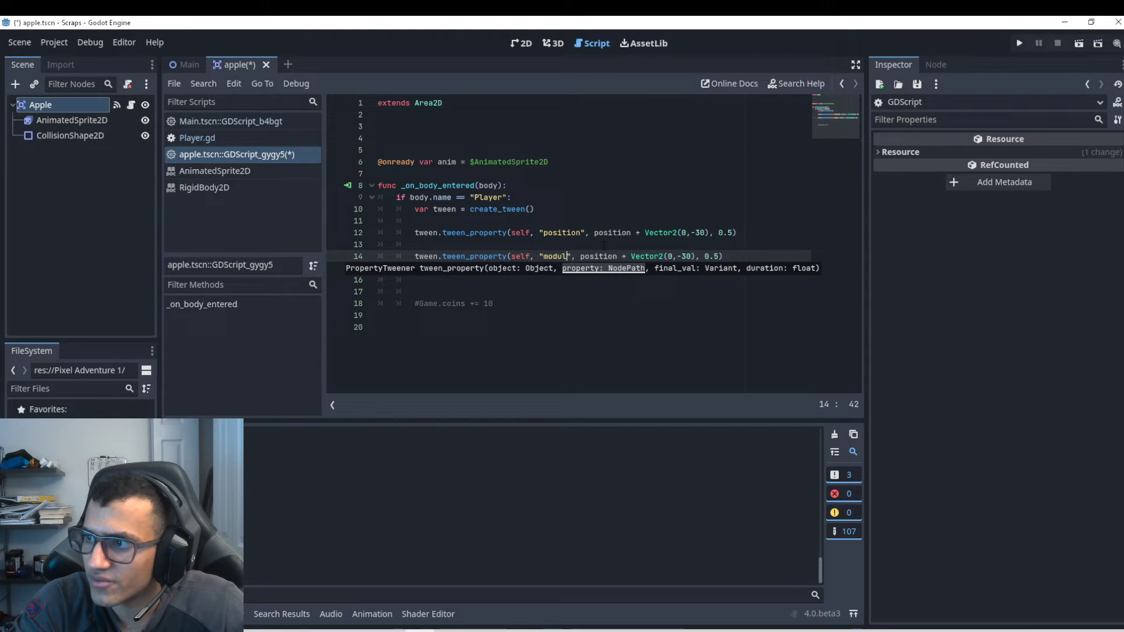
type("ate:a")
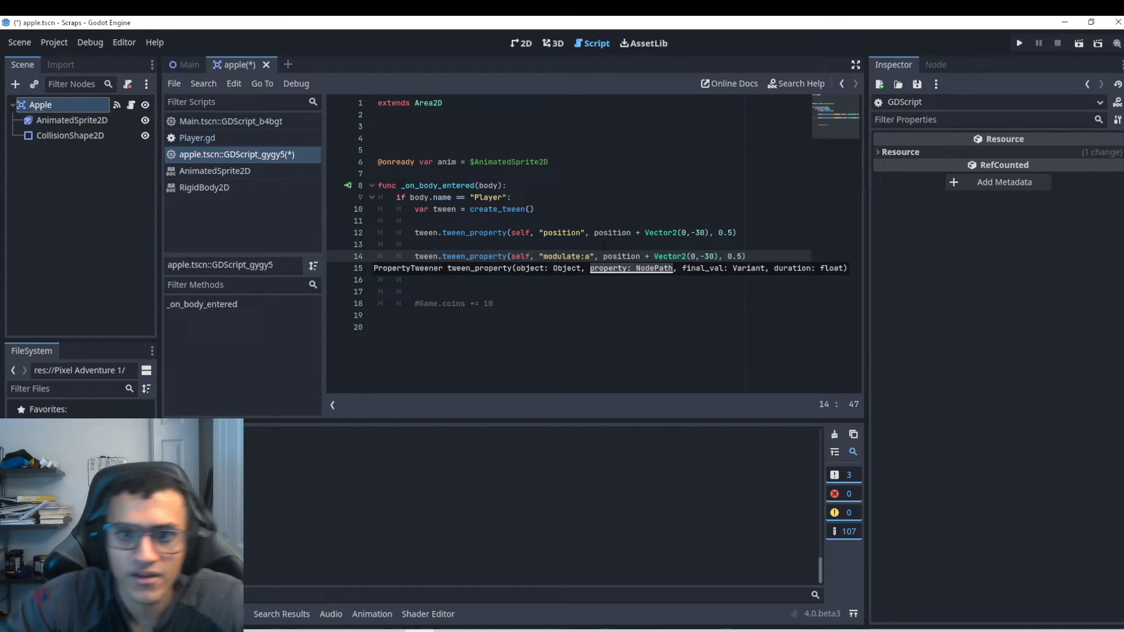
Finish the fade tween as tween_property(self, "modulate:a", 0.0, 0.5) and save the scene.
left_click(40, 104)
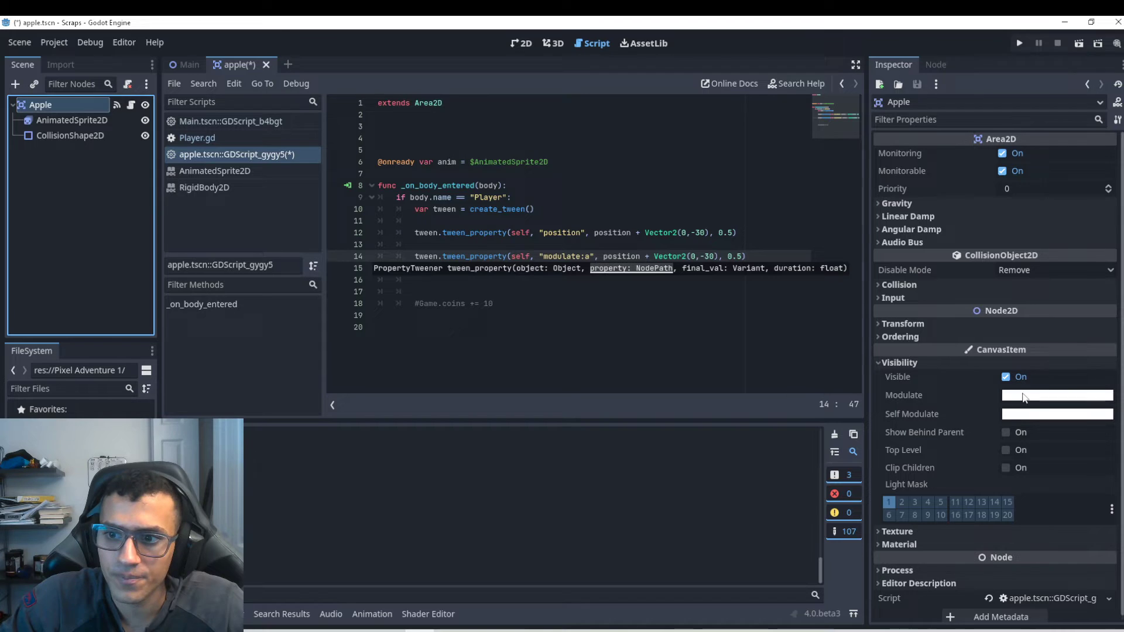
left_click(1054, 394)
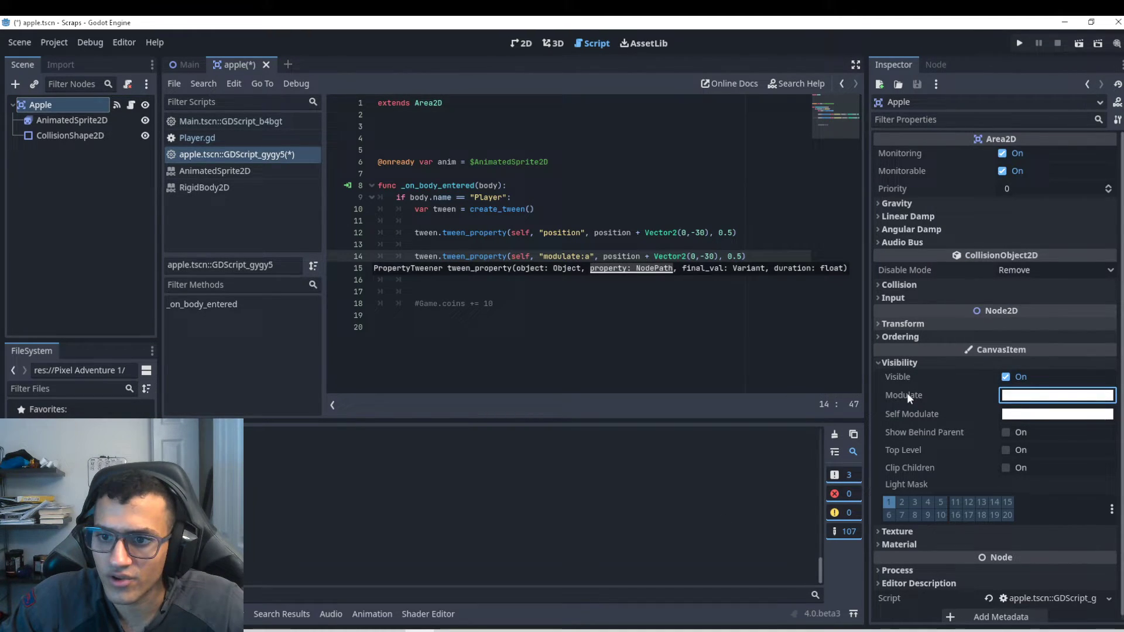
mouse_move(905, 395)
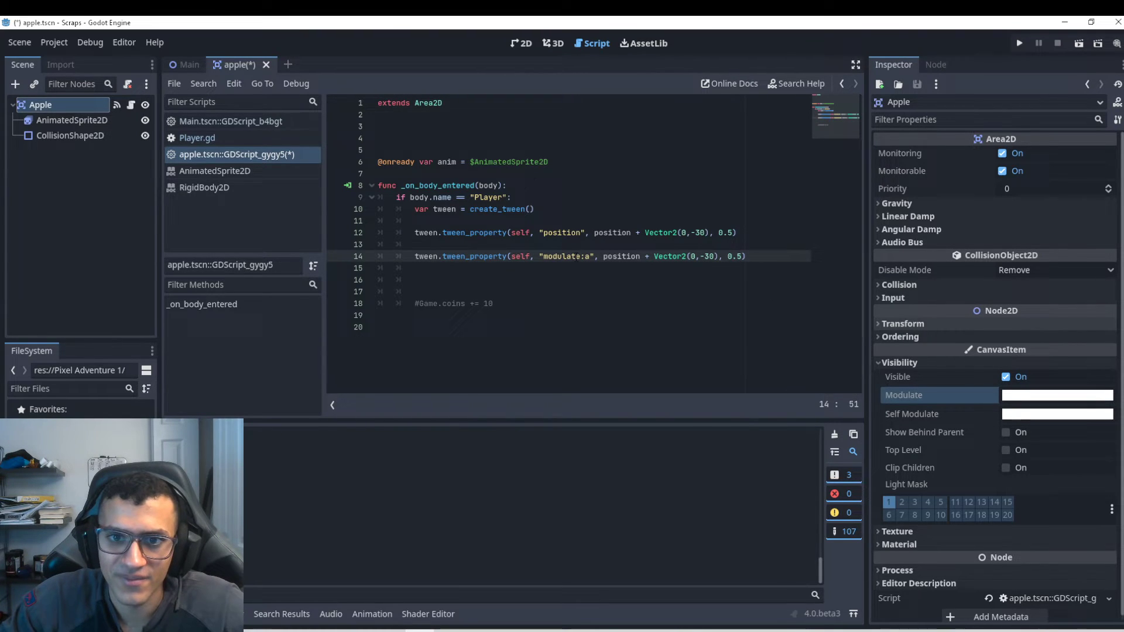
type("modulate")
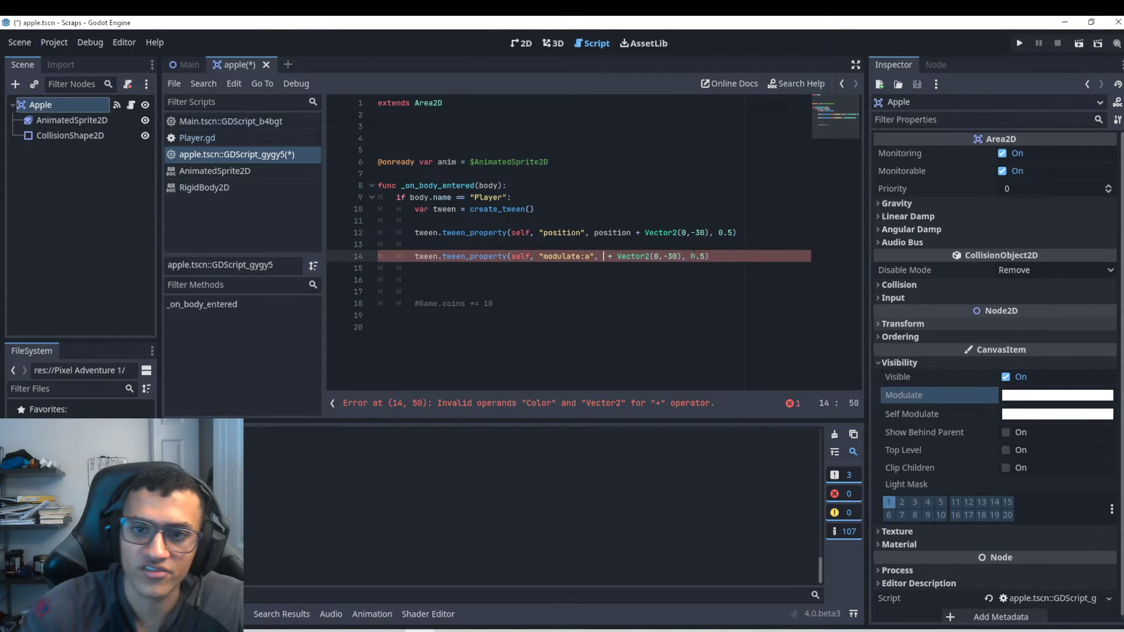
type(".5)")
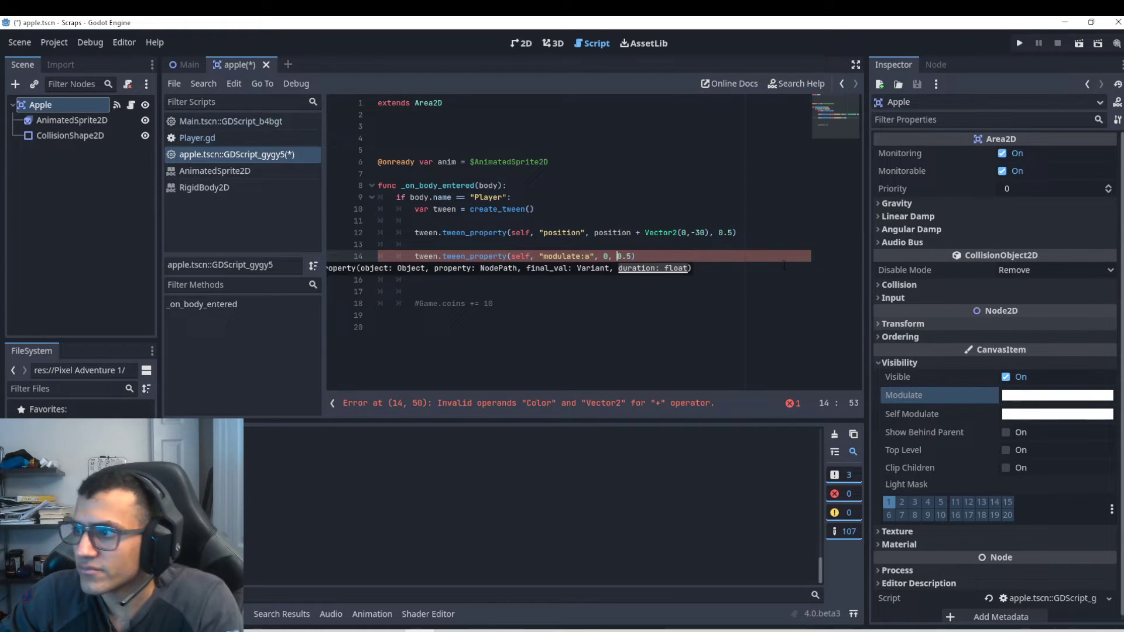
left_click(473, 236)
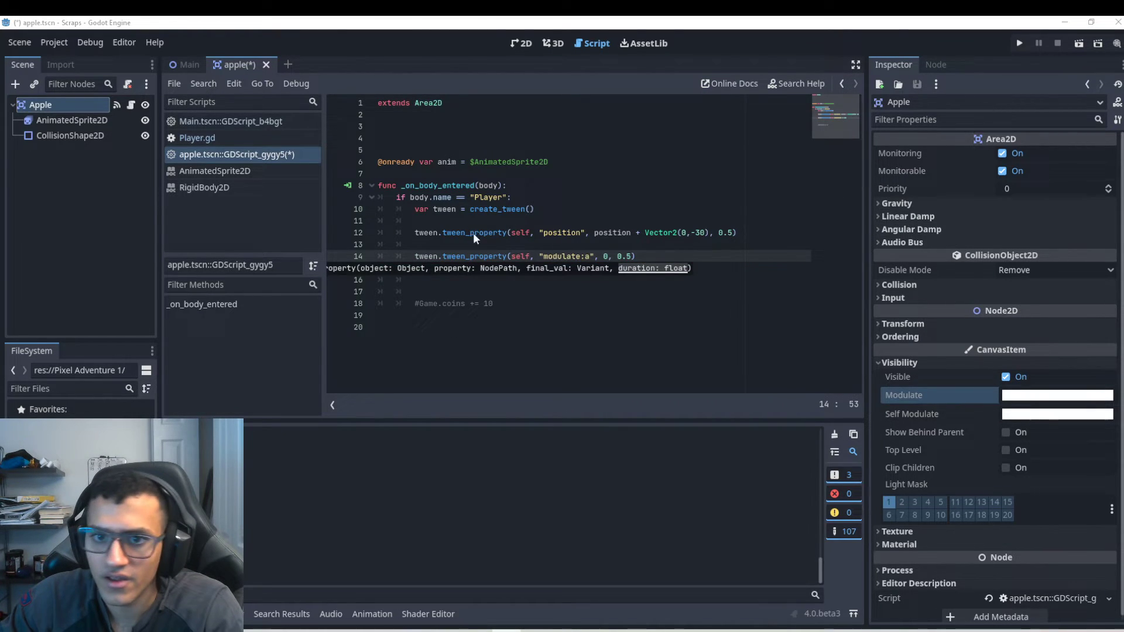
type(".0")
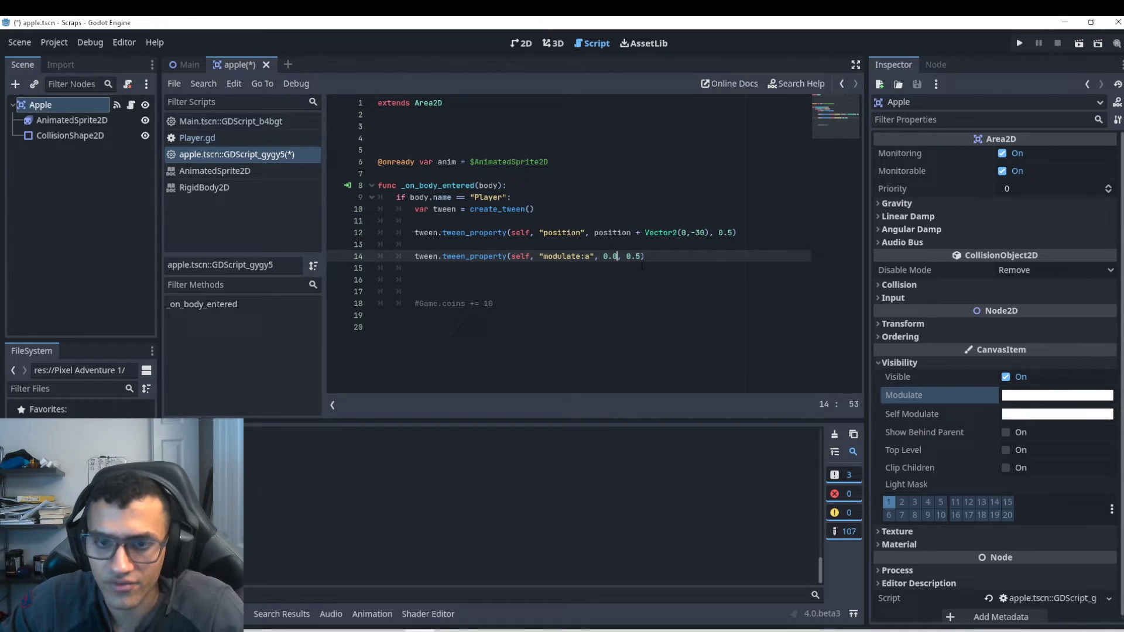
key("Return")
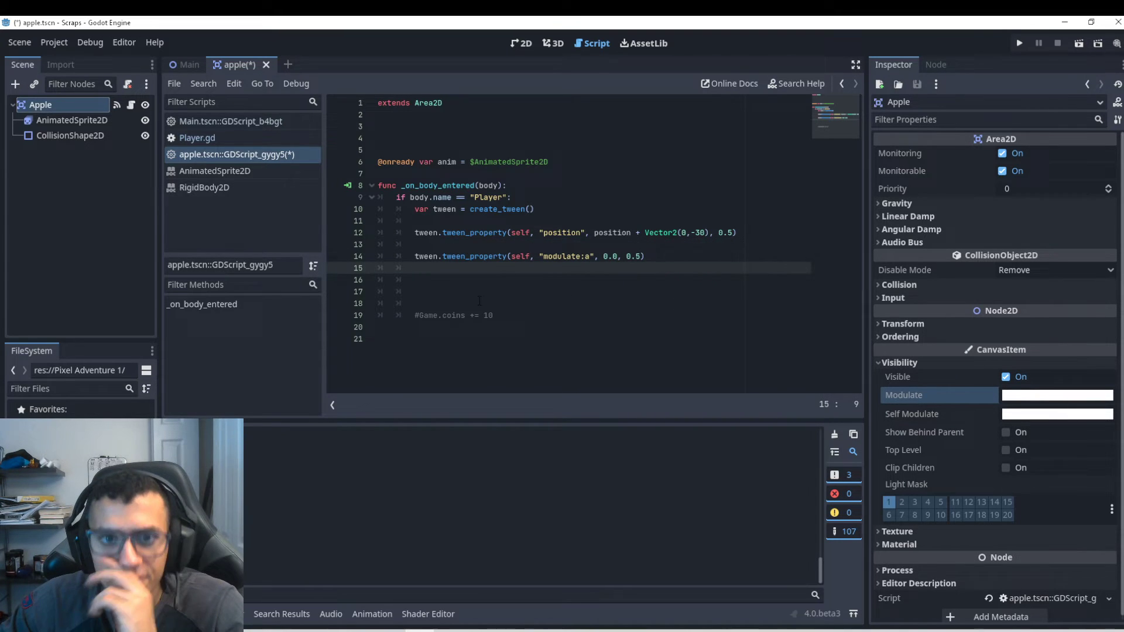
key("ctrl+s")
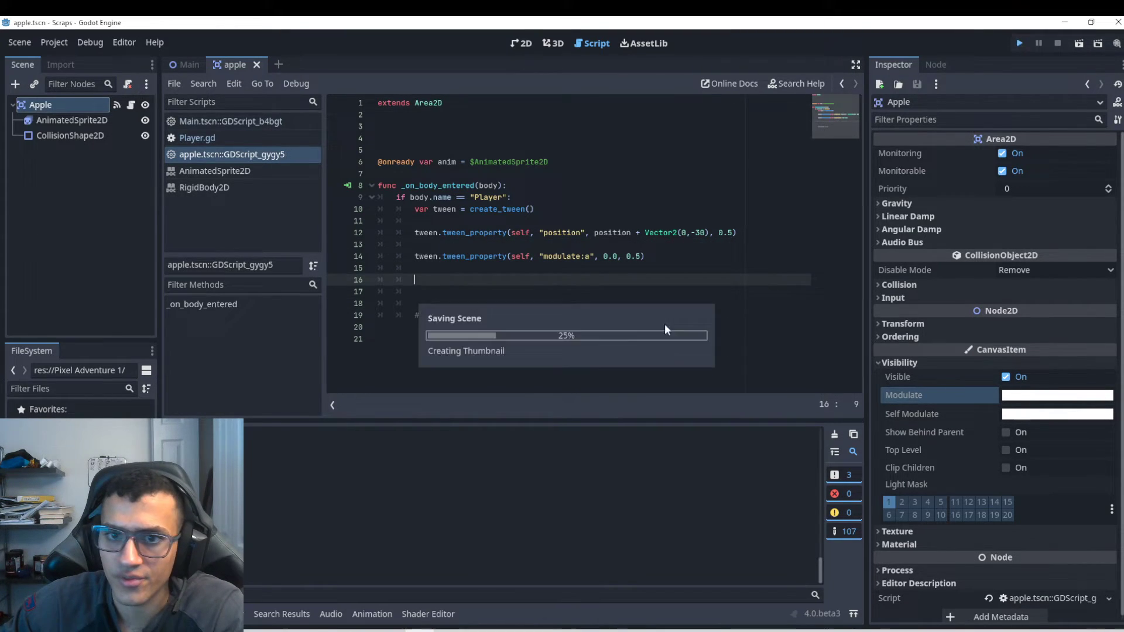
Run the game twice to test the apple pickup and expand the live Main node's children.
left_click(1017, 43)
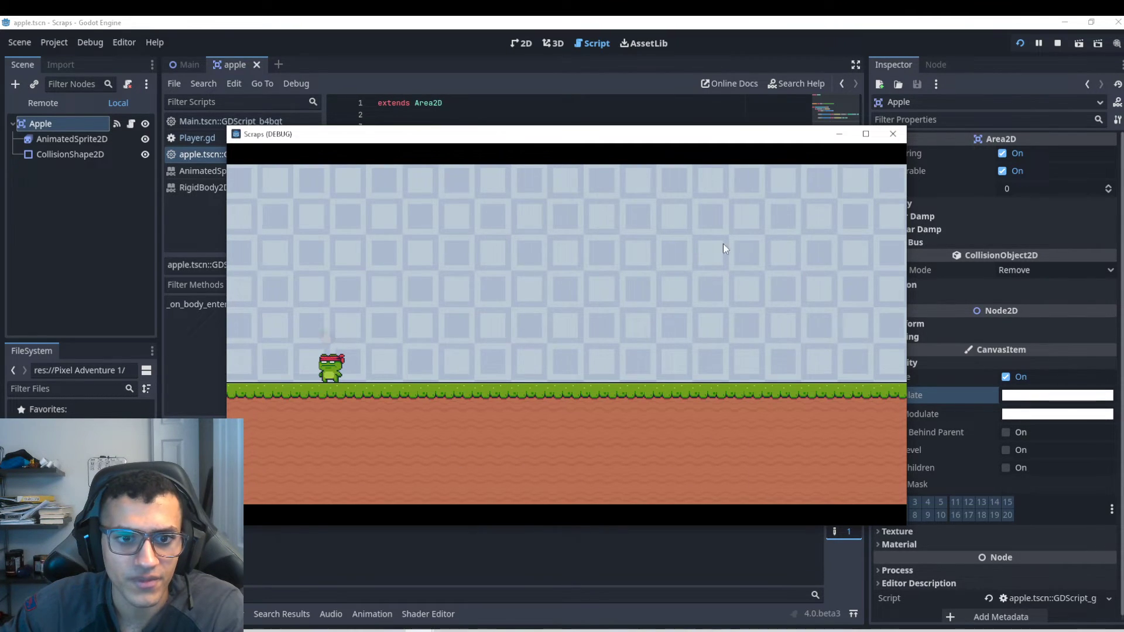
left_click(892, 133)
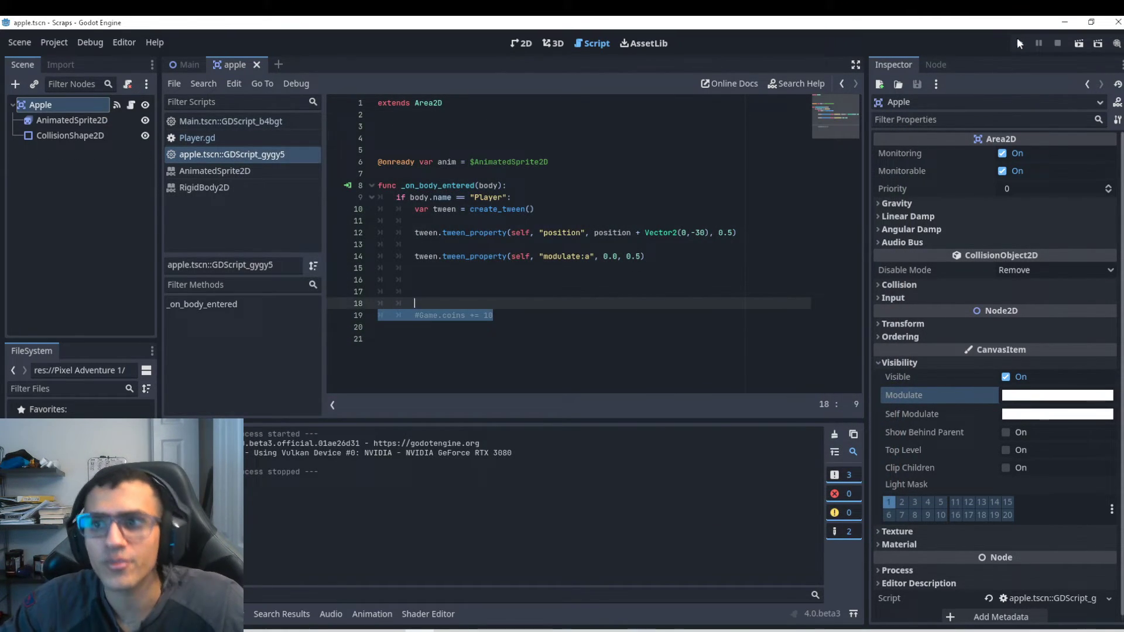
left_click(1018, 43)
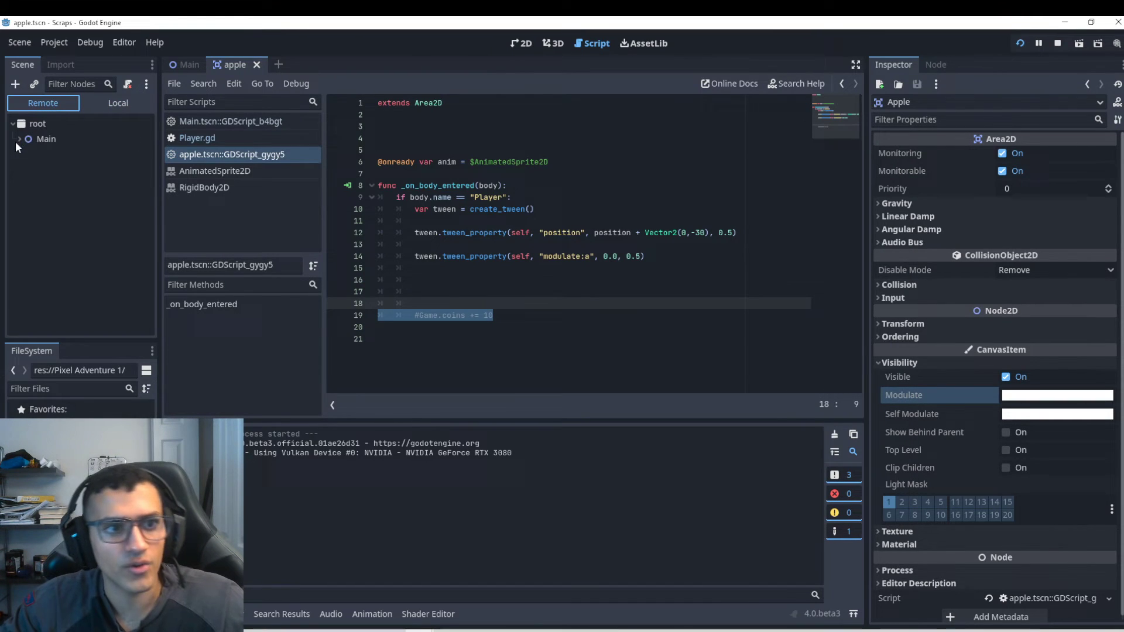
left_click(1019, 43)
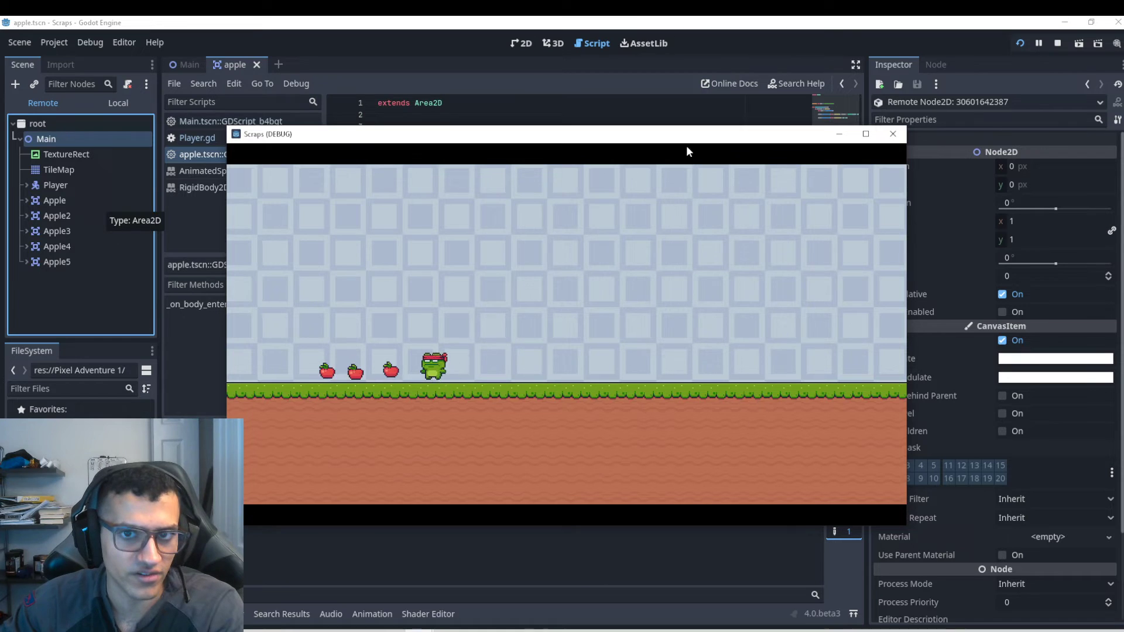
left_click(892, 133)
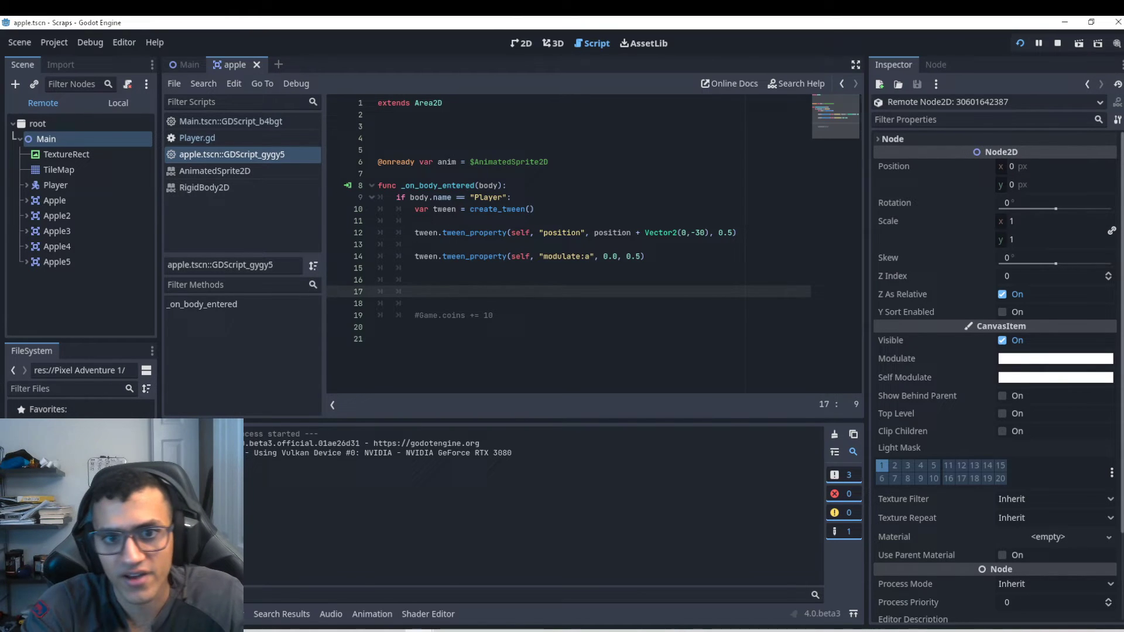
Start a trial await line, then remove it.
type("a")
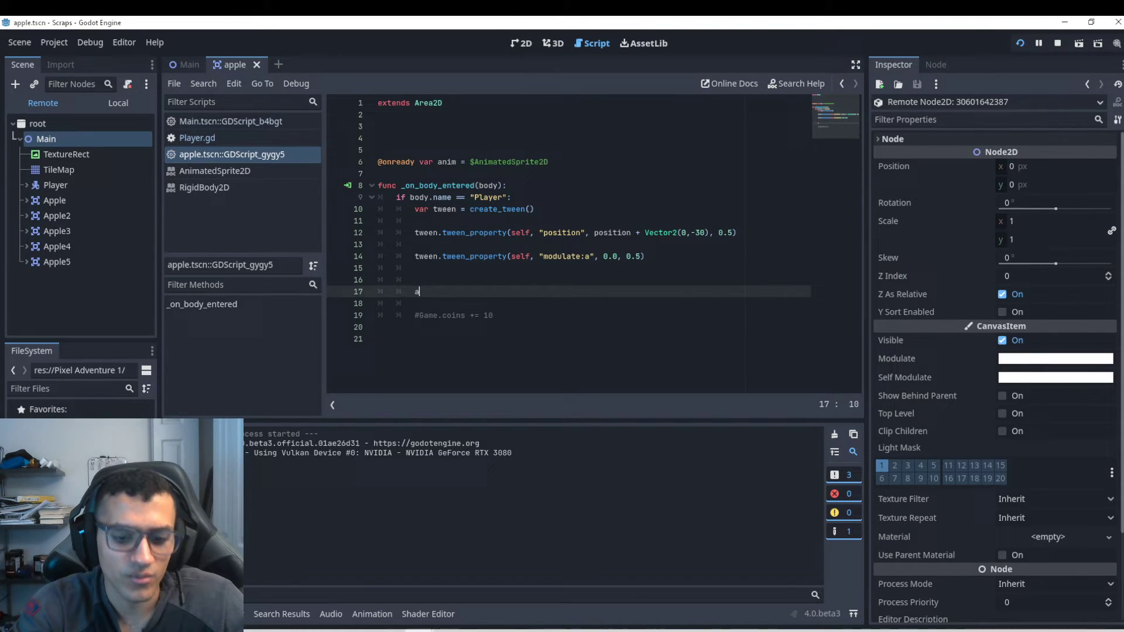
type("wait")
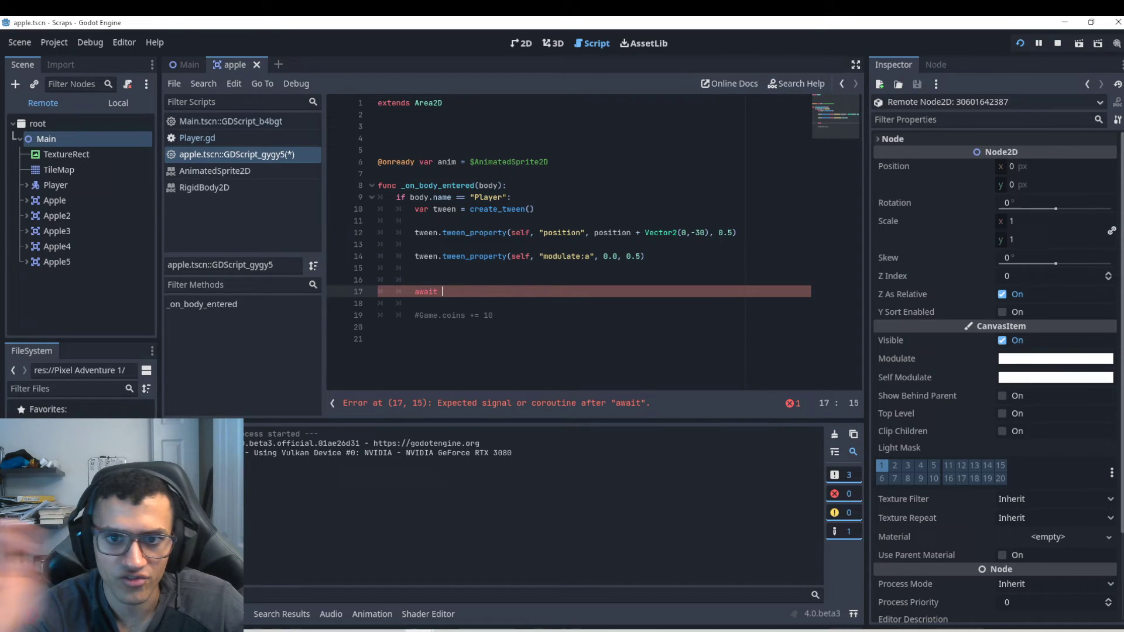
key("Backspace")
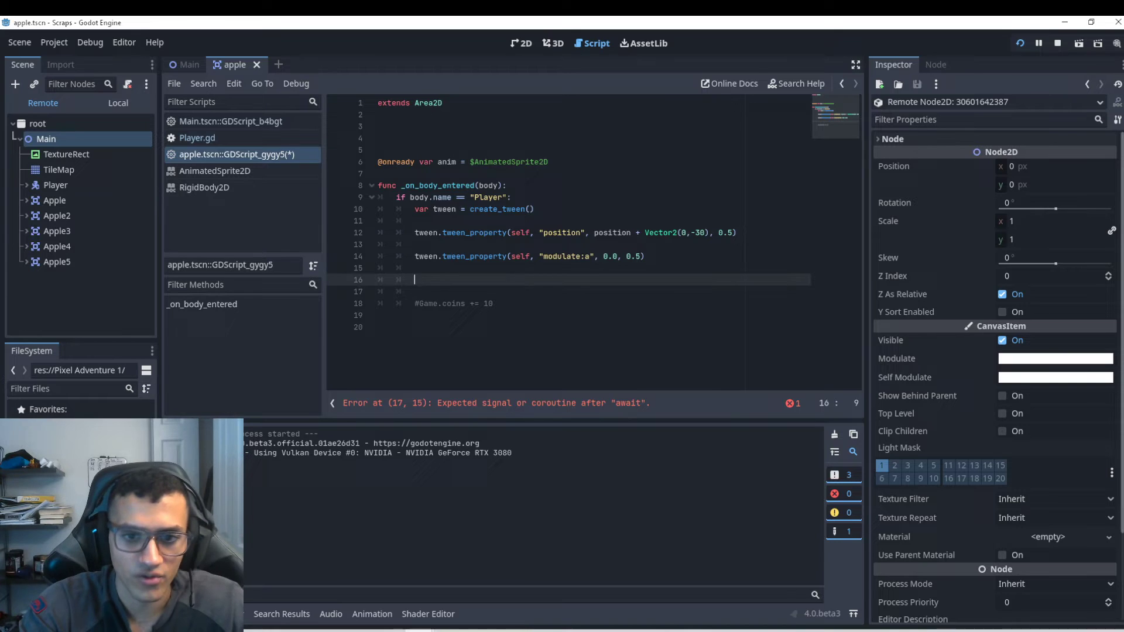
Write tween.tween_callback(self.queue_free) to free the apple after the tweens.
type("tween.tween_callback(")
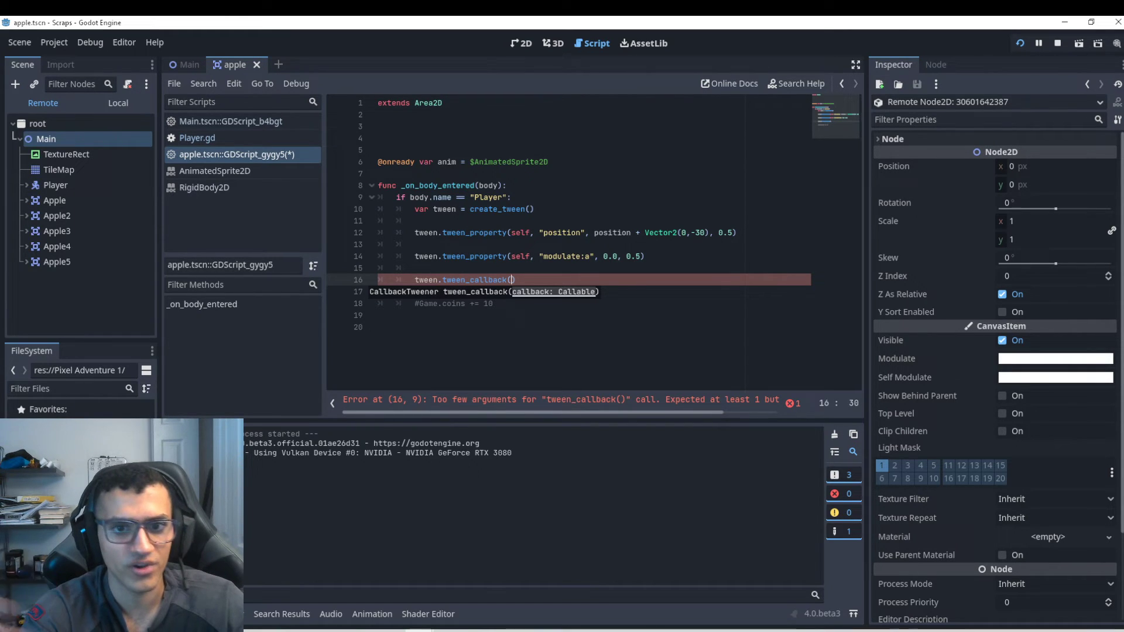
type("self.")
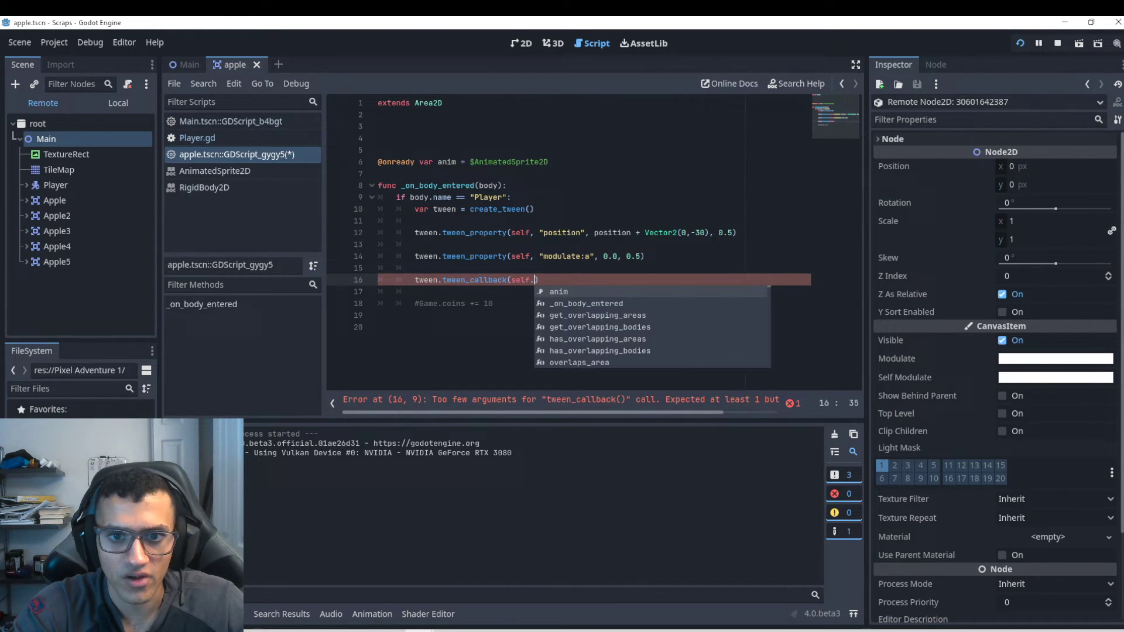
type("queue_free()")
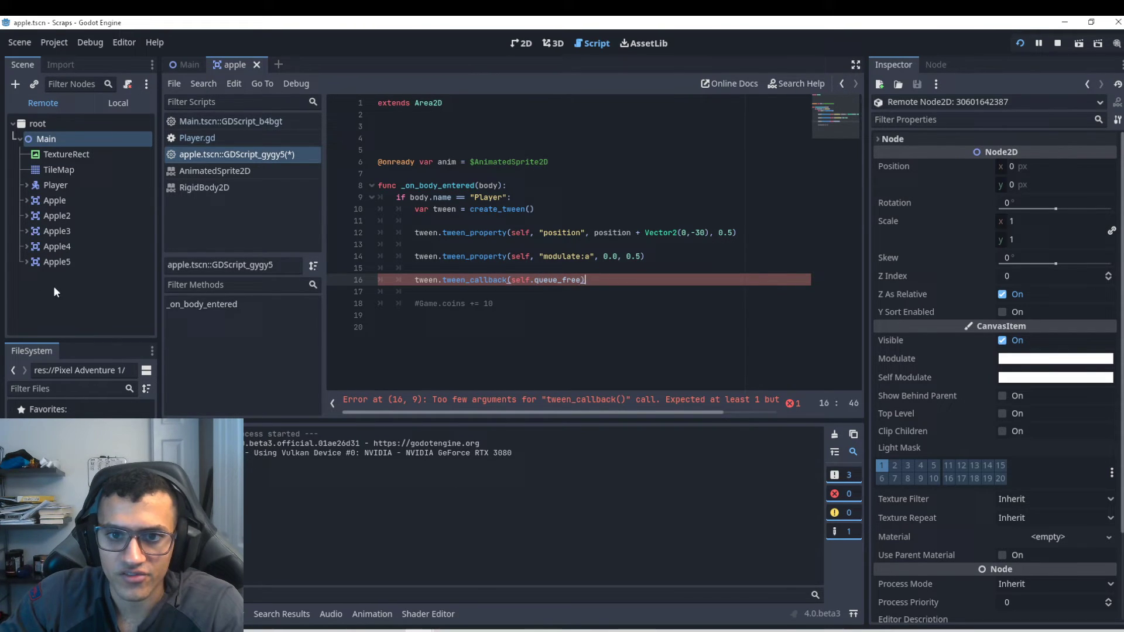
double_click(557, 279)
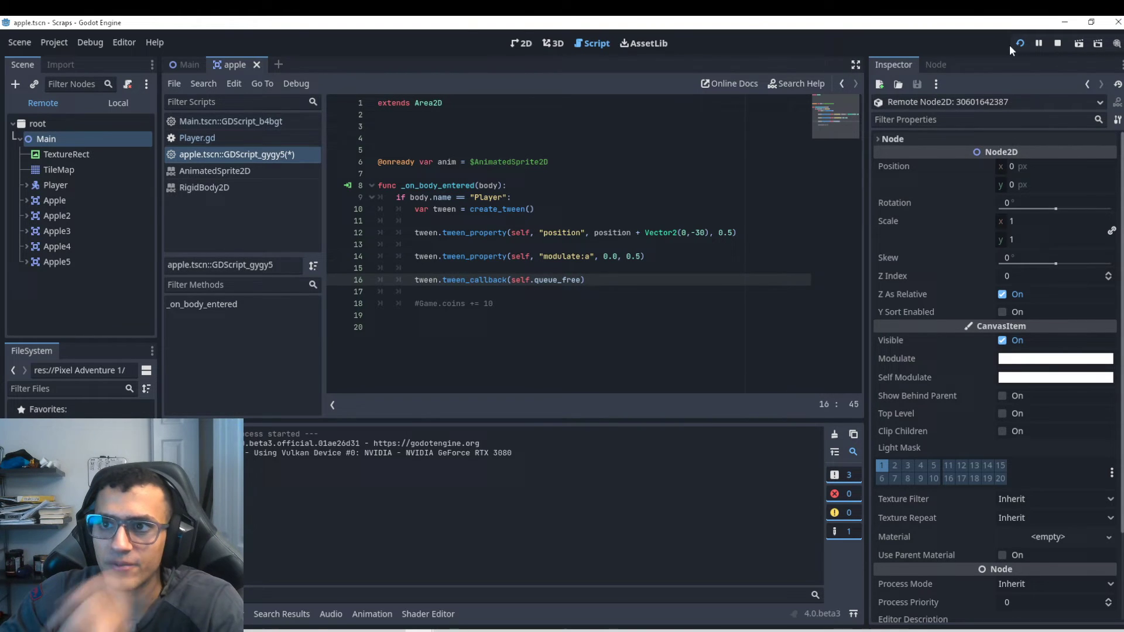
Restart the game and check the live Main node's apples disappear when collected.
left_click(1018, 44)
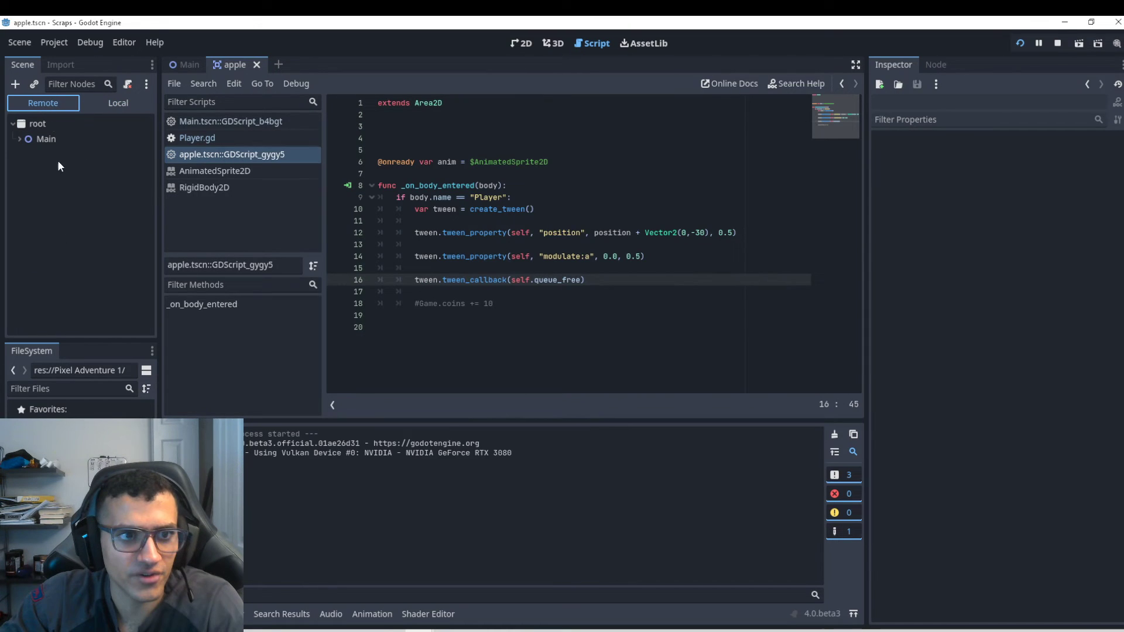
left_click(1038, 44)
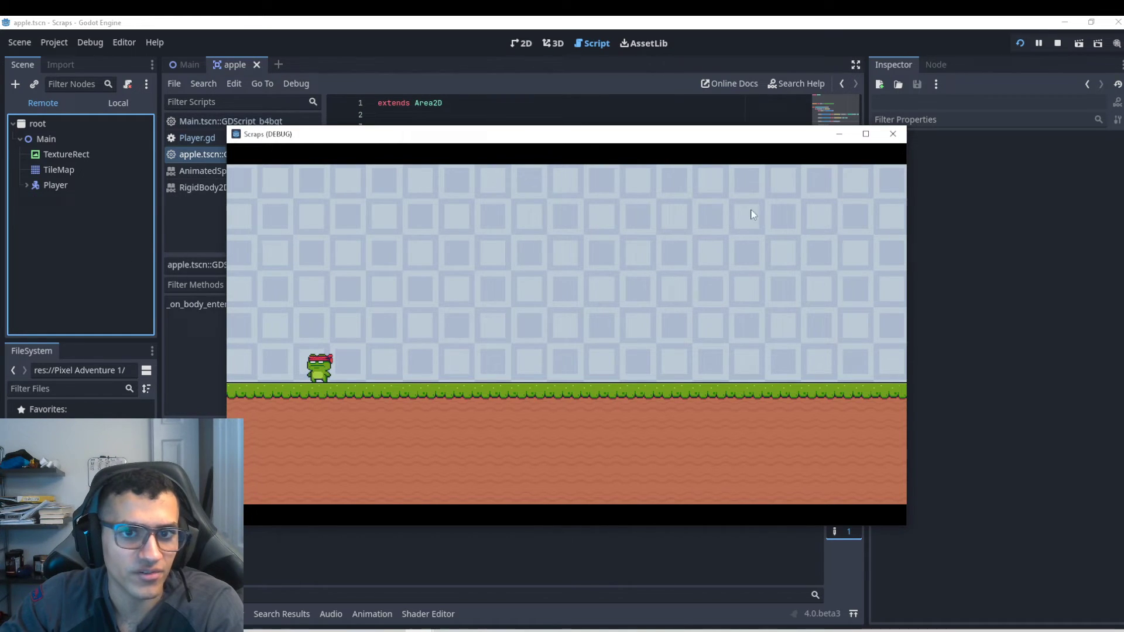
left_click(892, 134)
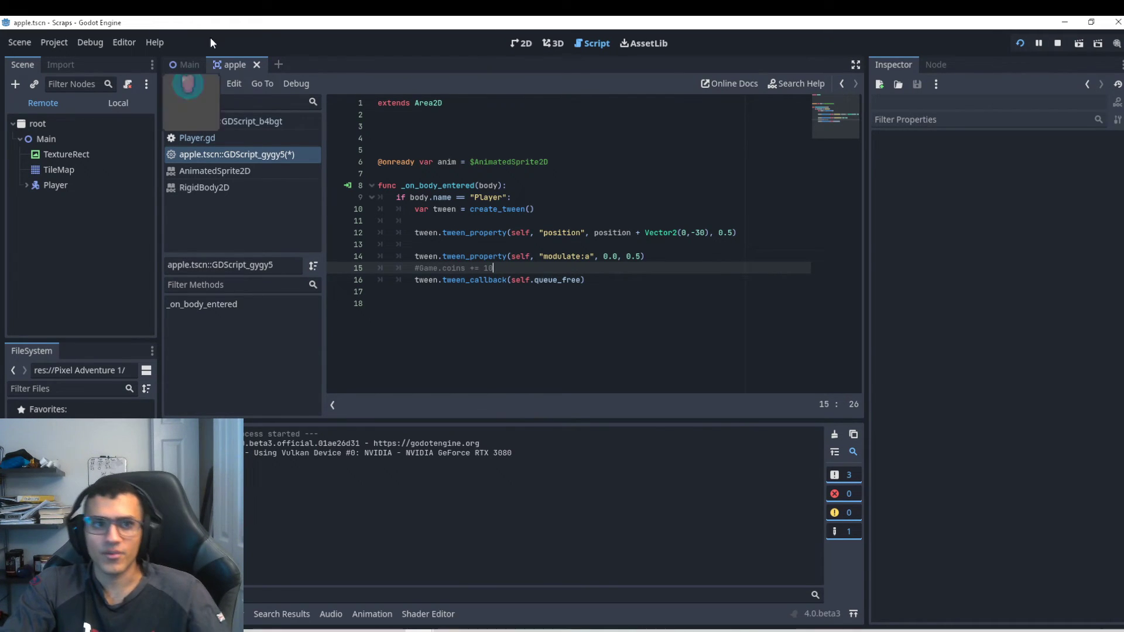
Switch to the Main level scene and run the game again.
left_click(189, 64)
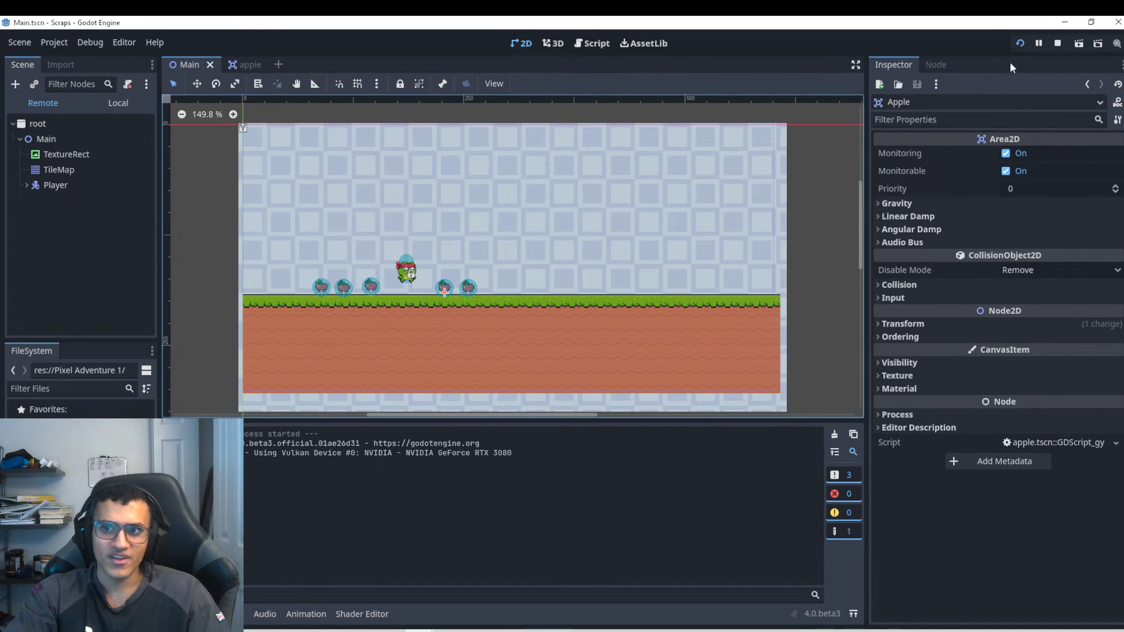
left_click(1019, 43)
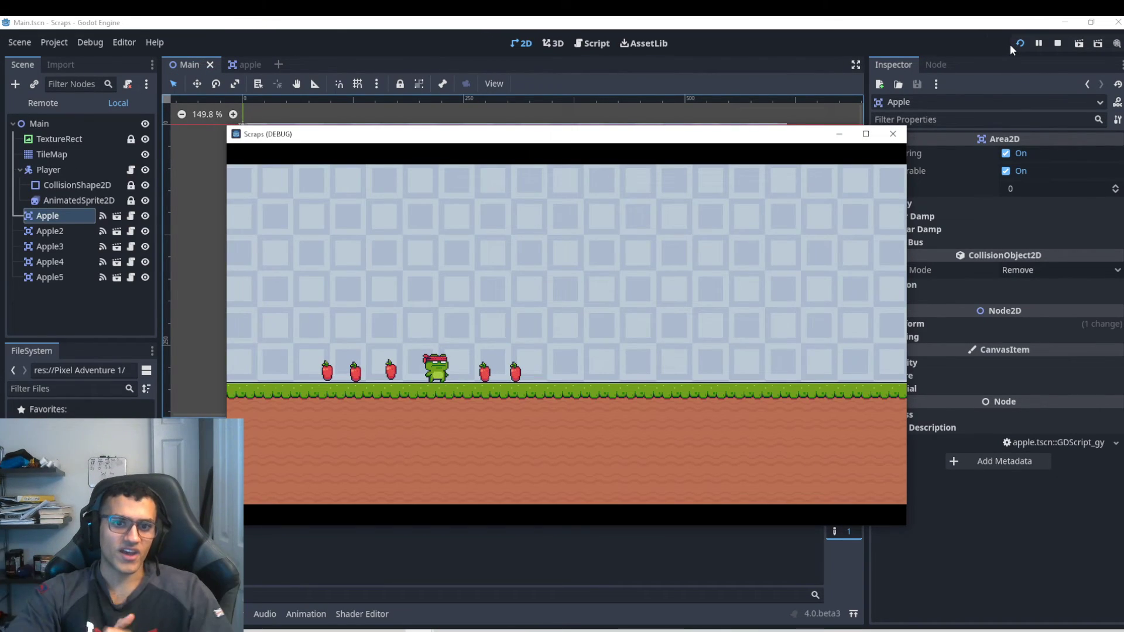